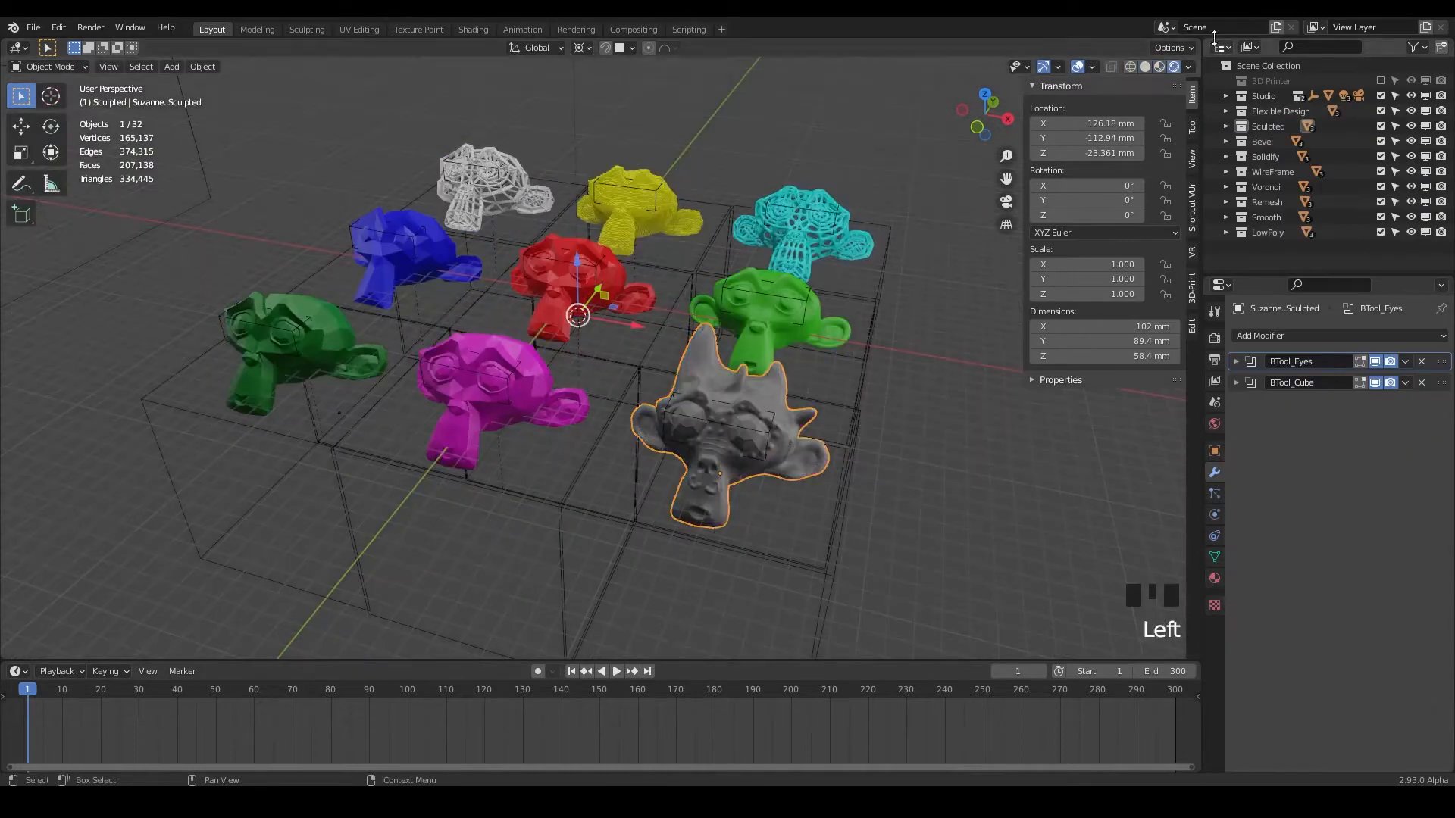
- Isolate the red low-poly Suzanne in local view and orbit to see its underside
drag(575, 315, 487, 320)
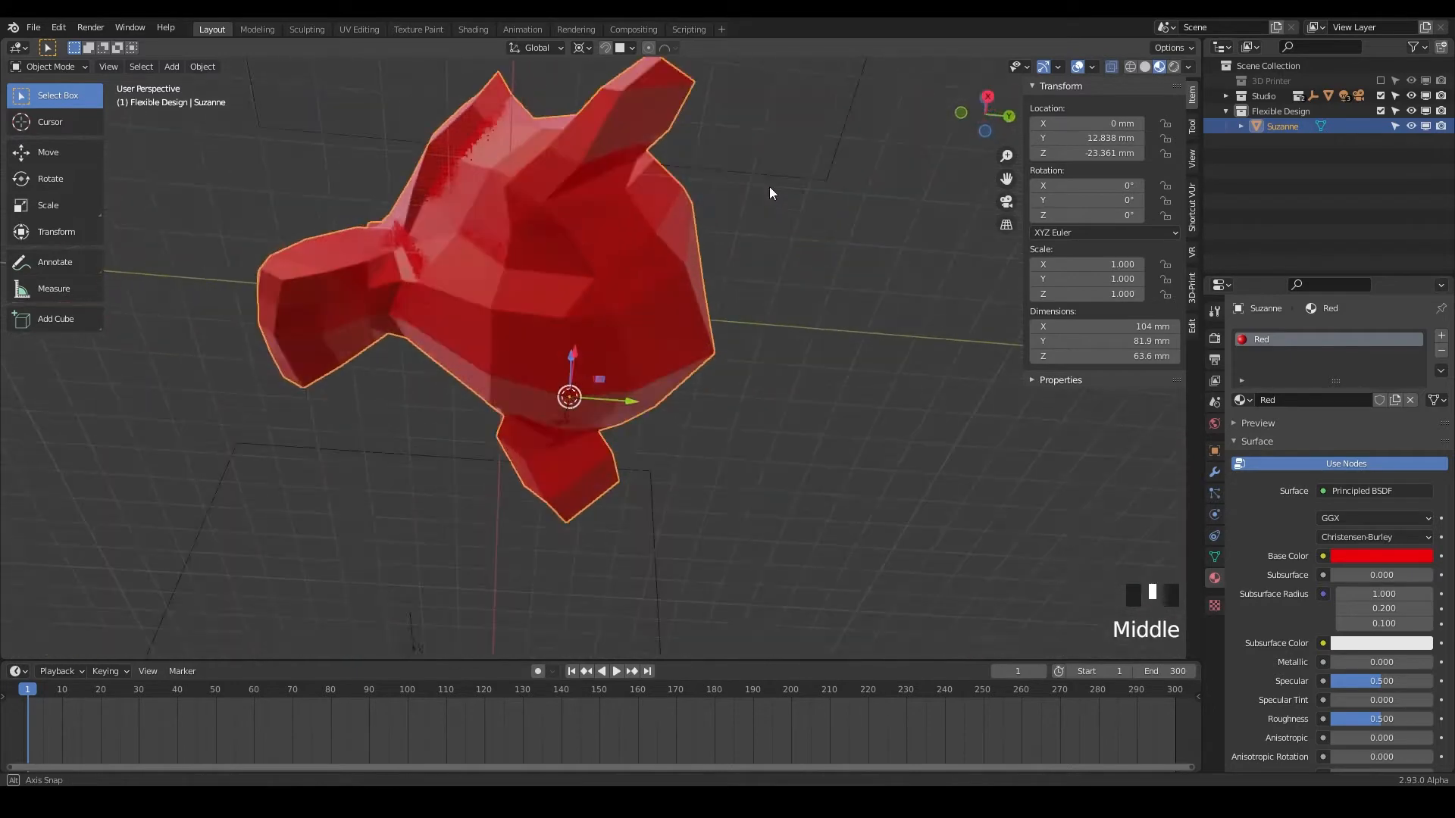
drag(770, 193, 864, 328)
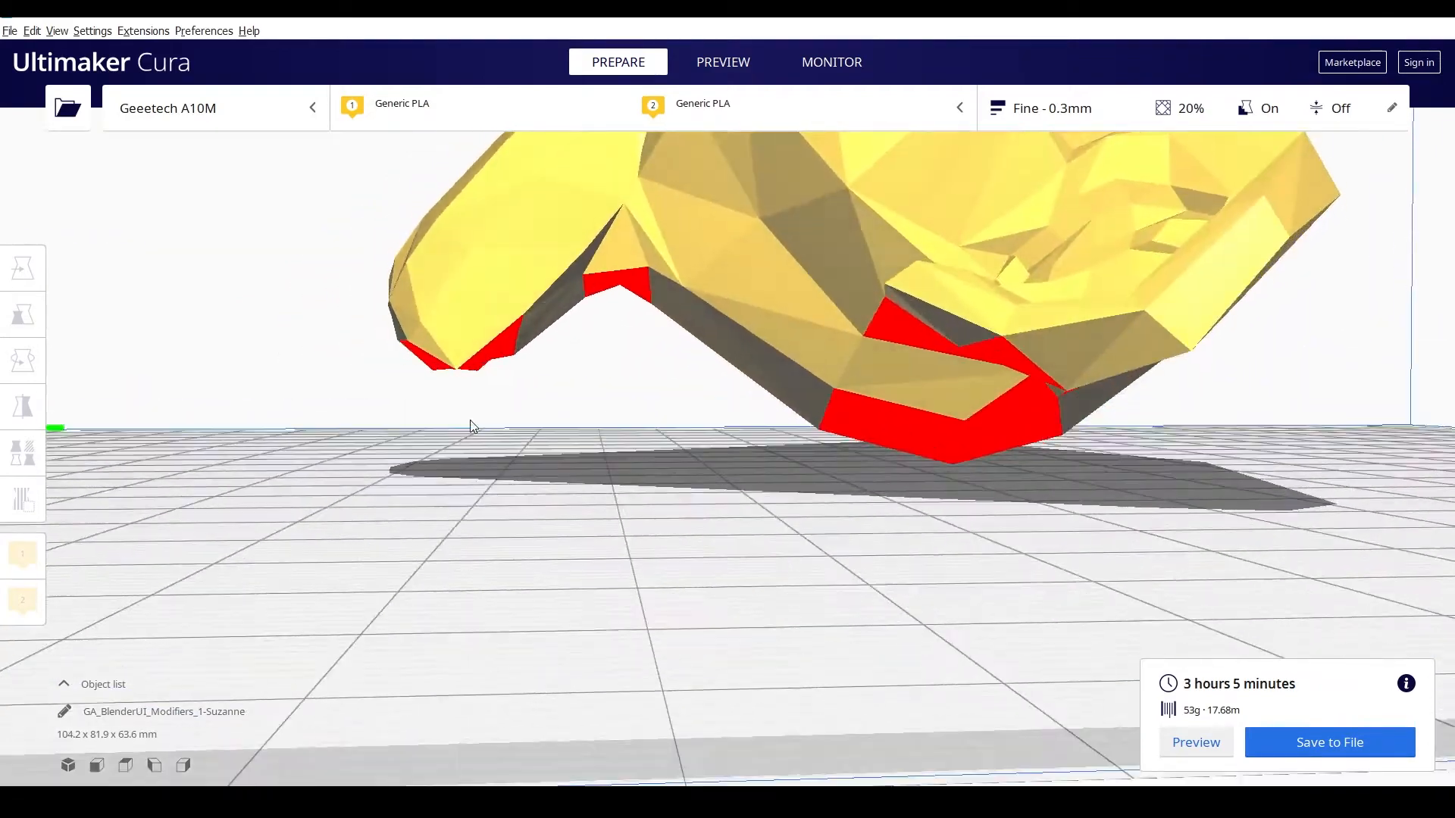
drag(473, 426, 749, 369)
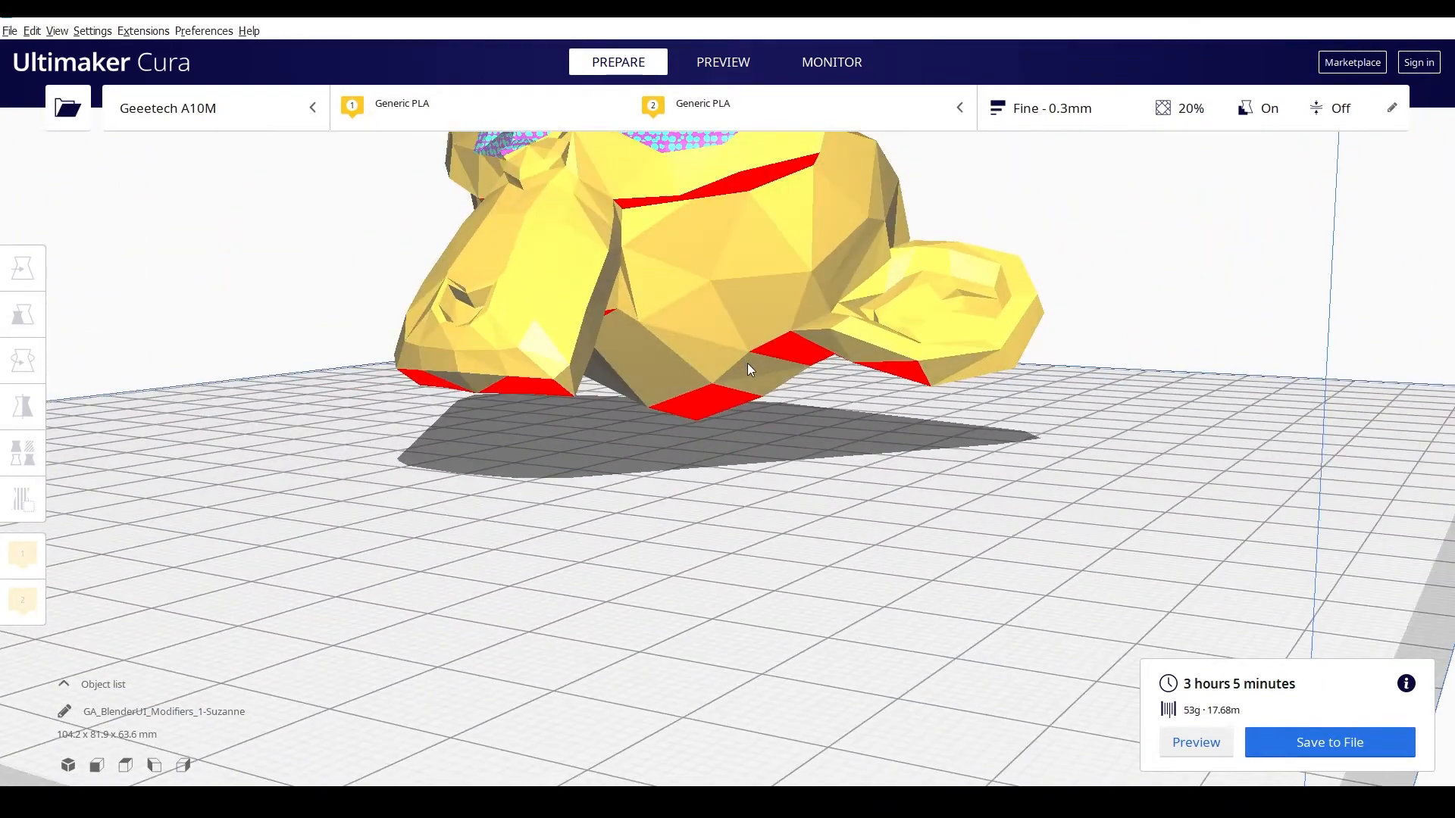
drag(752, 370, 806, 414)
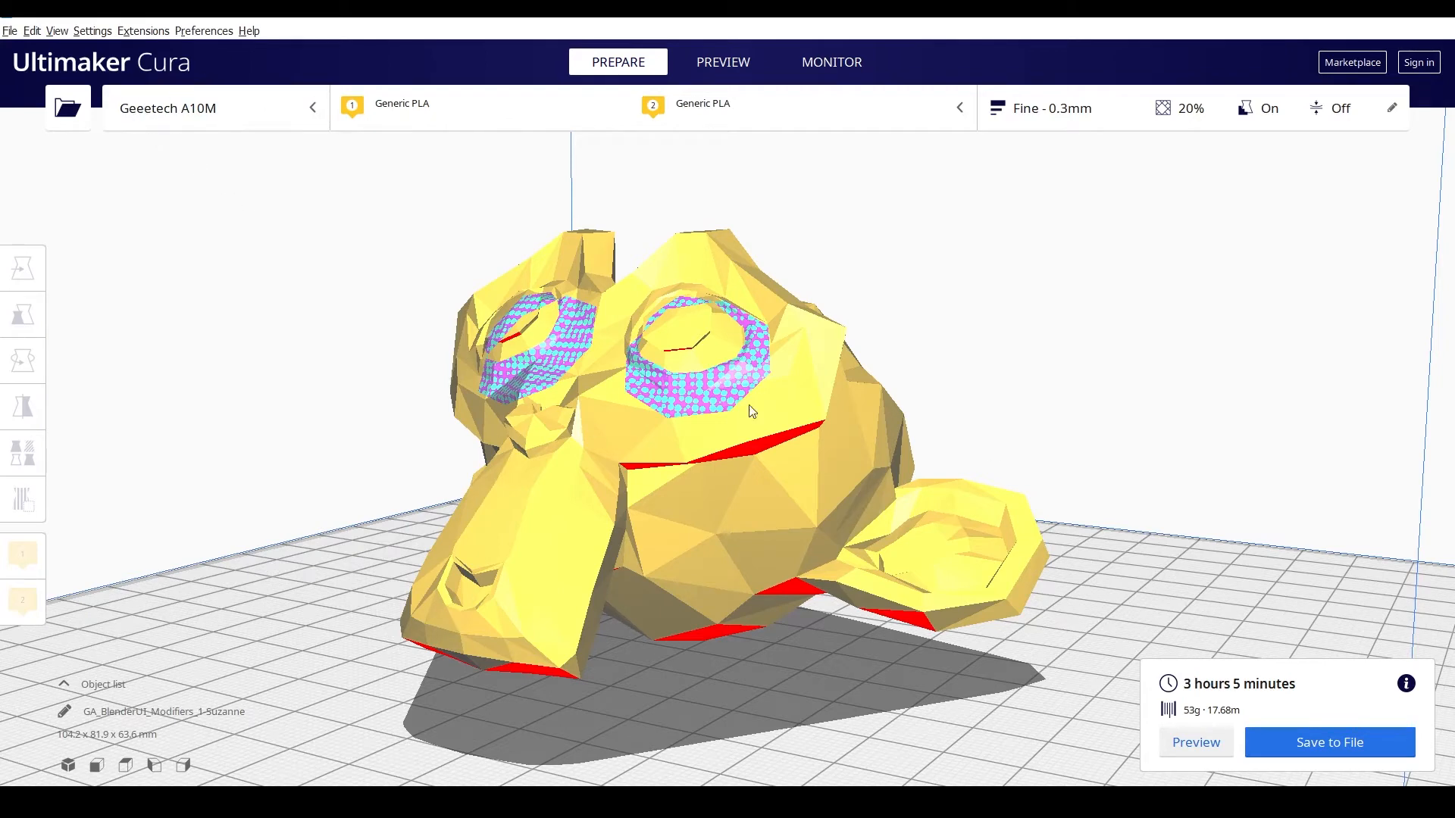
mouse_move(707, 466)
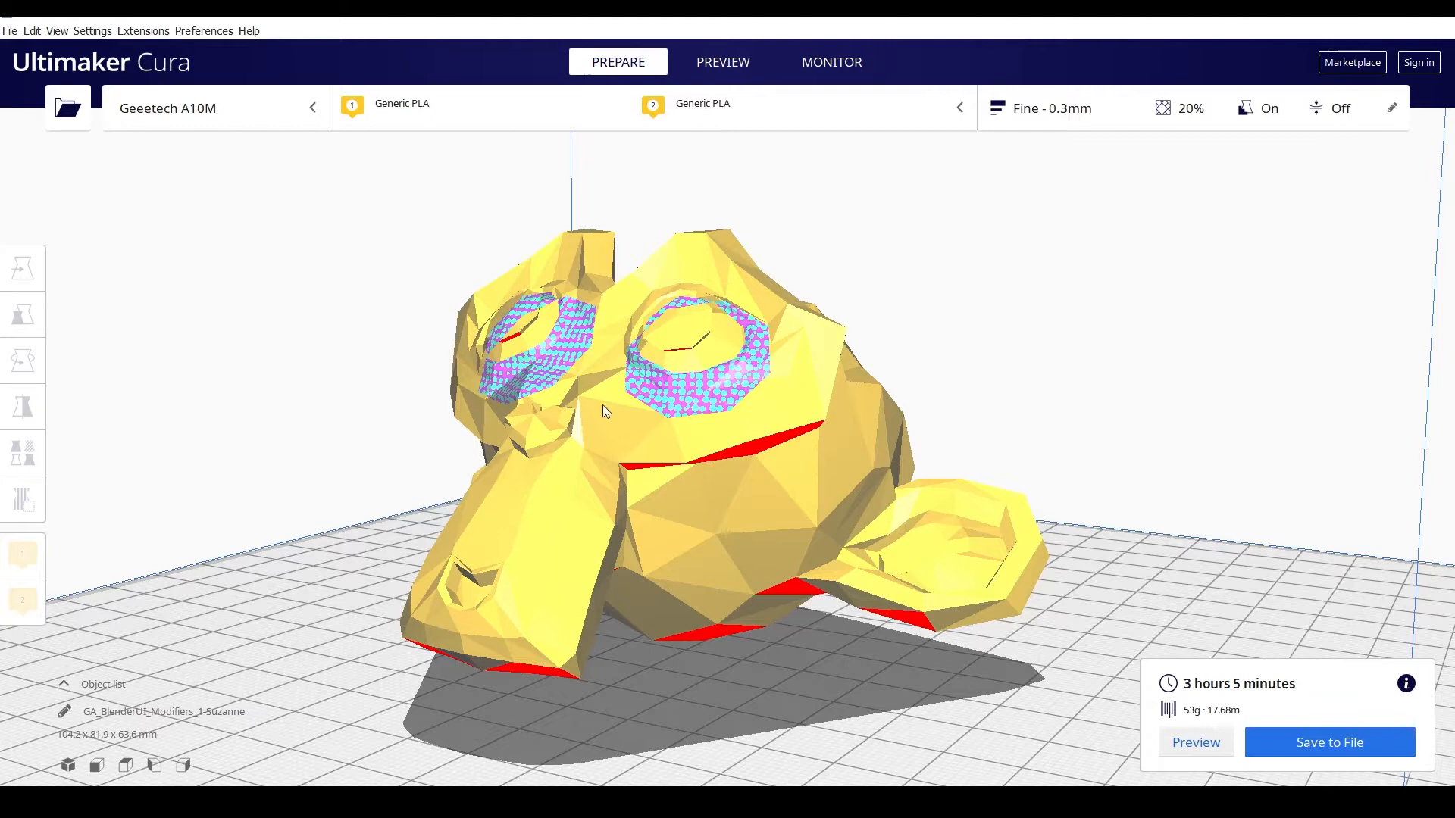
mouse_move(789, 396)
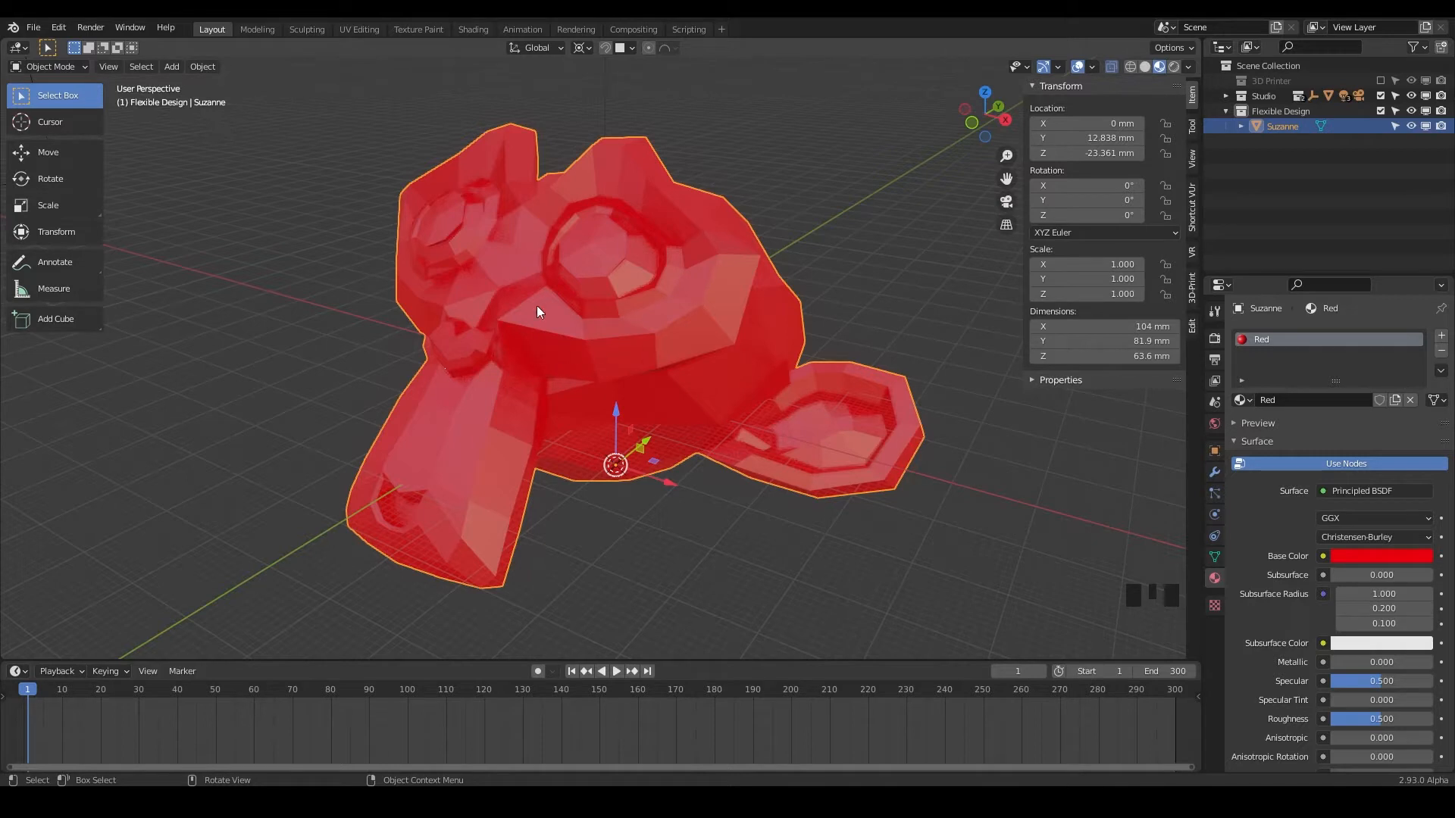
mouse_move(604, 360)
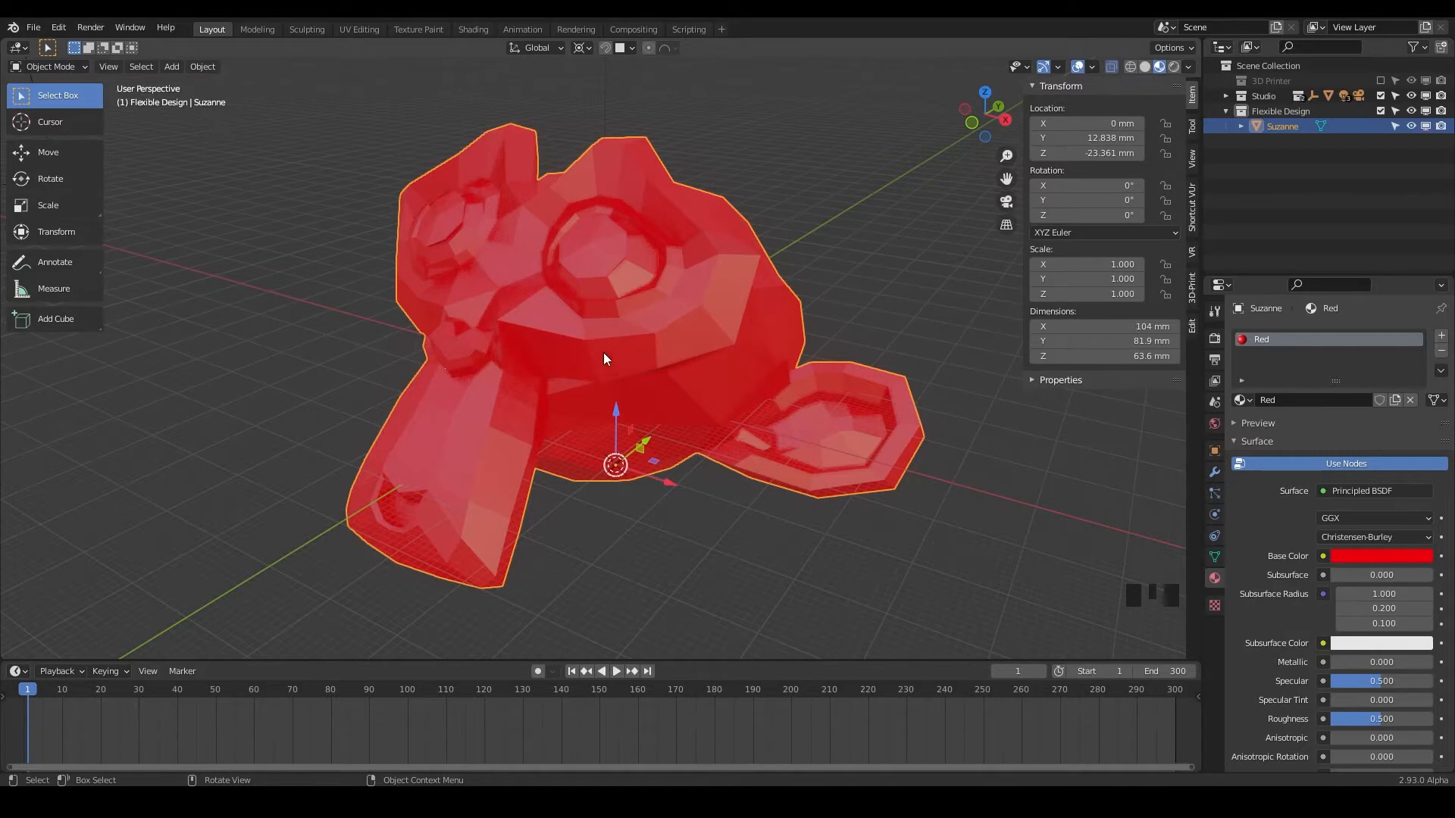
mouse_move(667, 322)
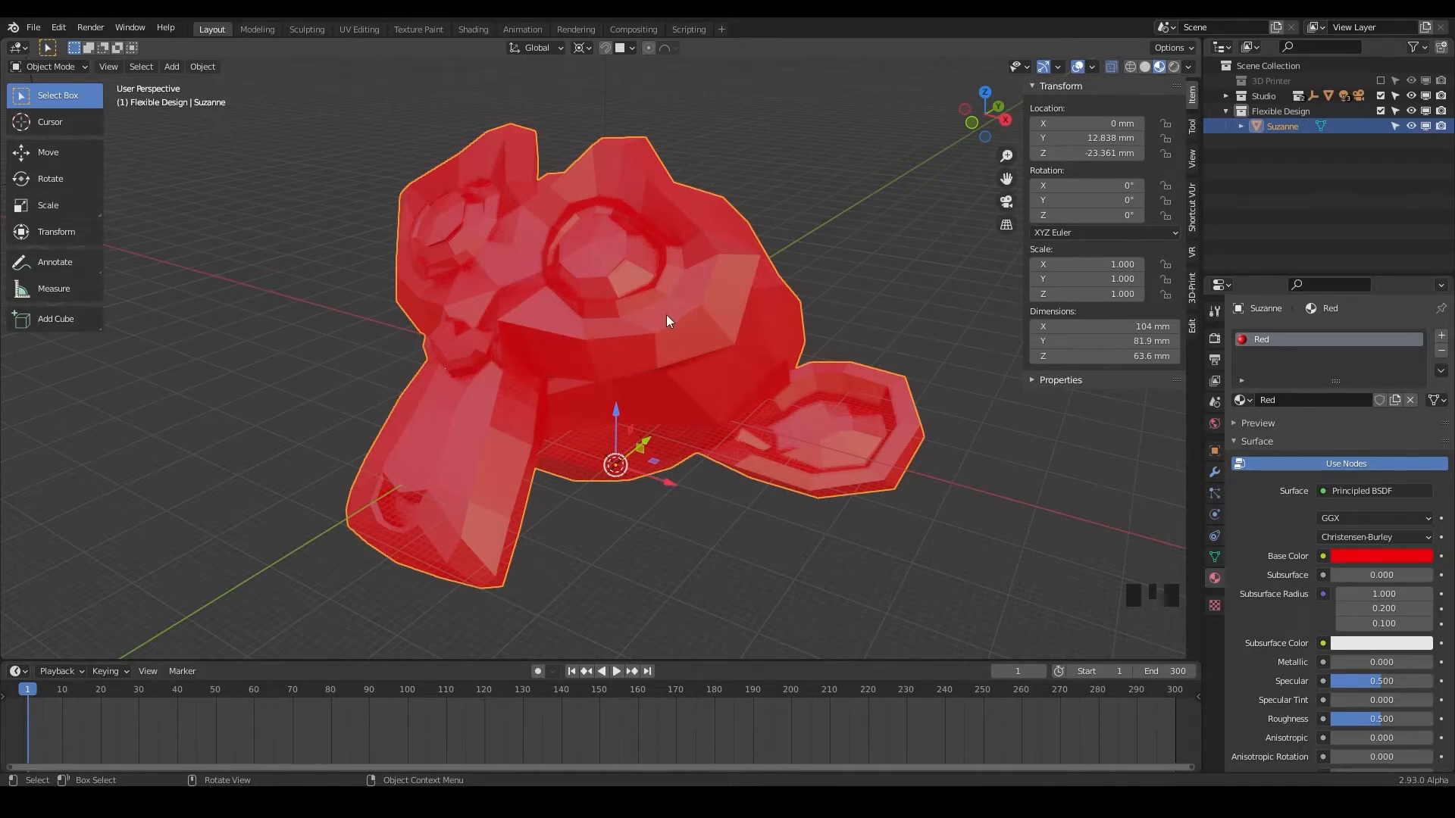
mouse_move(442, 301)
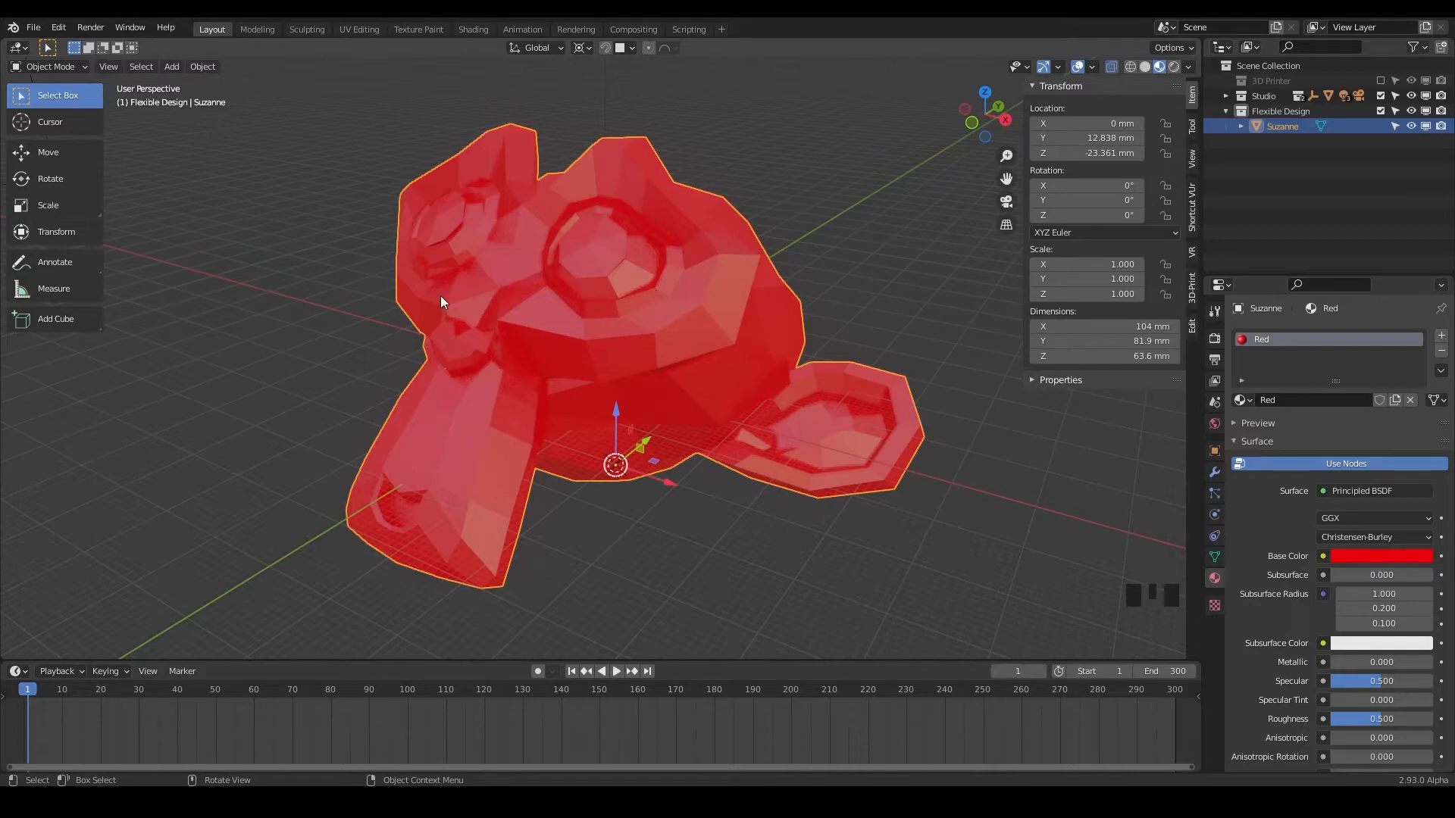
mouse_move(557, 340)
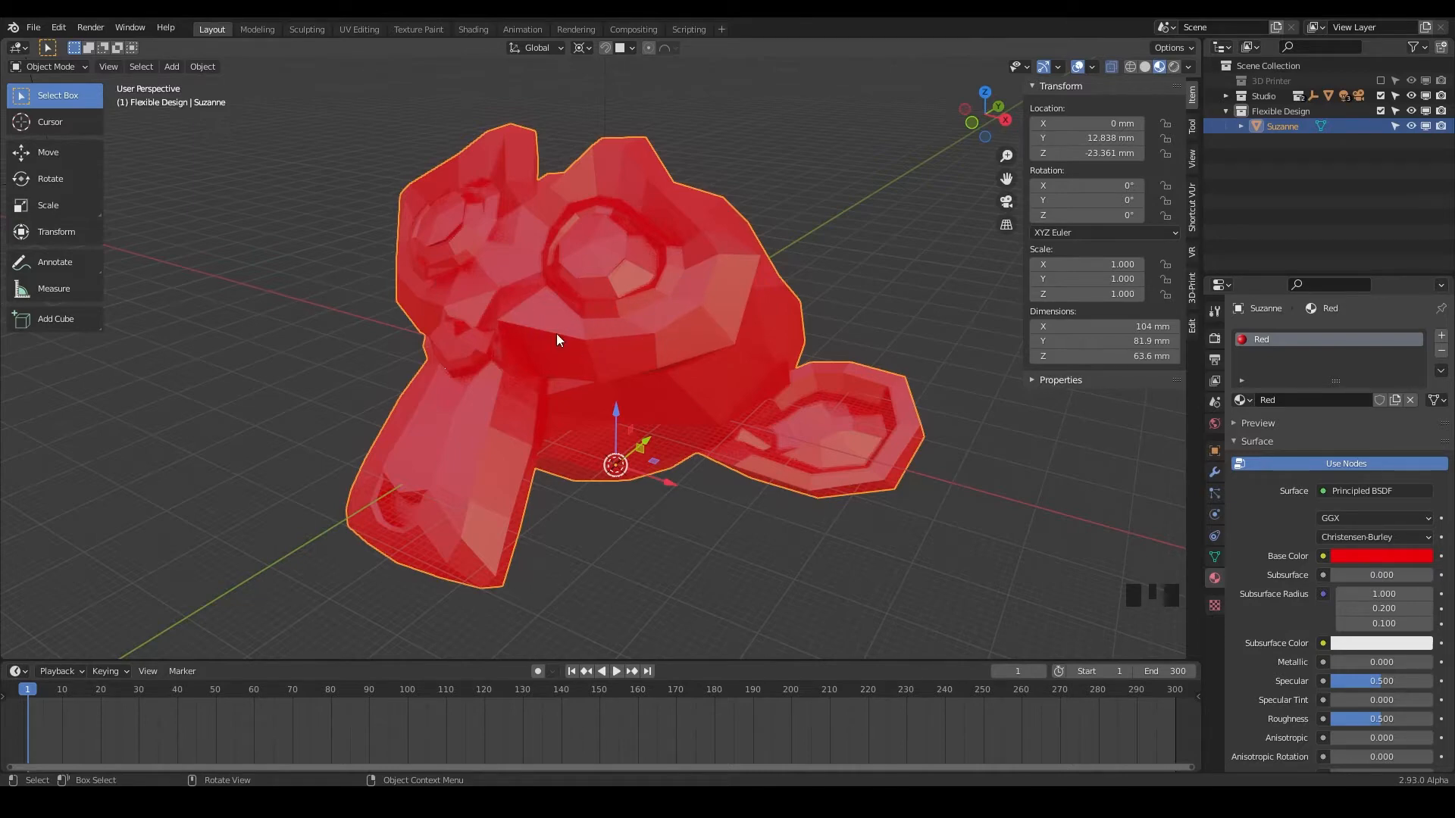
- Enter Edit Mode on Suzanne in vertex select mode with X-ray toggled off
key(Tab)
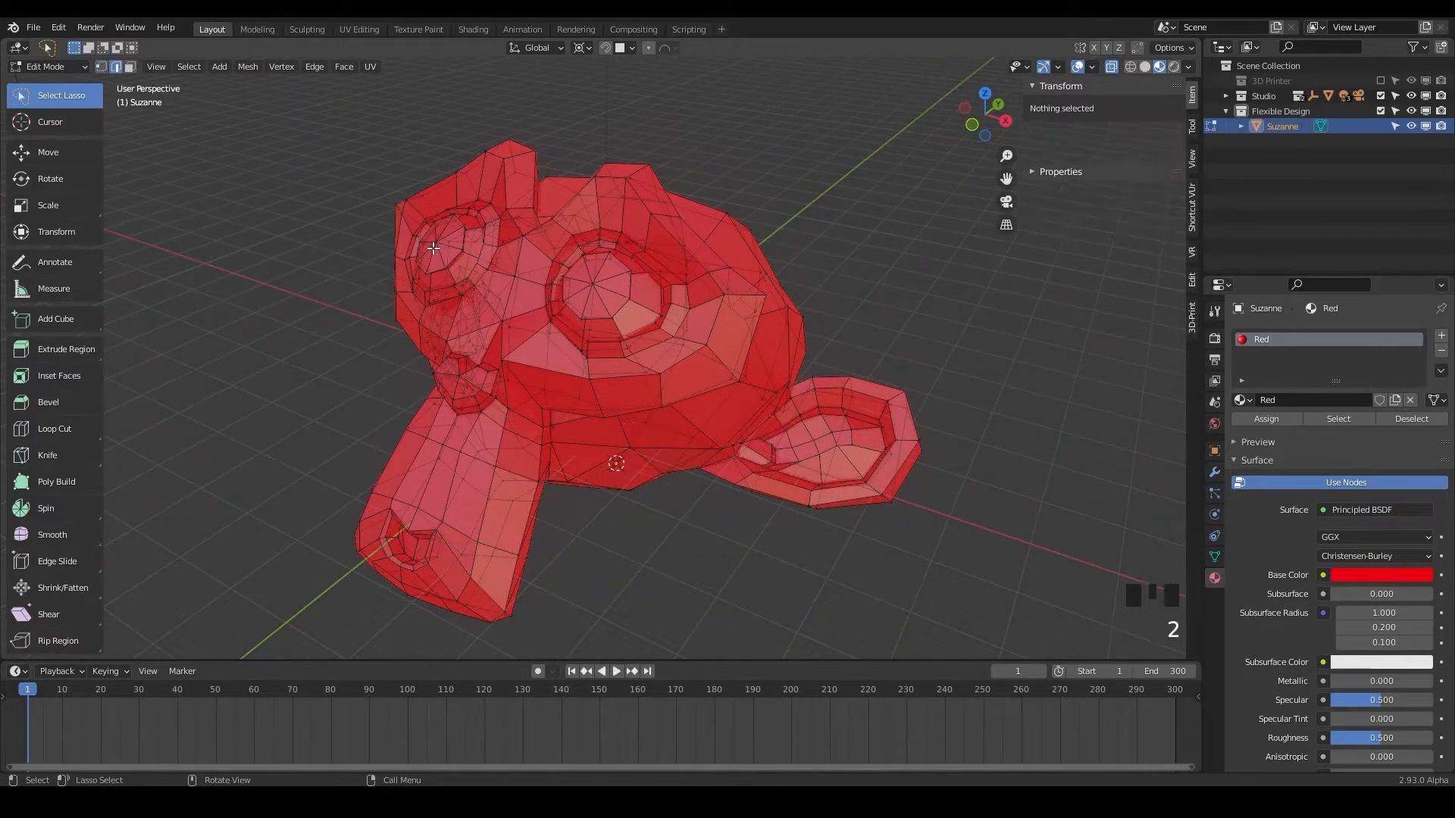
click(101, 66)
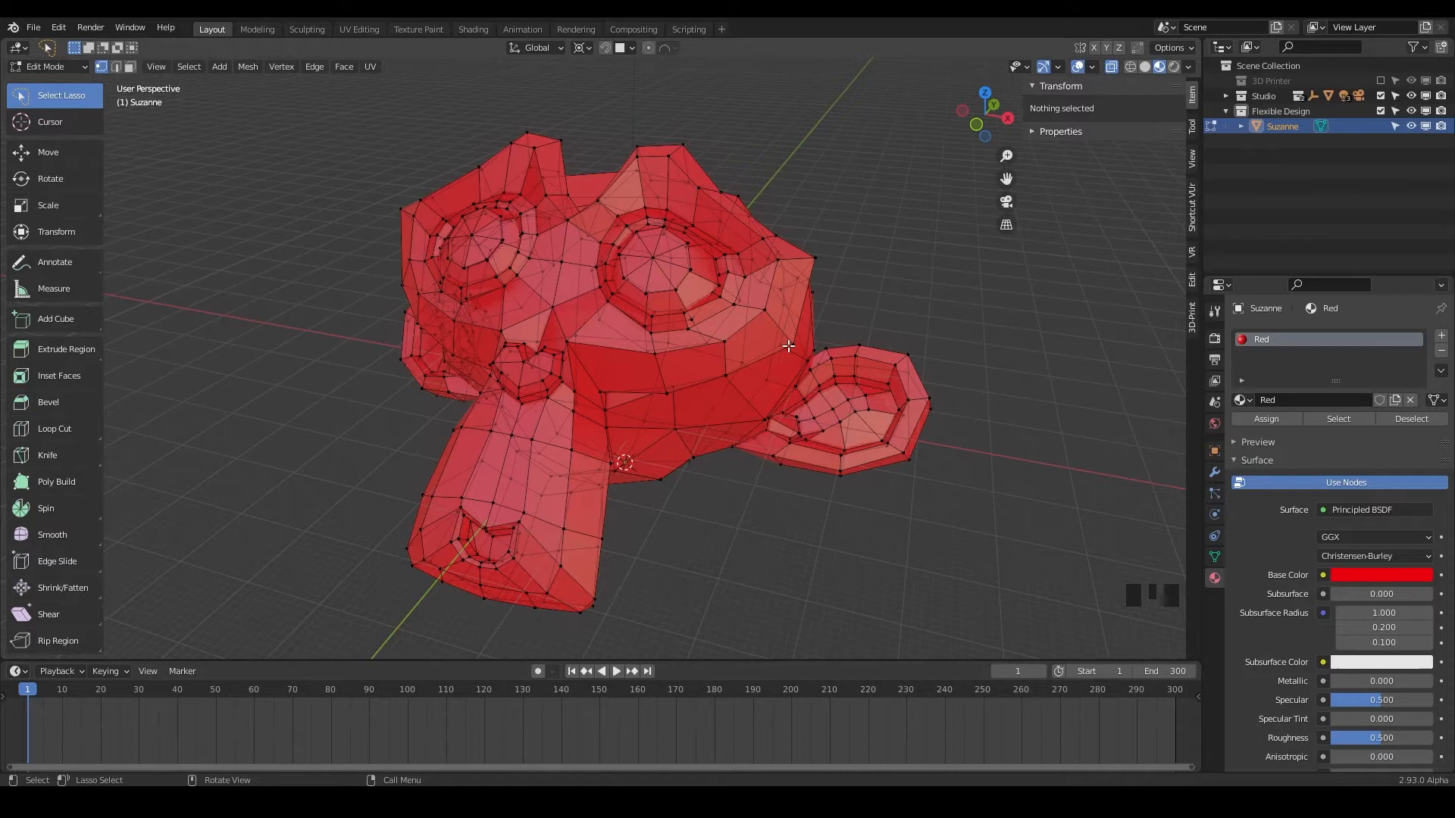
key(alt+z)
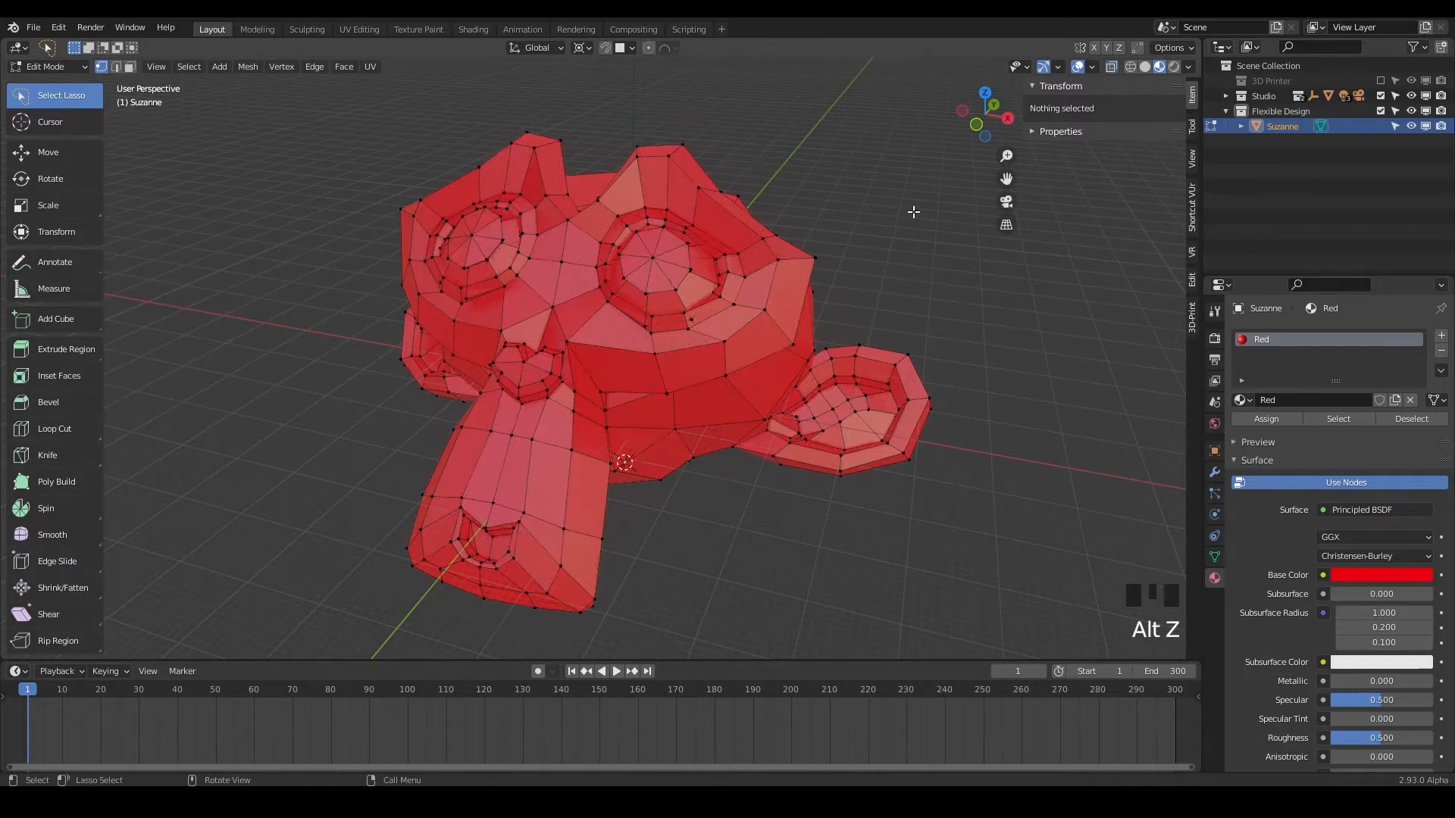
key(alt+z)
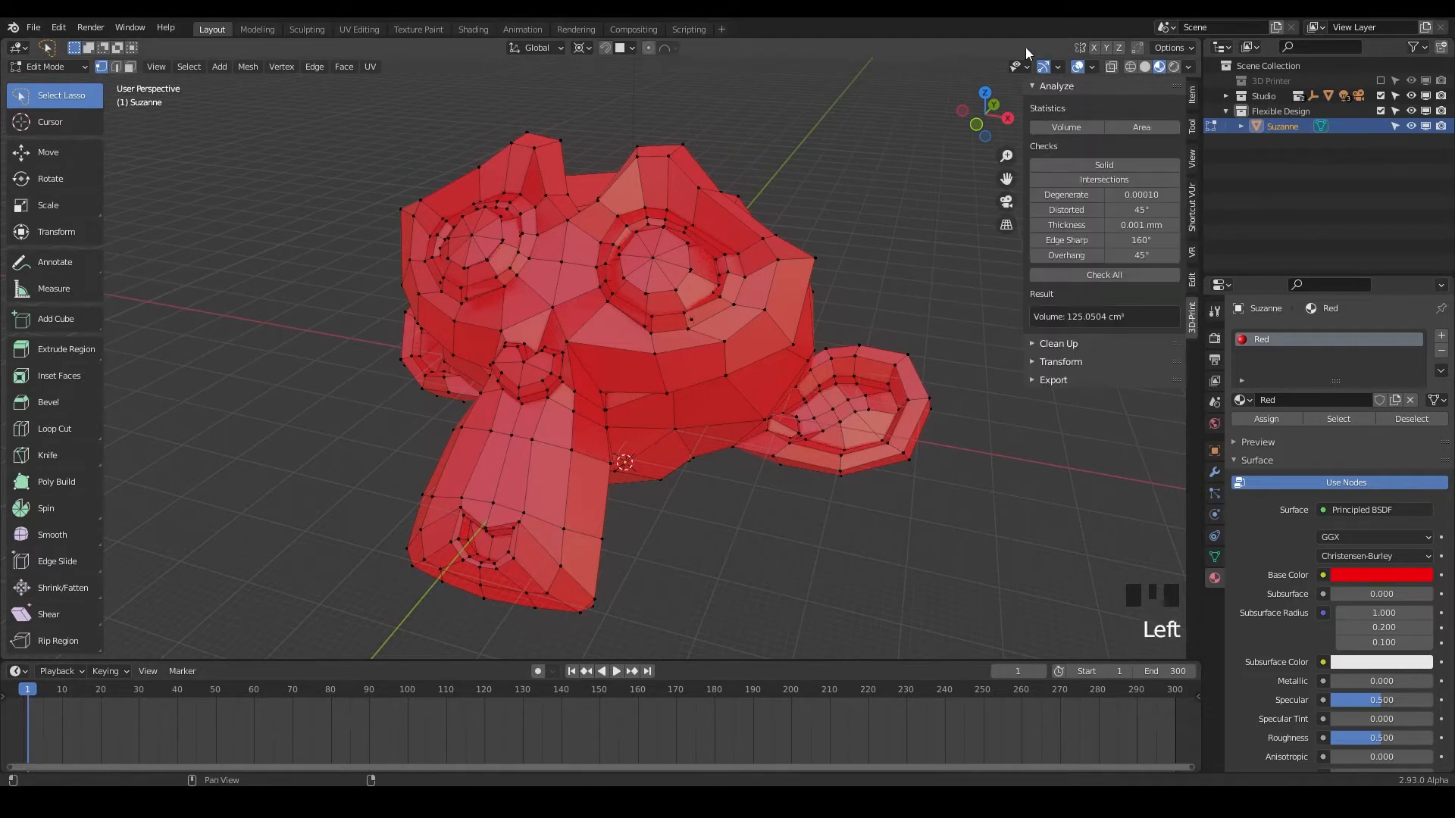
- Measure Suzanne's volume and run Check All: 42 non-manifold edges, 52 intersecting, 48 overhanging faces
click(1056, 86)
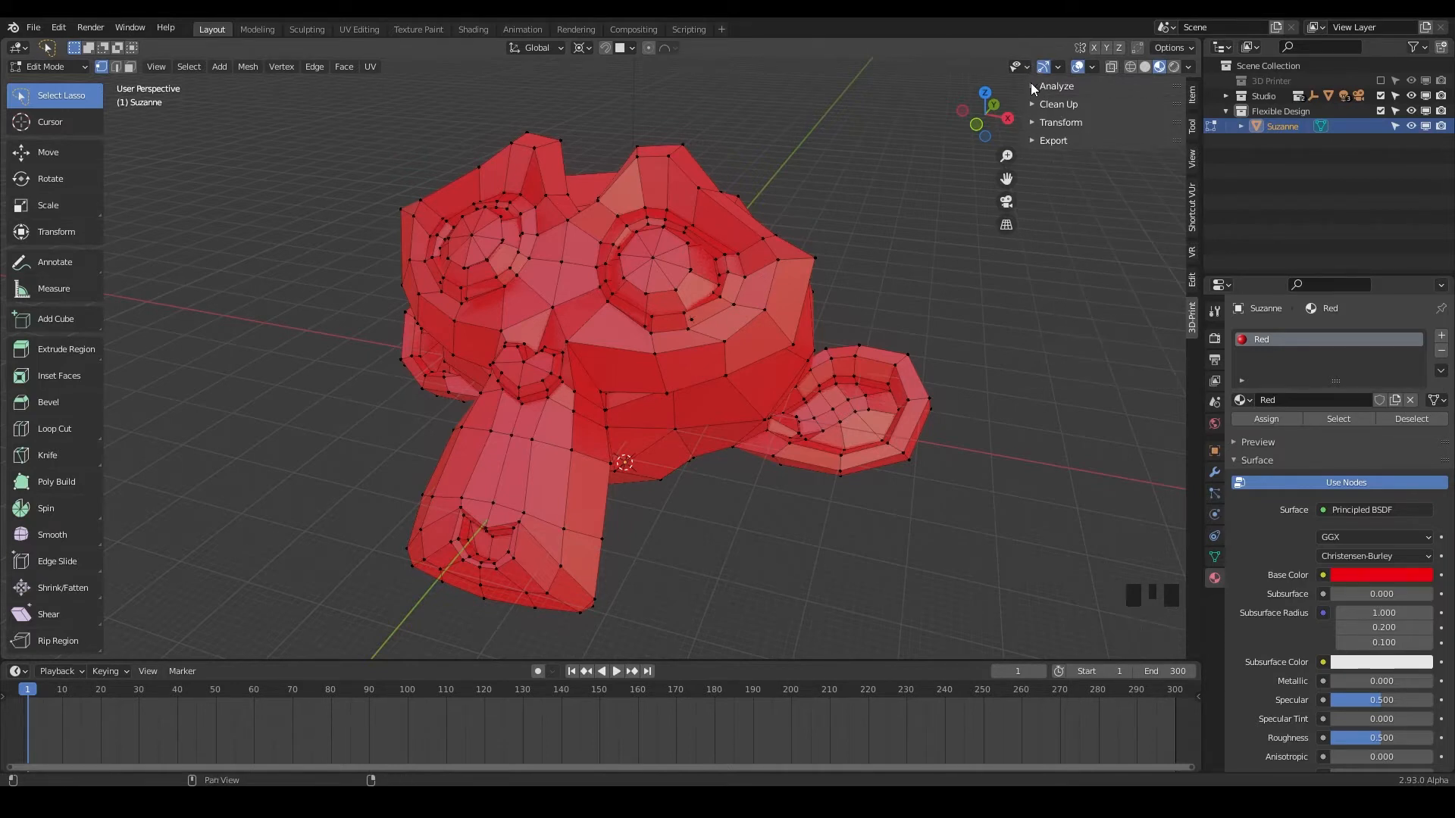
click(1055, 85)
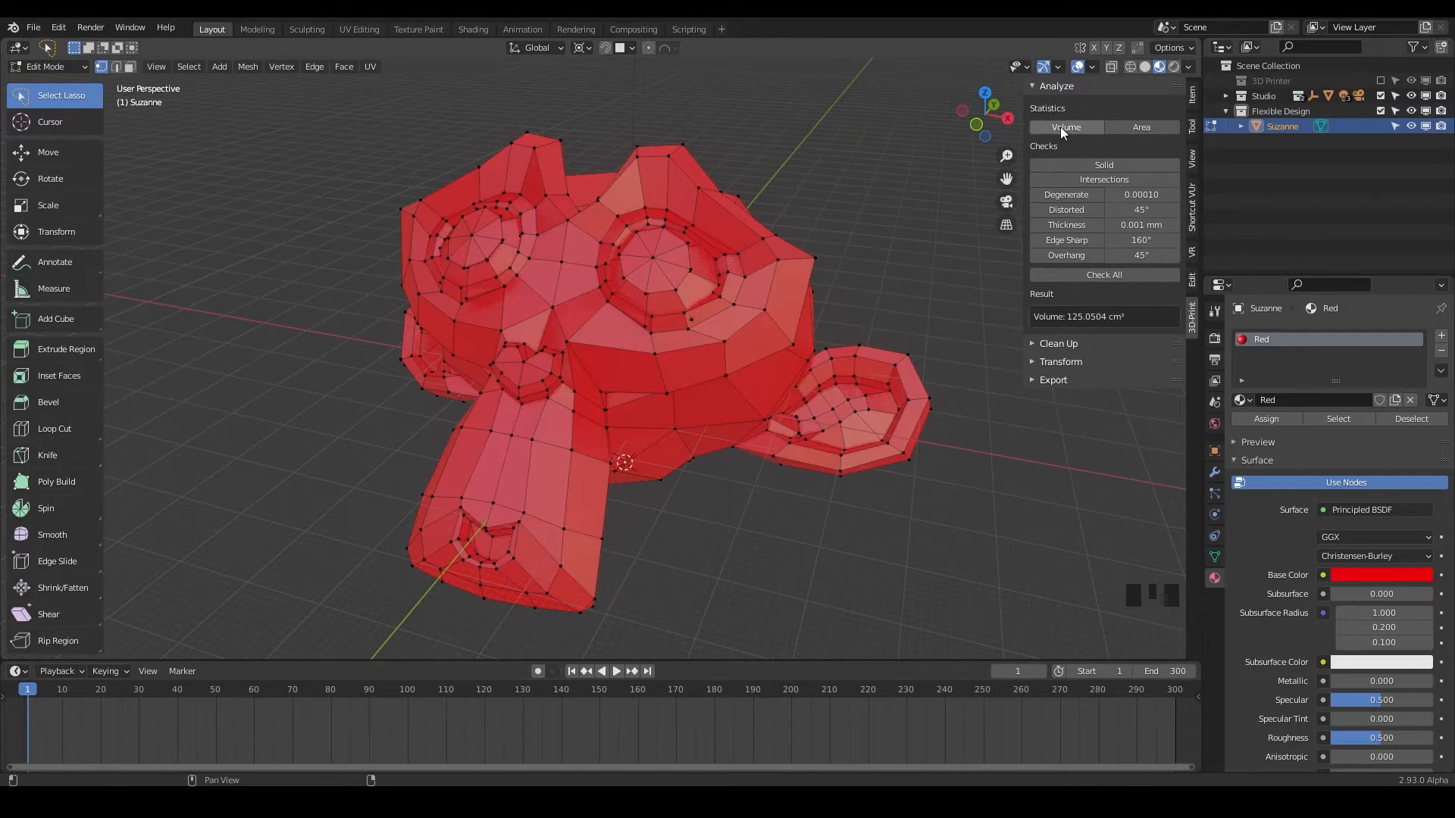
click(1065, 128)
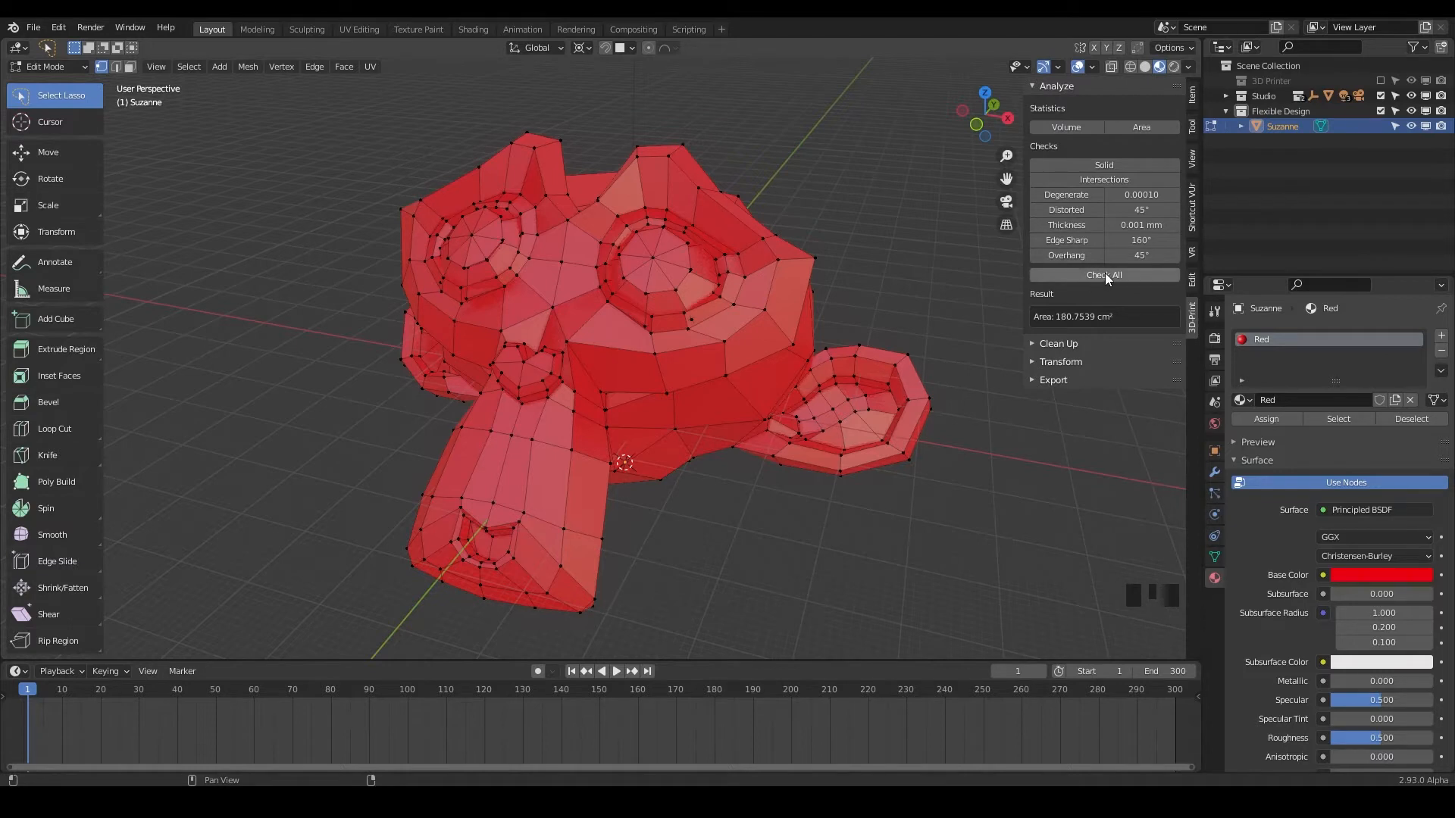
click(1104, 274)
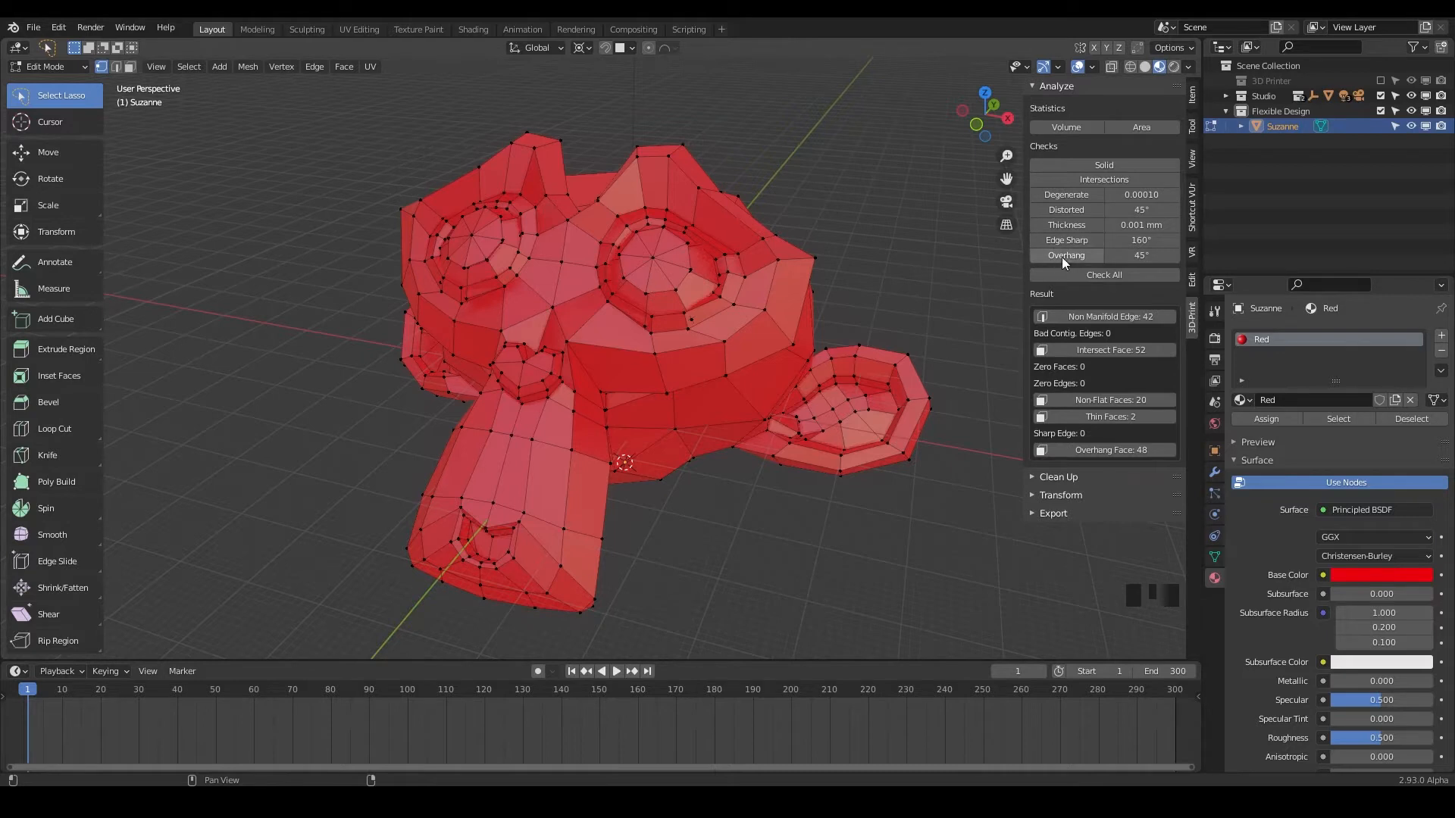
mouse_move(1095, 464)
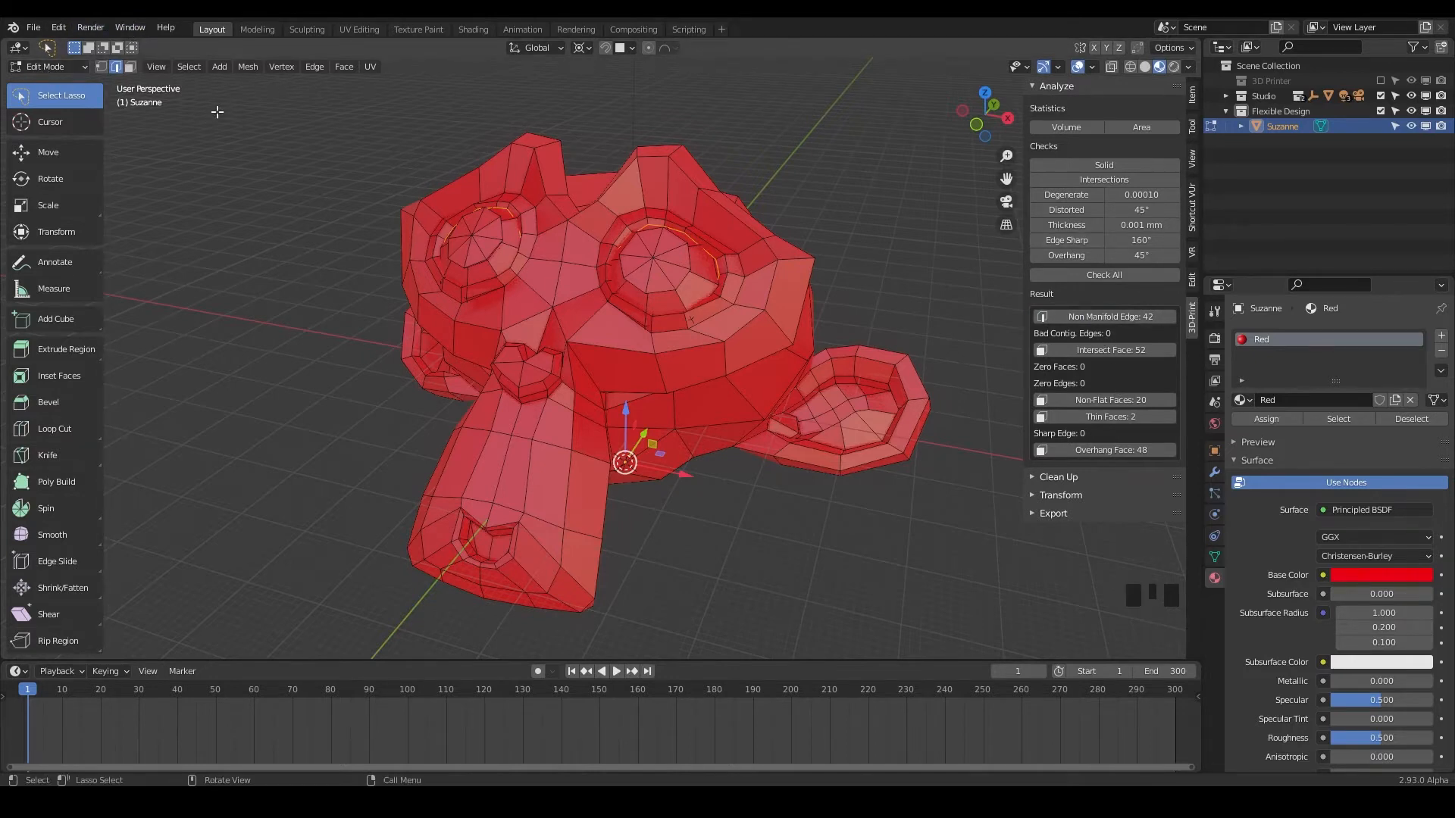
- Select Suzanne's non-manifold edges from the check results and hide all other geometry
key(Tab)
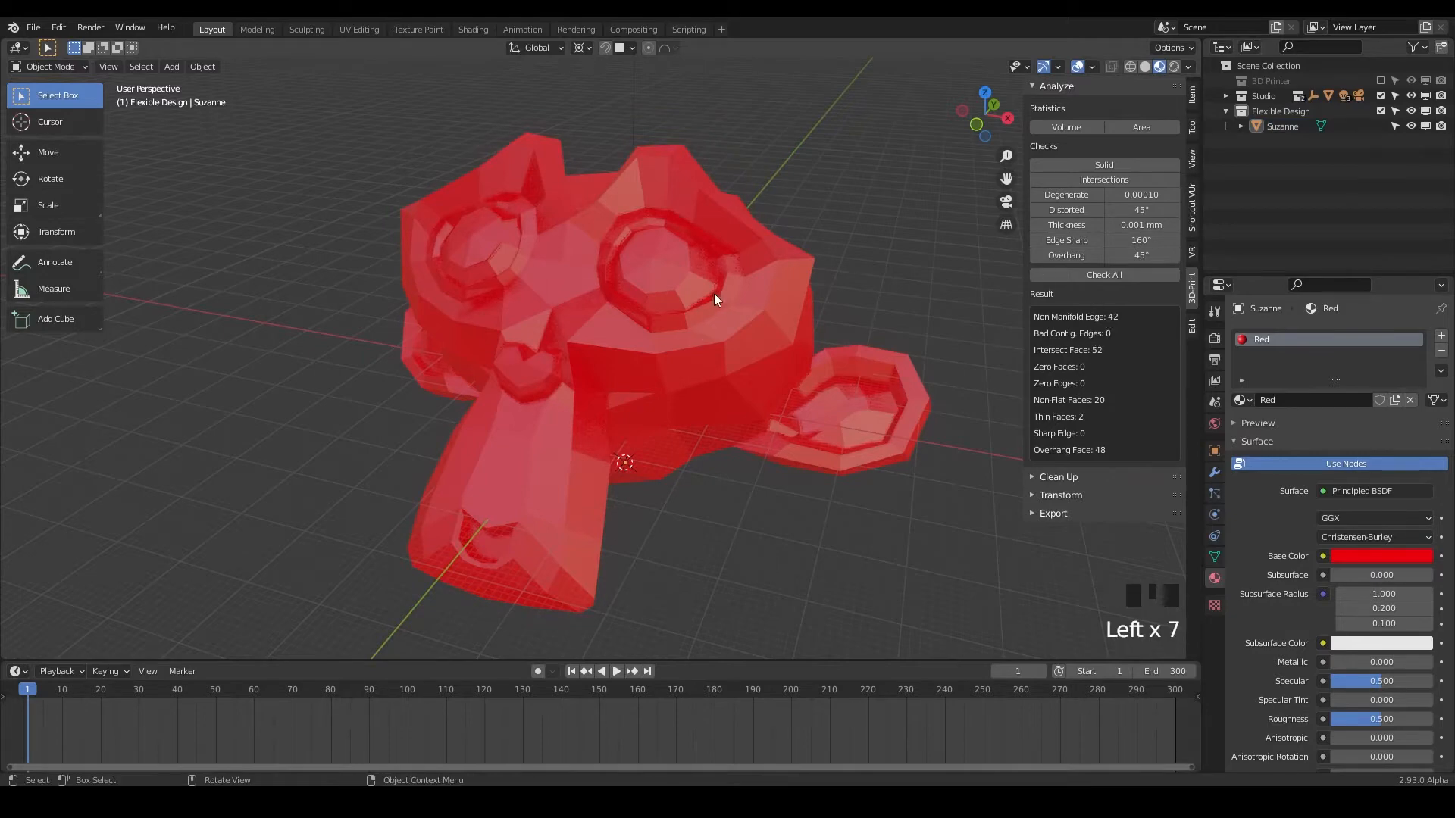
key(Tab)
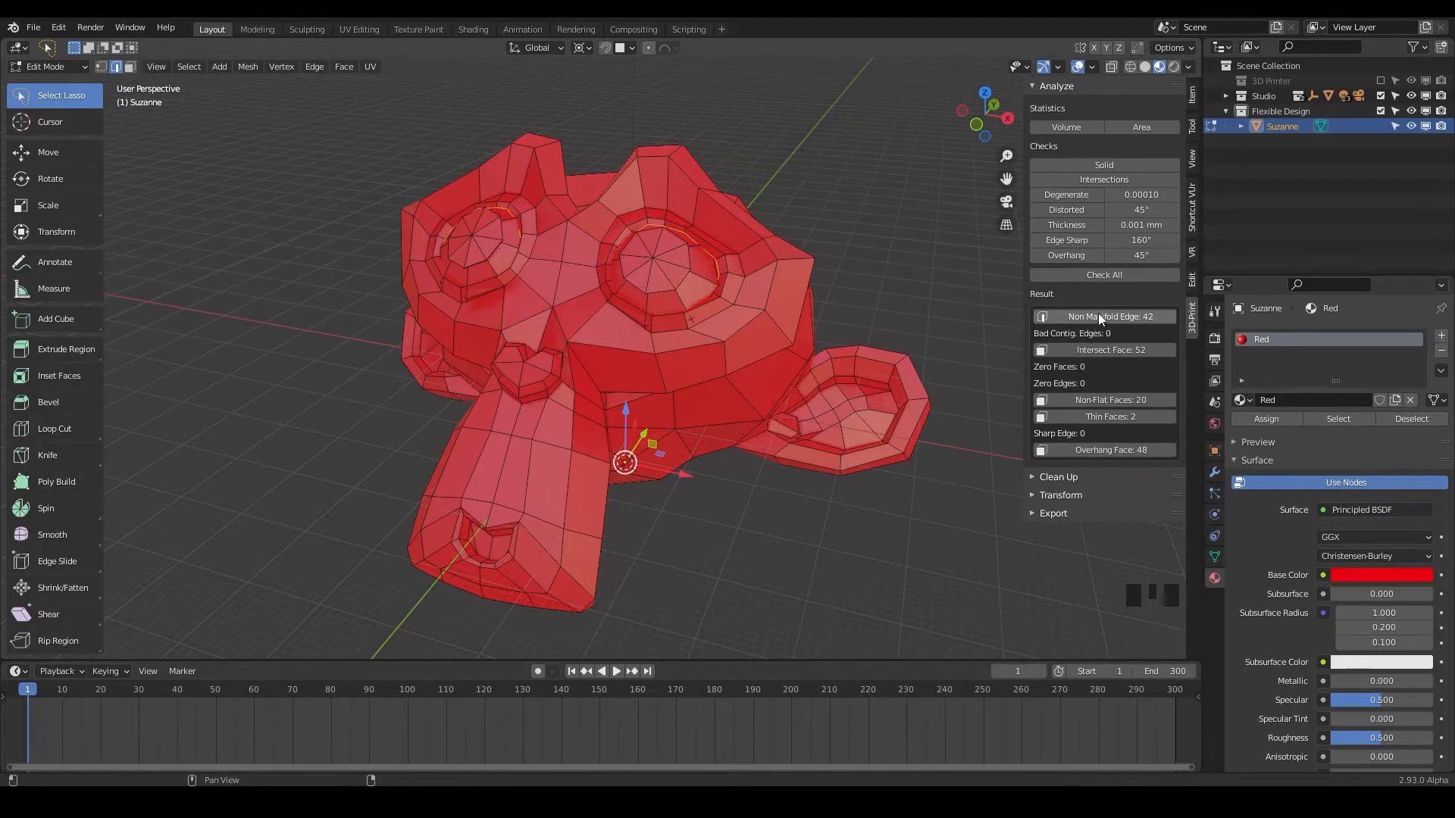
double_click(1104, 317)
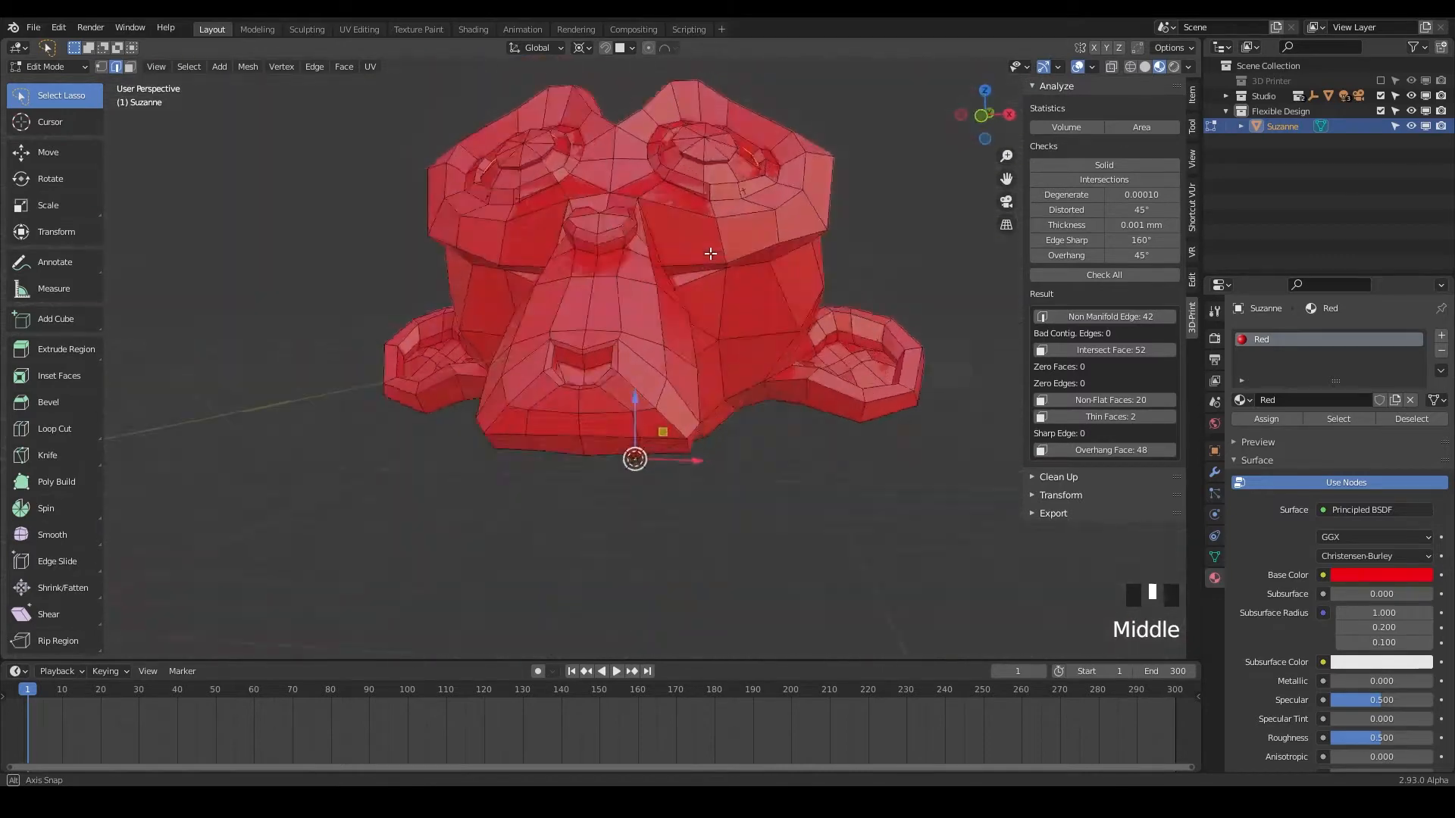
key(shift+h)
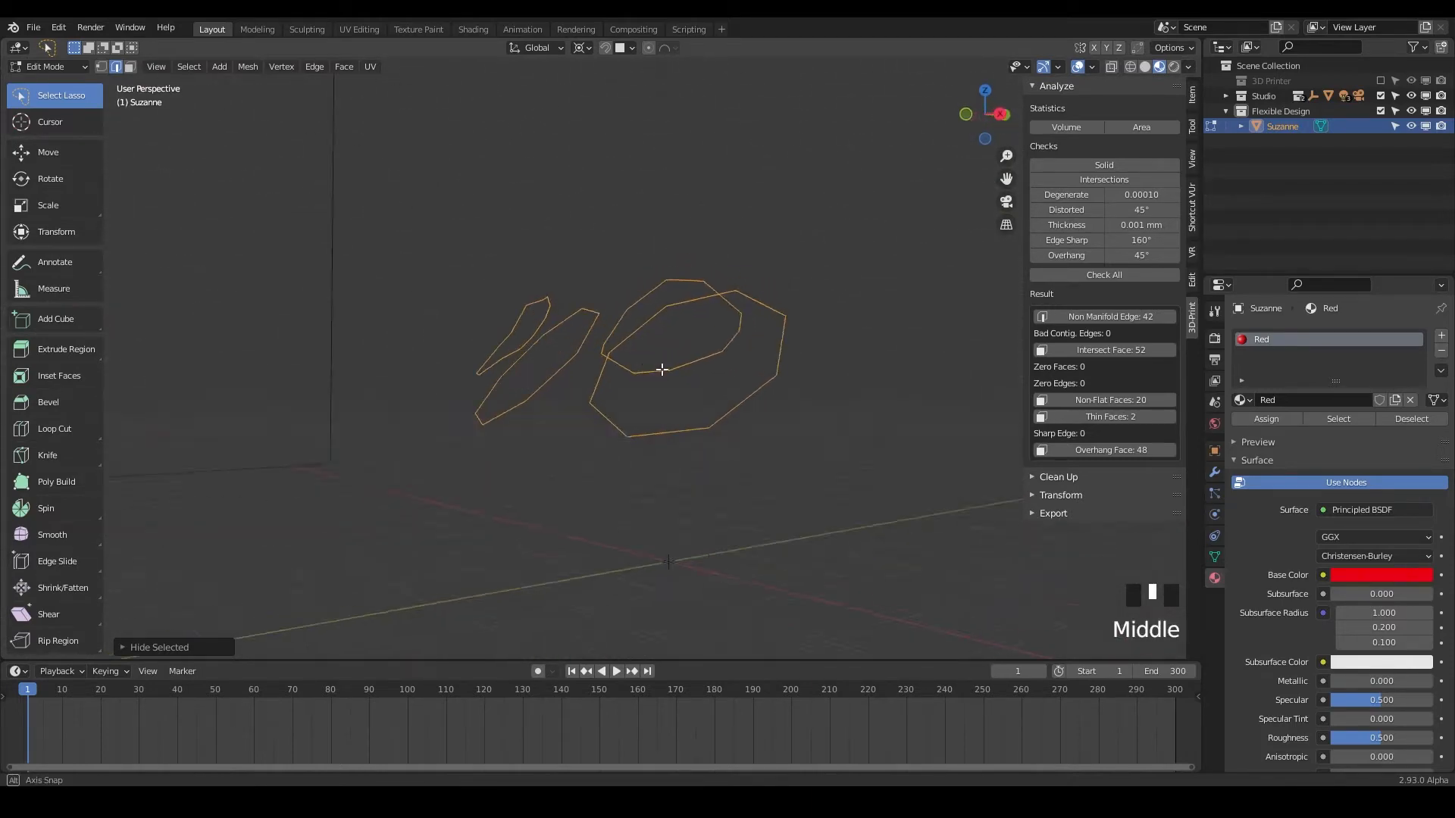
- Orbit and zoom around the open edge loops where the eye meets the head
drag(662, 369, 910, 319)
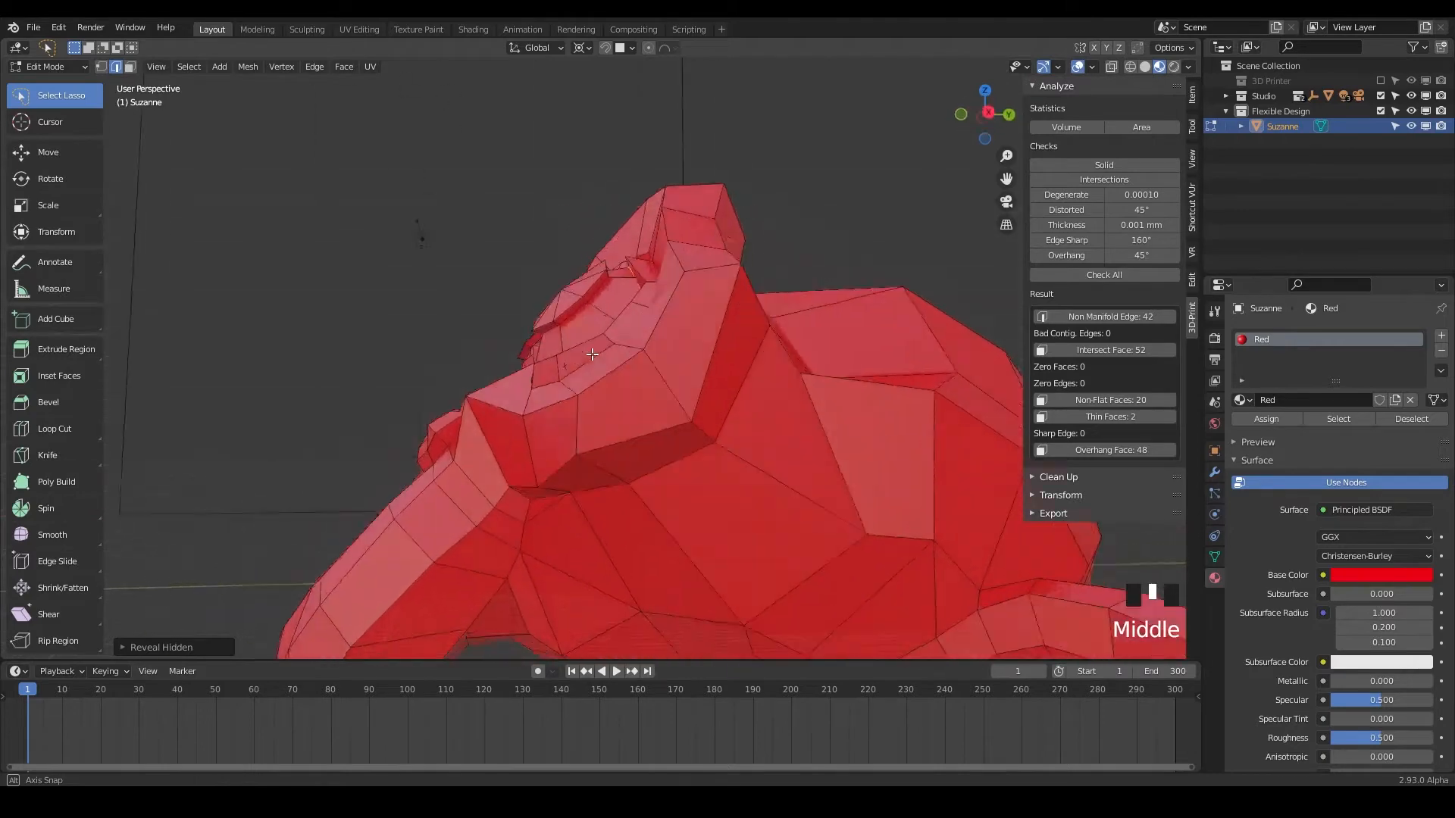
scroll(up, 3)
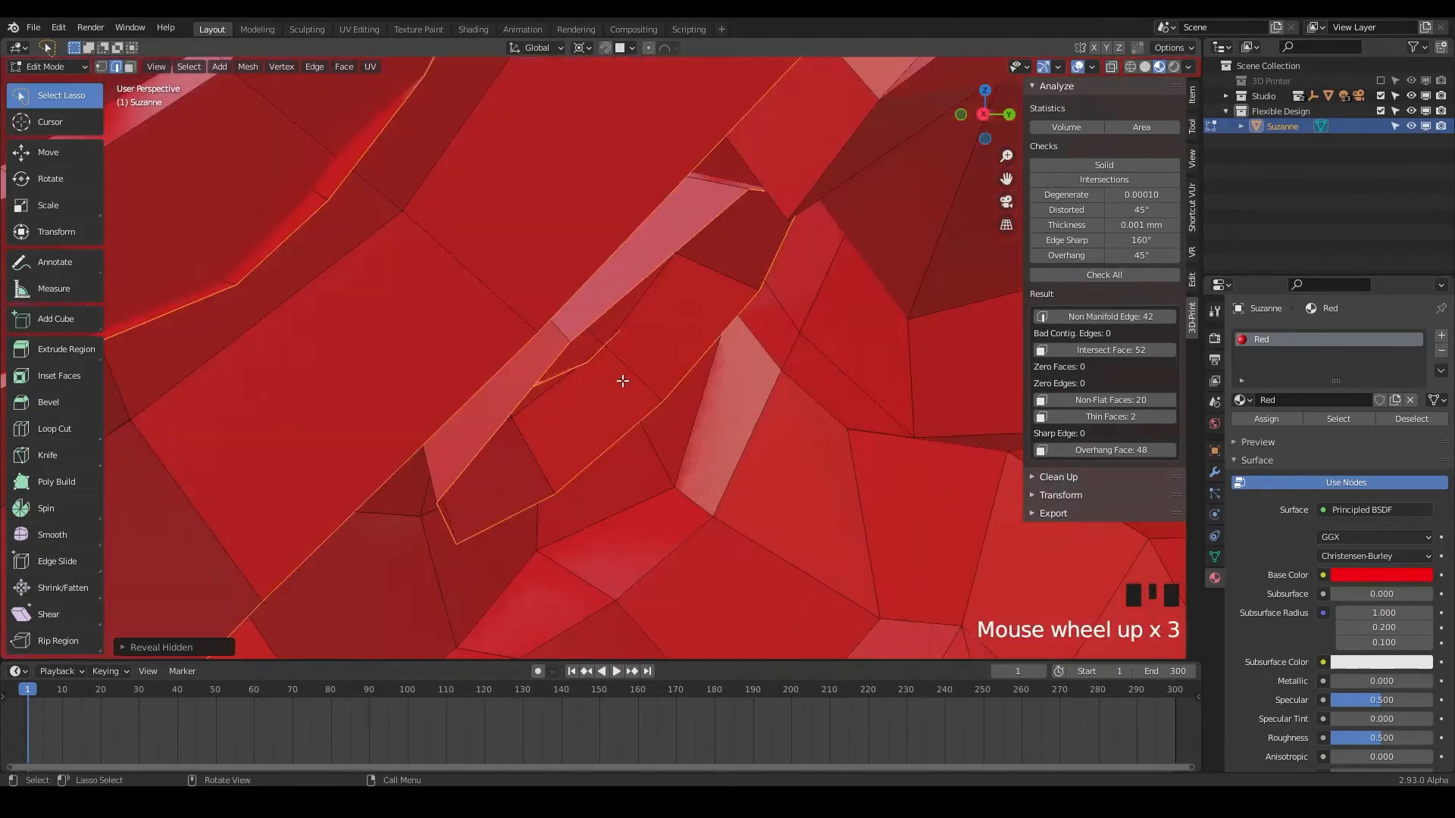
drag(621, 380, 756, 327)
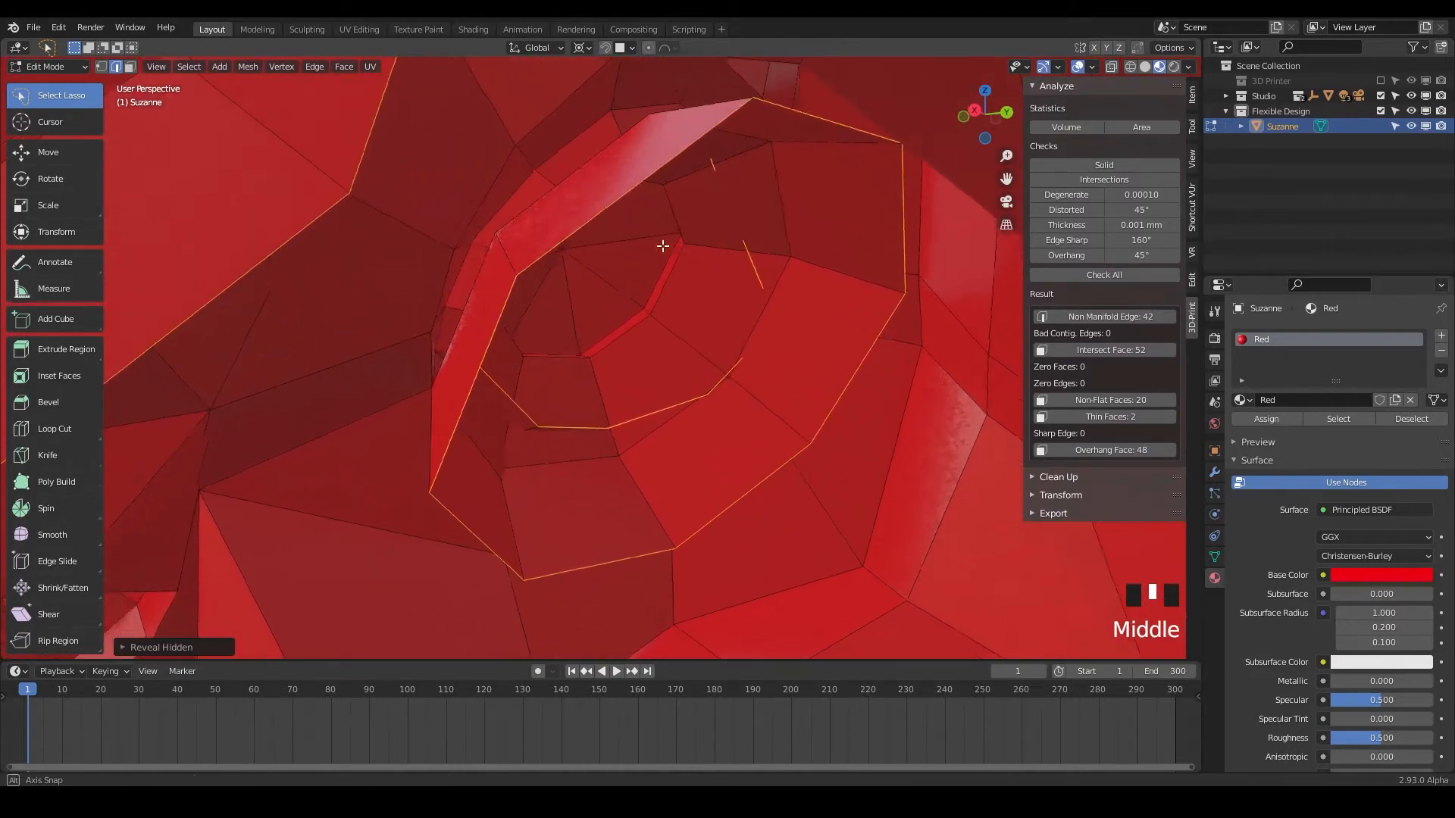
scroll(down, 3)
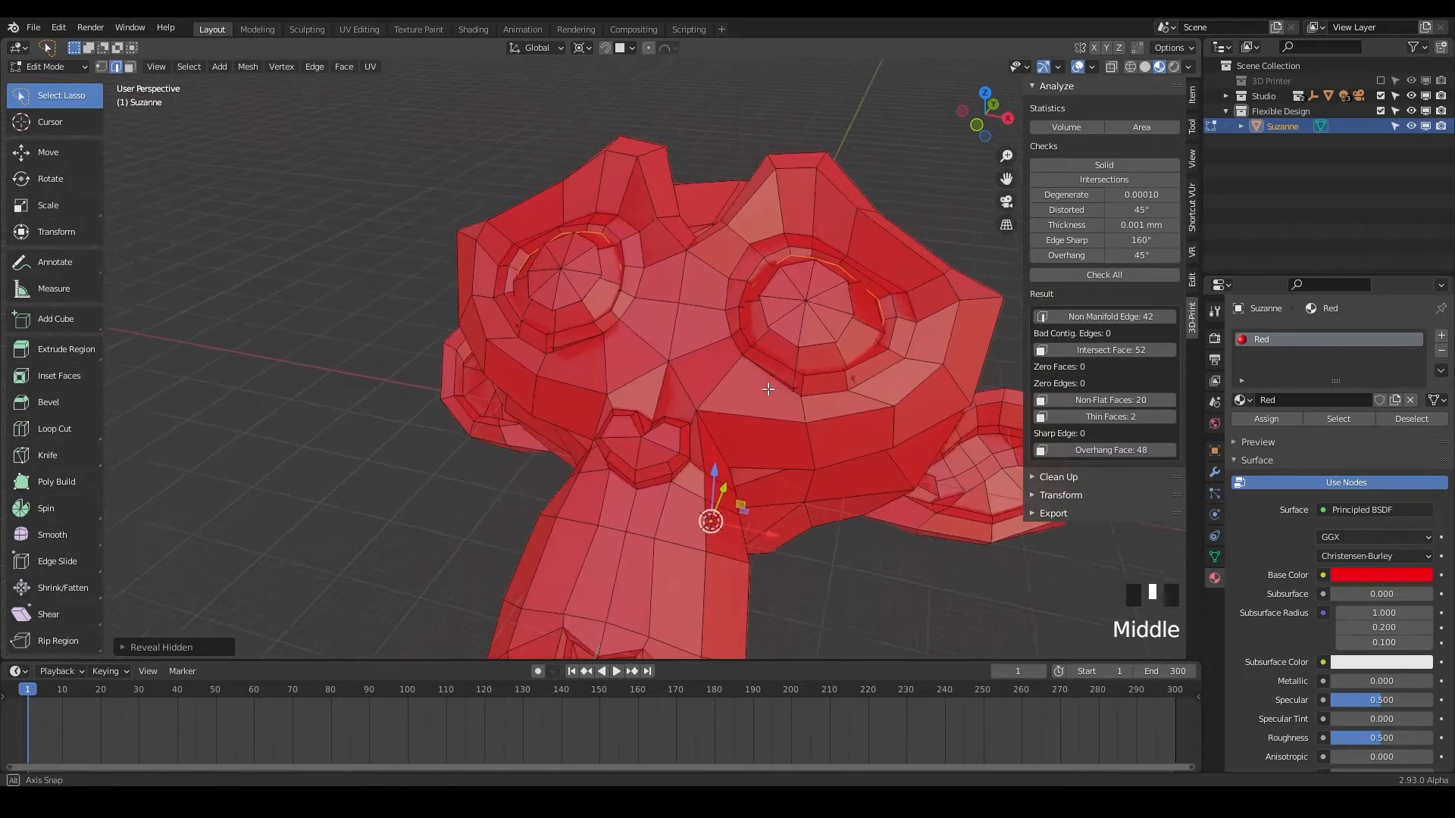
- Select both of Suzanne's eye regions and bring up the Separate menu
drag(767, 389, 743, 332)
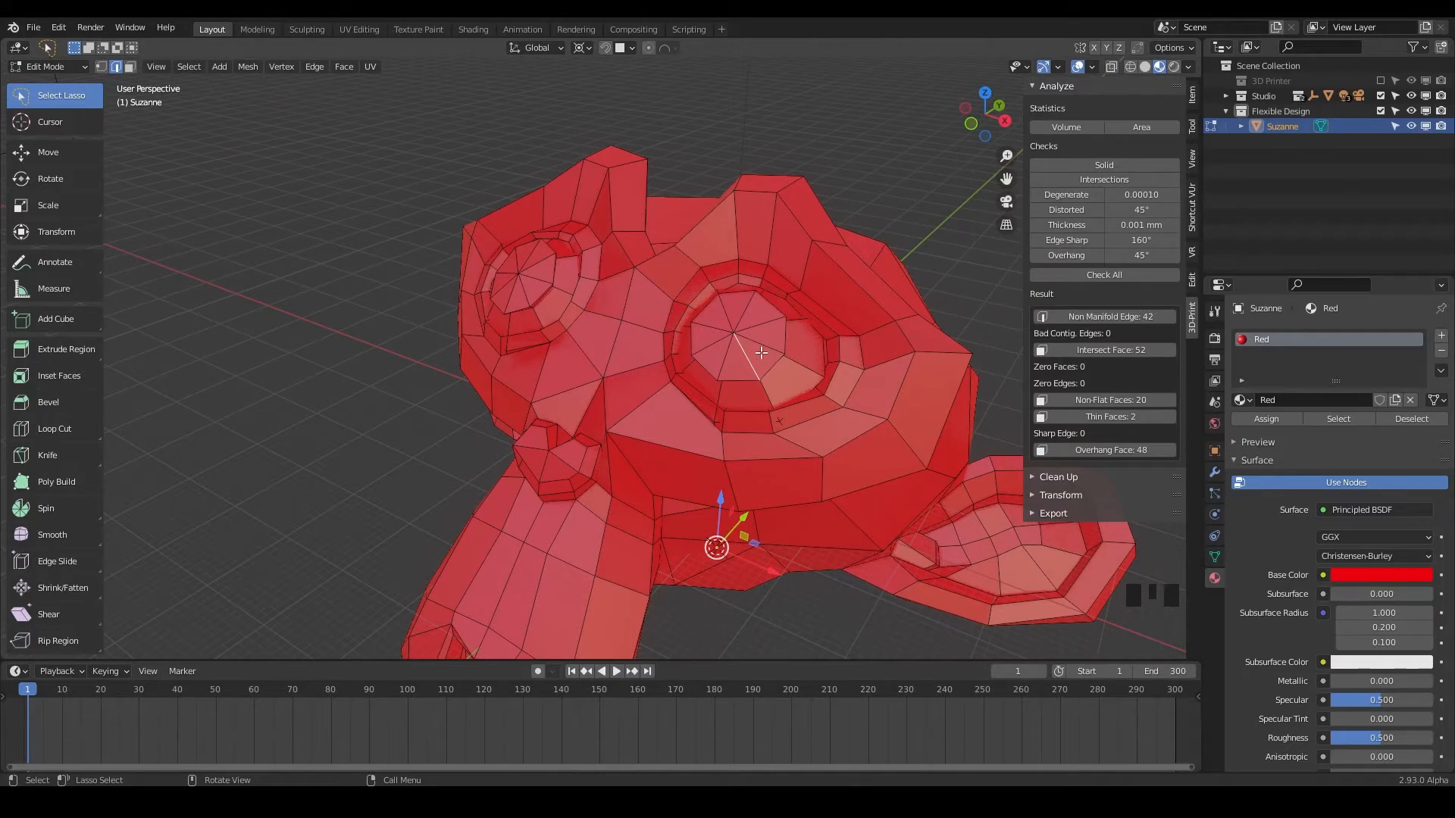
mouse_move(714, 322)
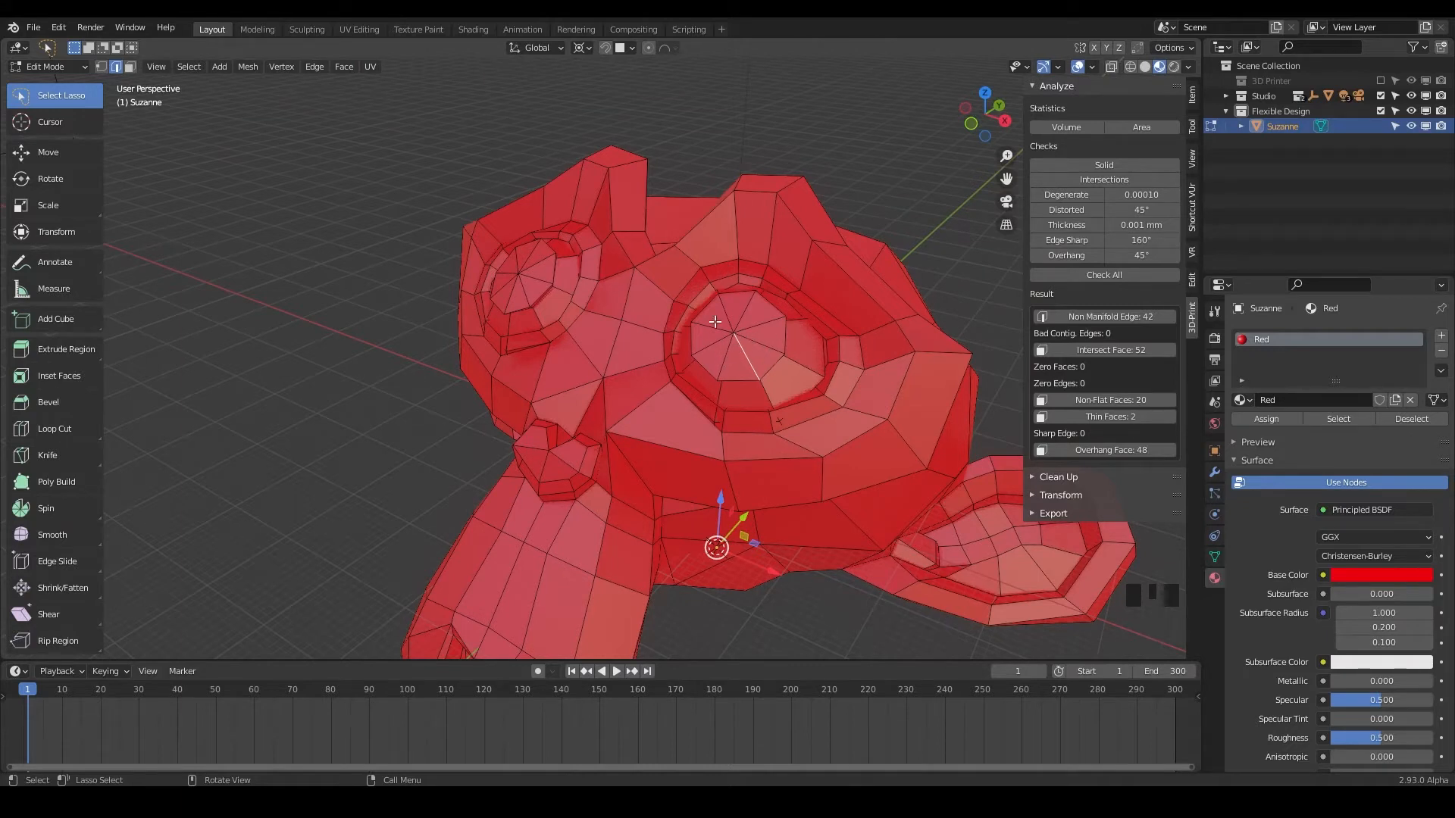
click(740, 351)
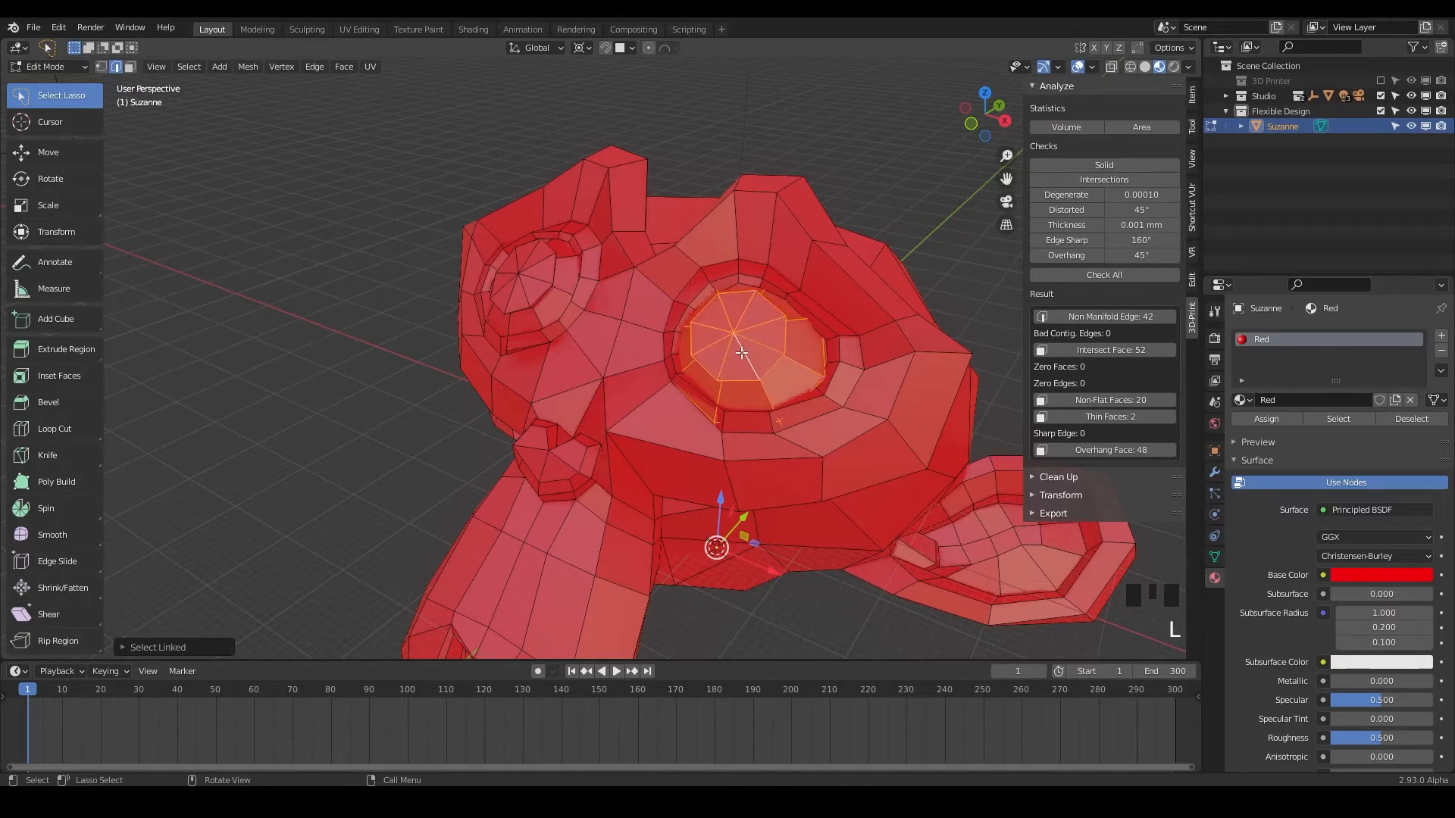
mouse_move(527, 286)
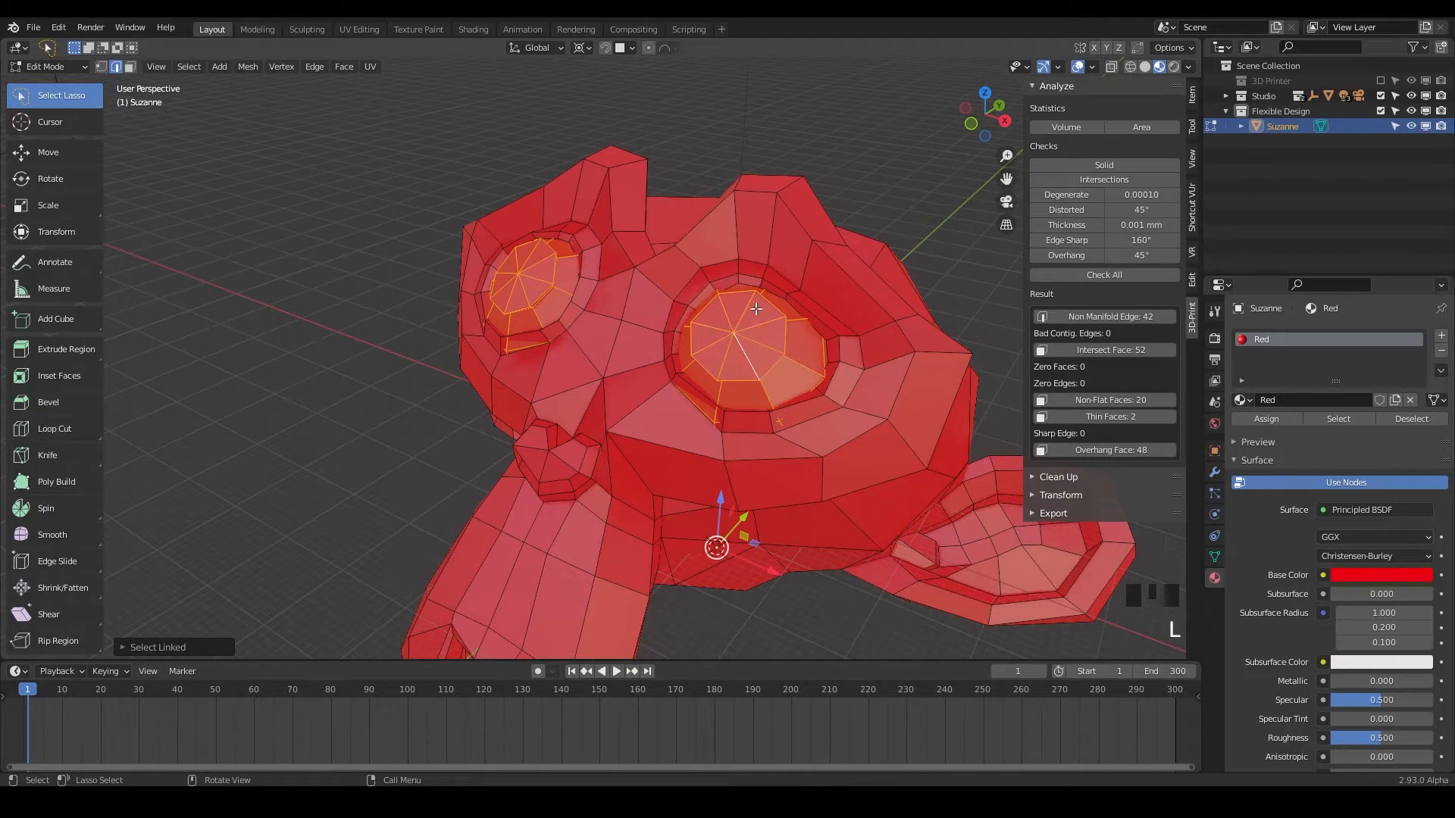
mouse_move(547, 297)
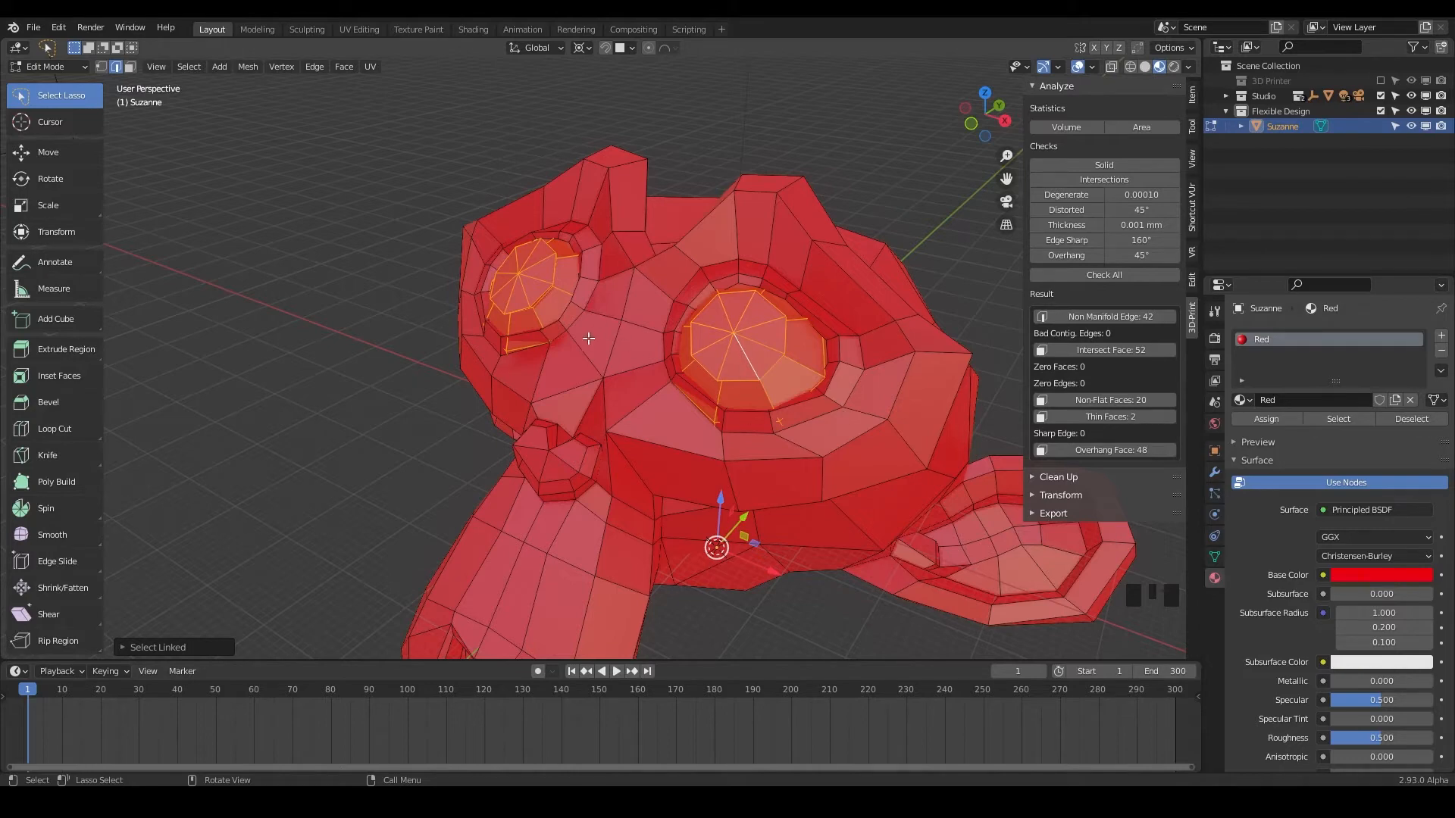
mouse_move(538, 281)
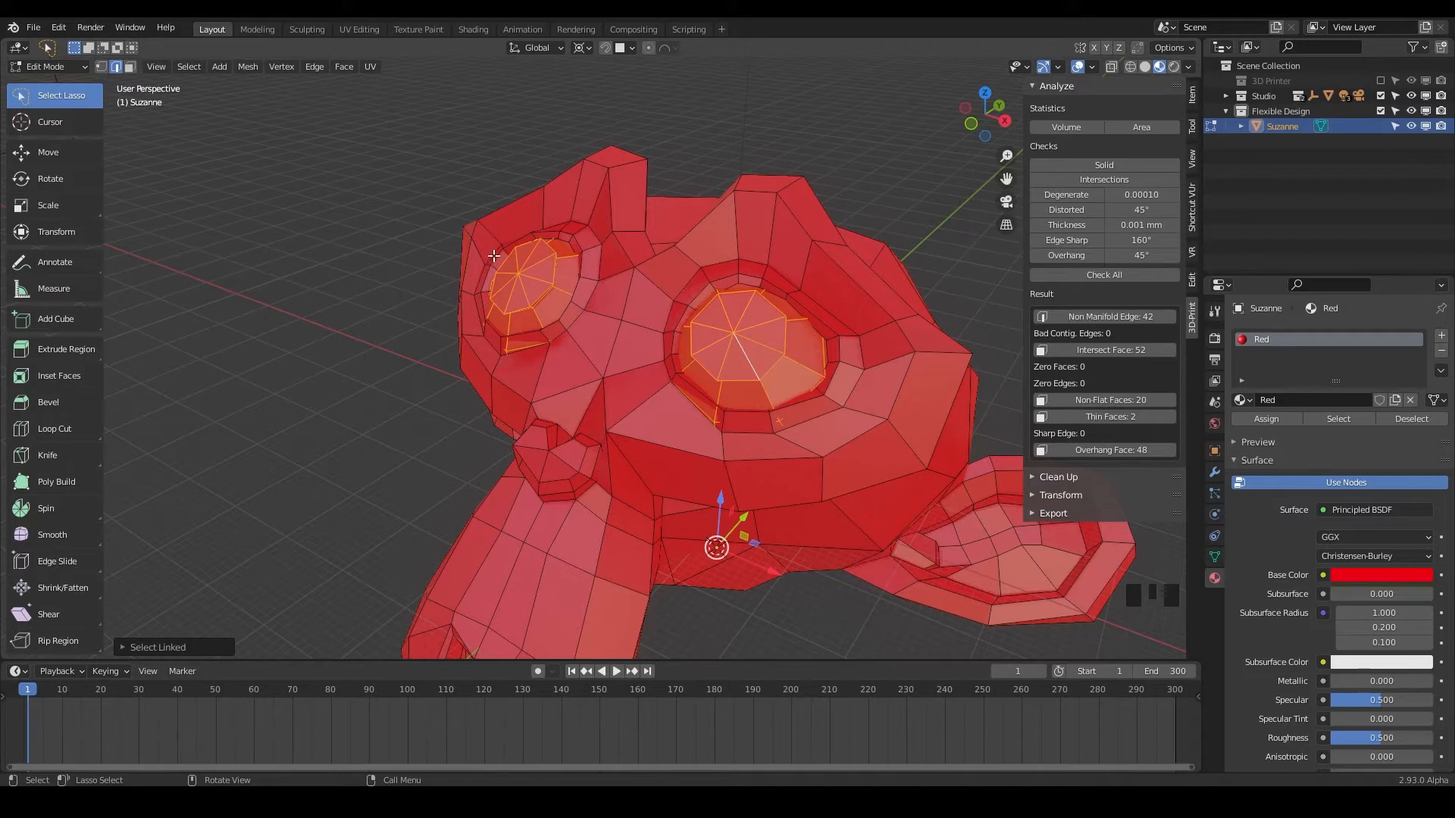
mouse_move(557, 281)
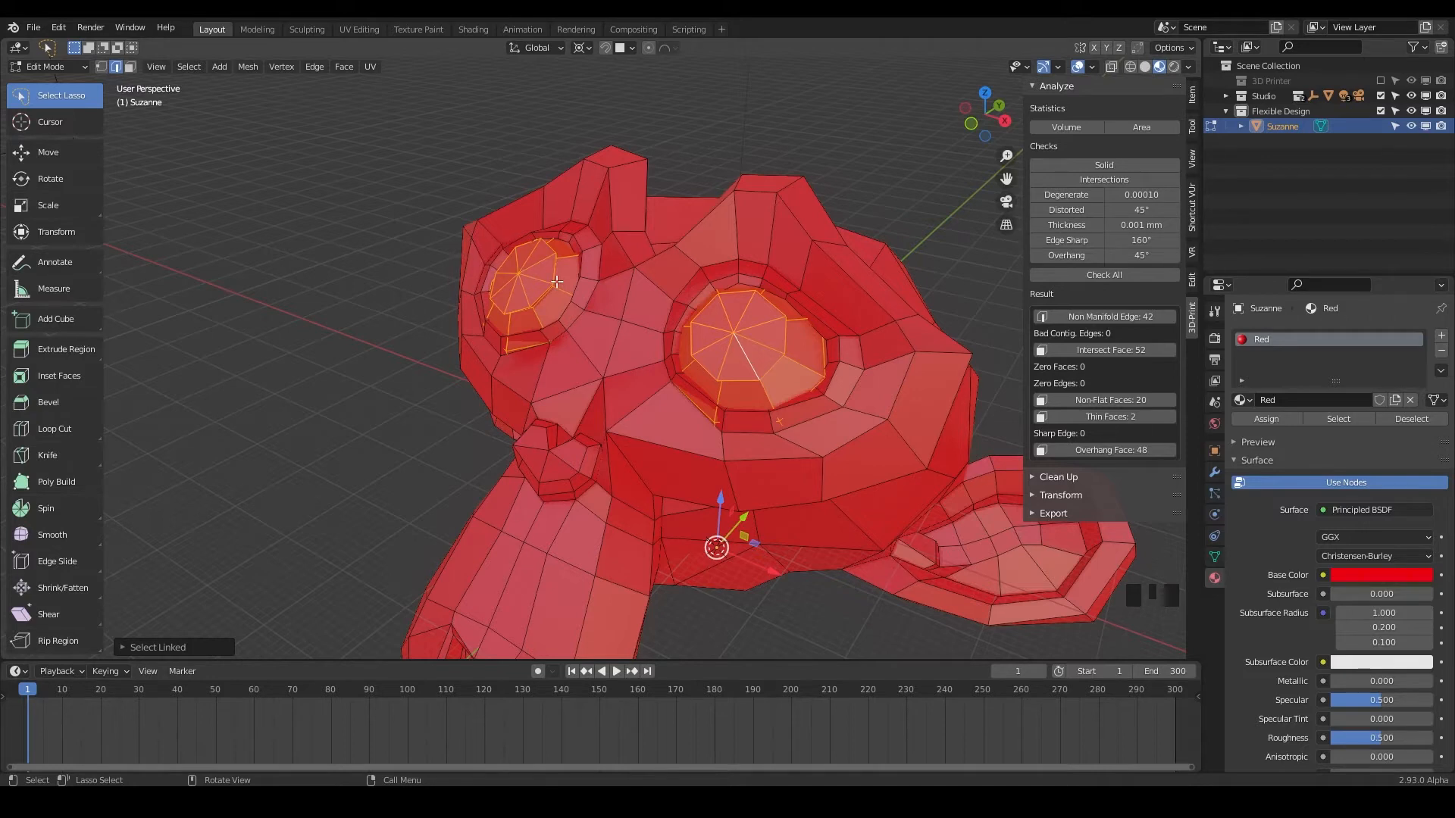
mouse_move(656, 293)
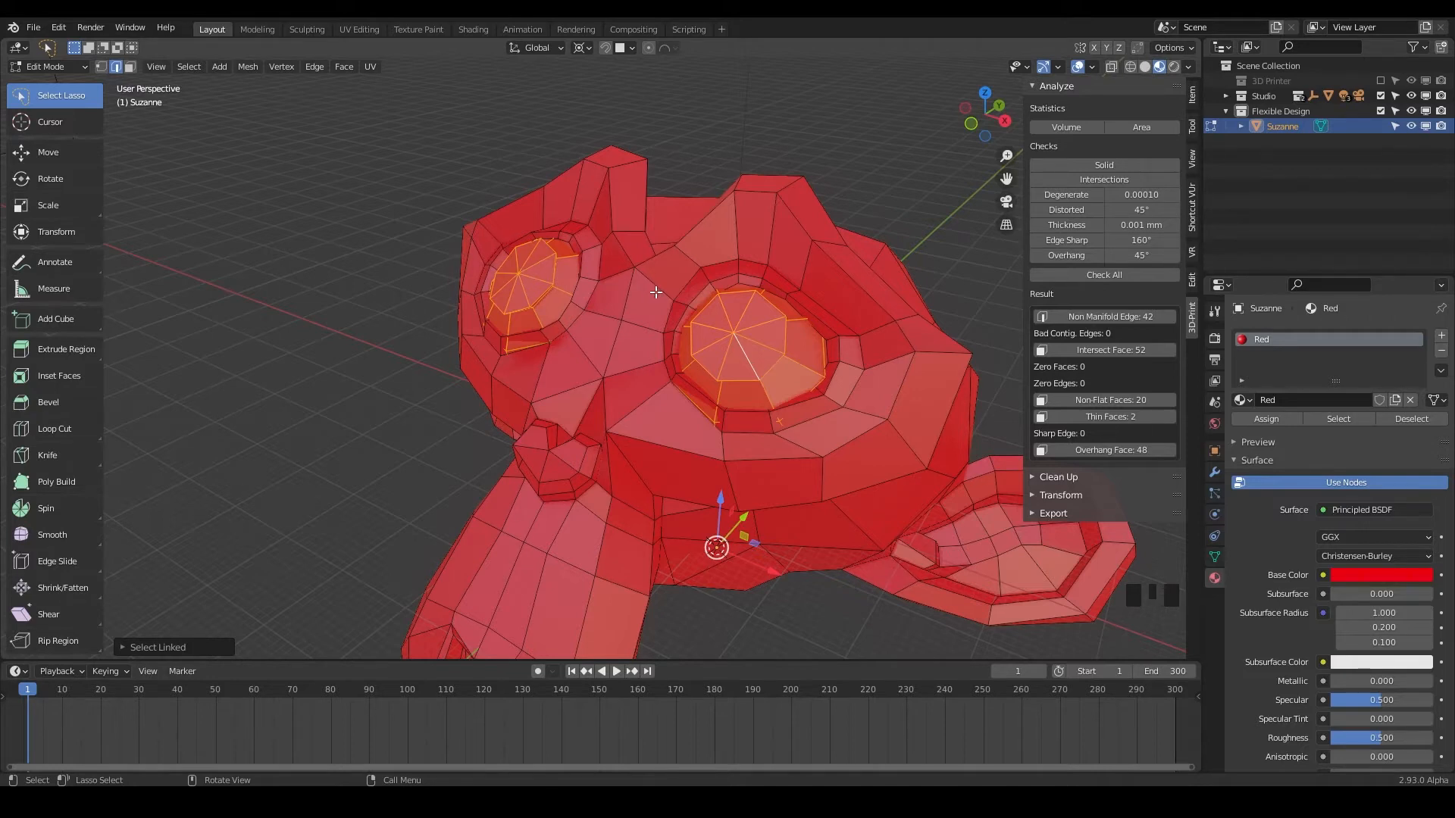
key(p)
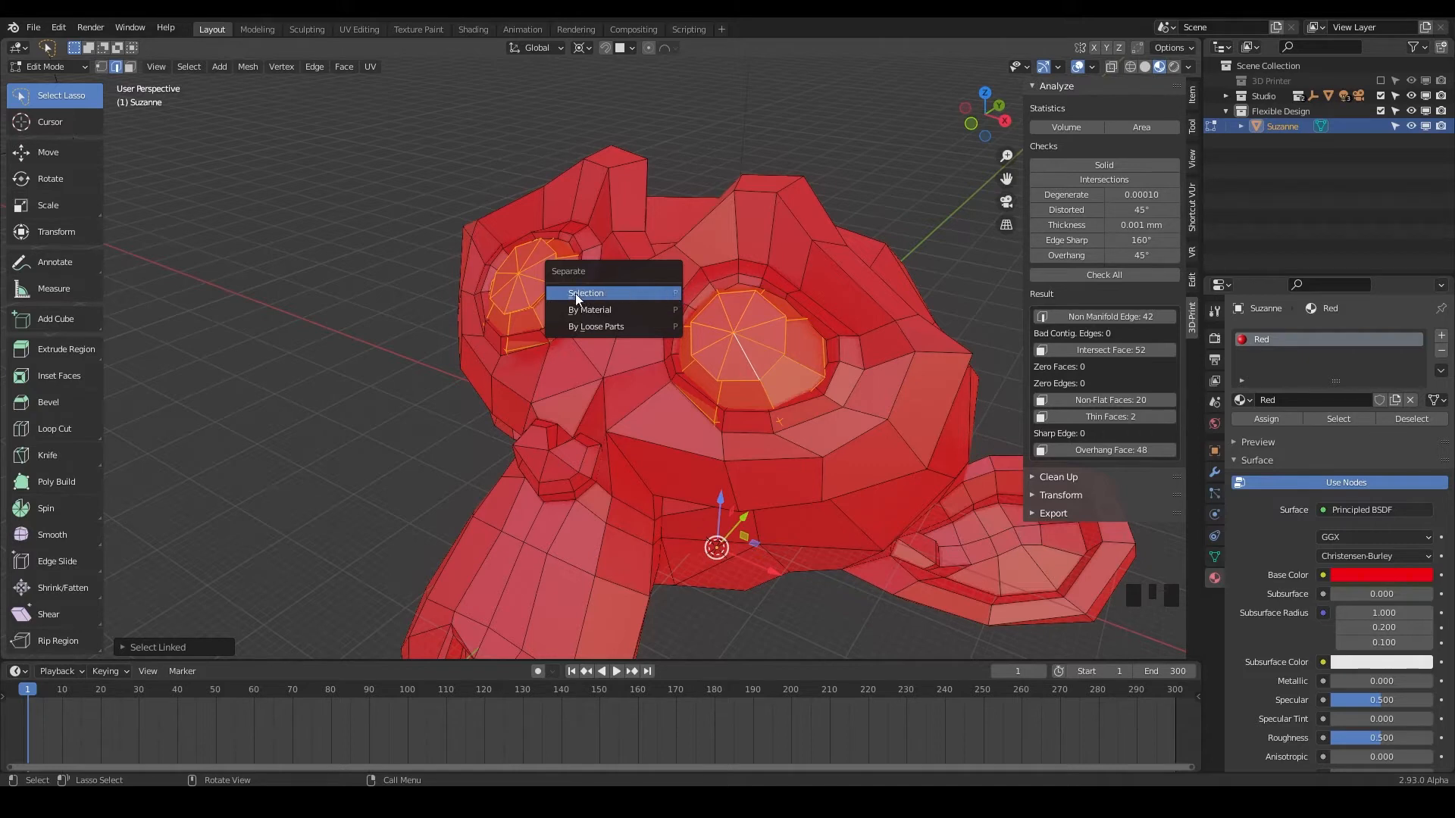
- Separate the selected eyes into a new object and rename it Eyes
click(584, 293)
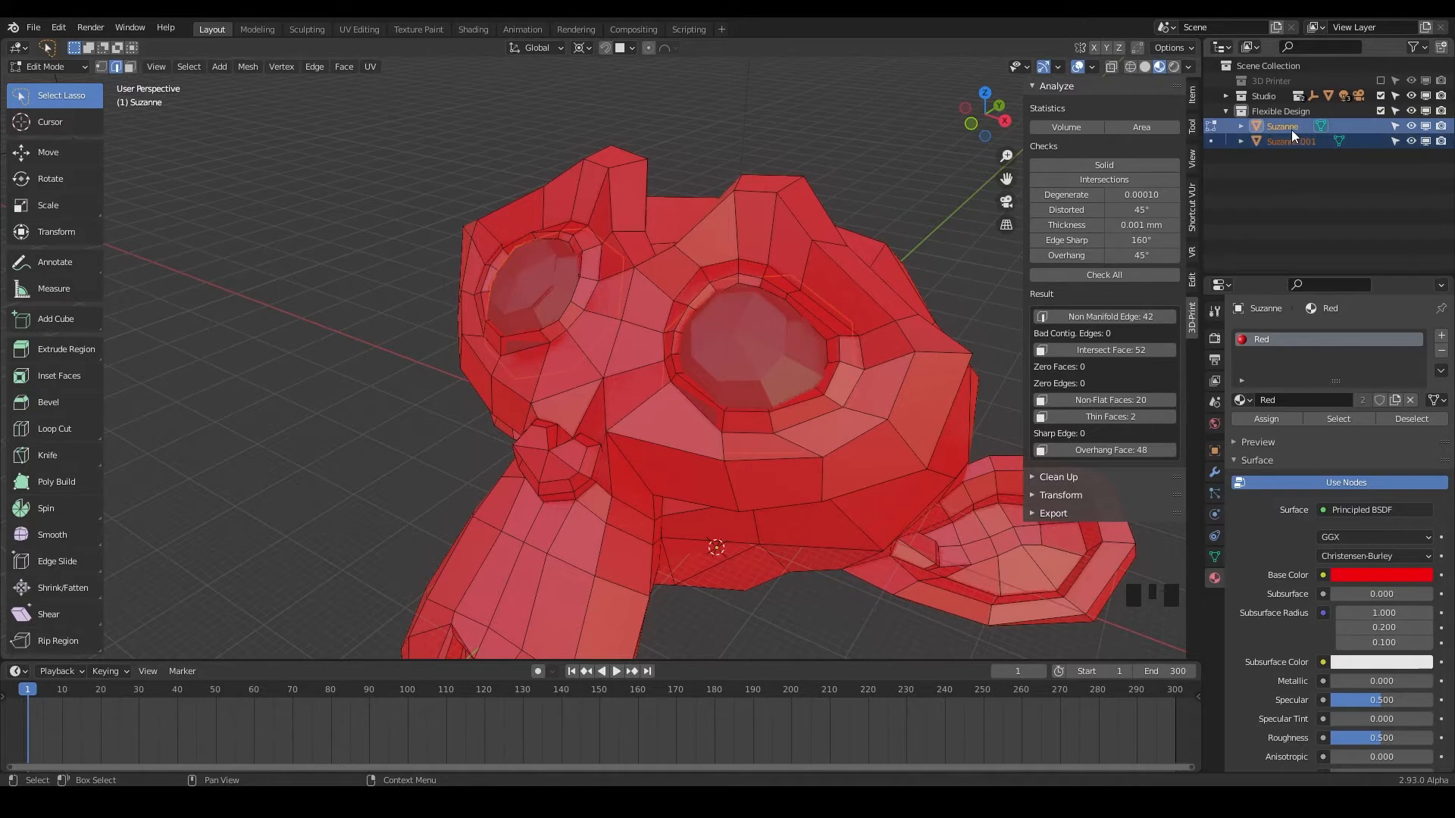
click(1290, 141)
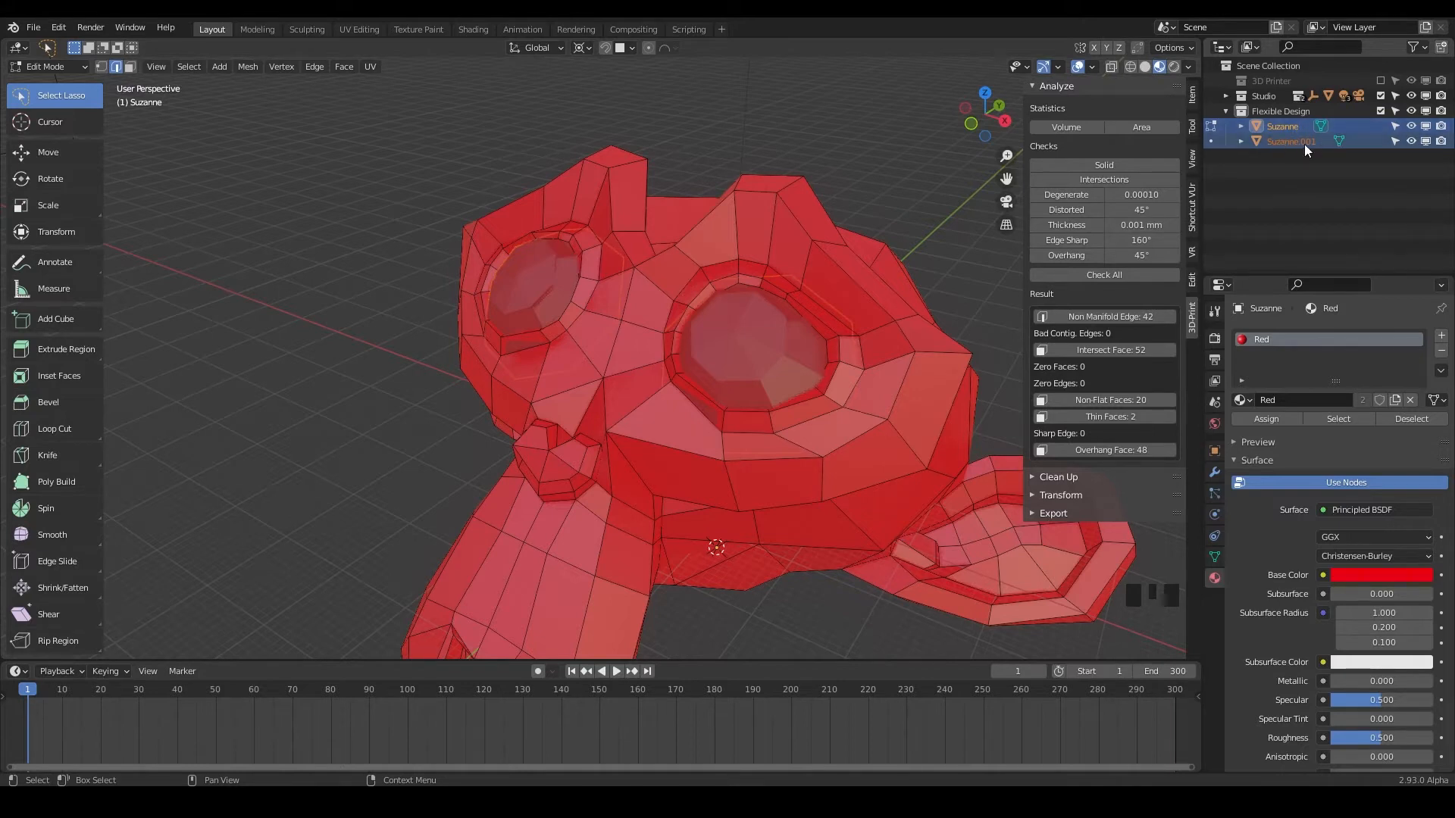
double_click(1289, 140)
text(Eyes)
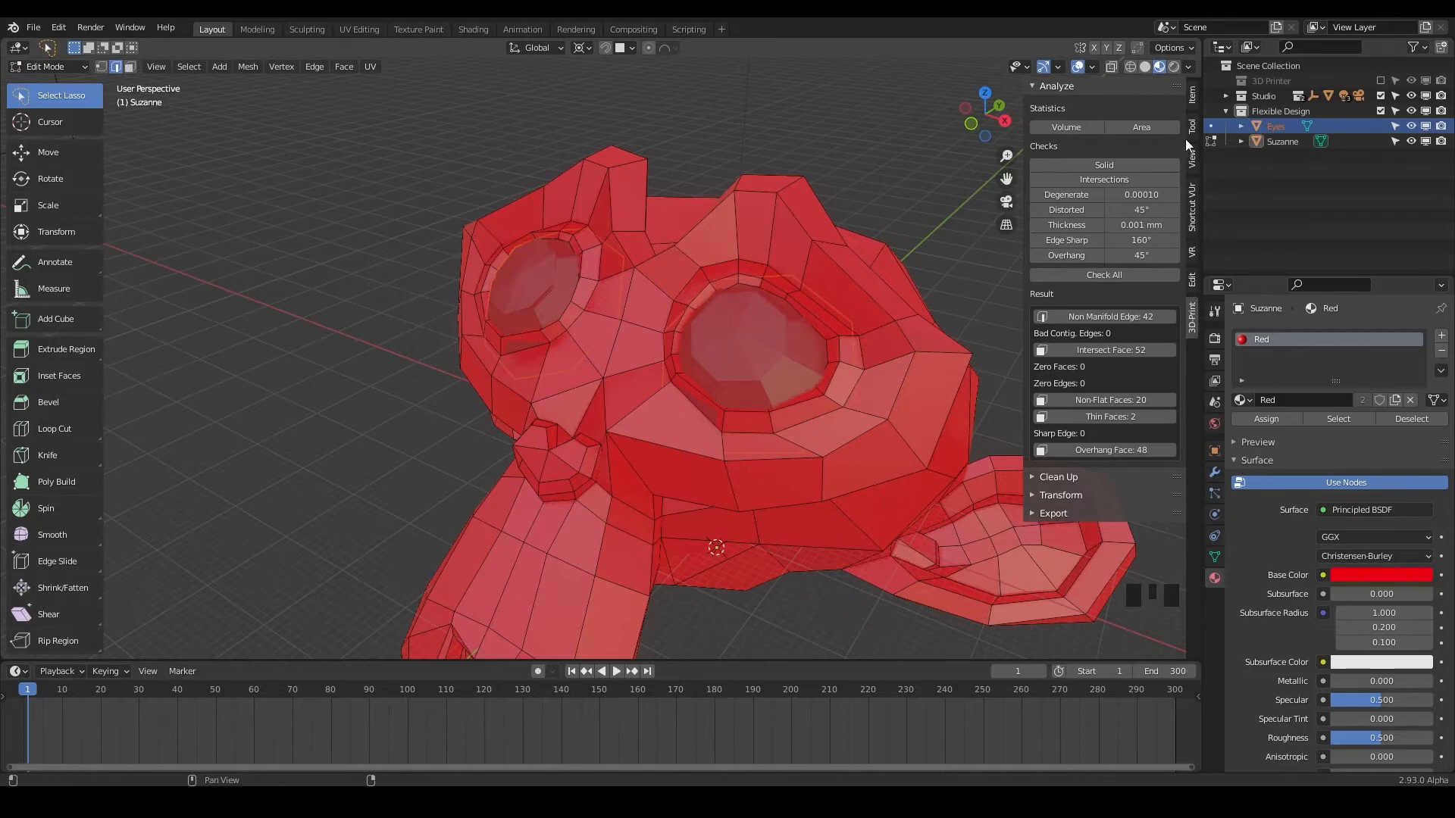
- Switch editing between Eyes and Suzanne, ending back on Suzanne's head mesh
click(1275, 126)
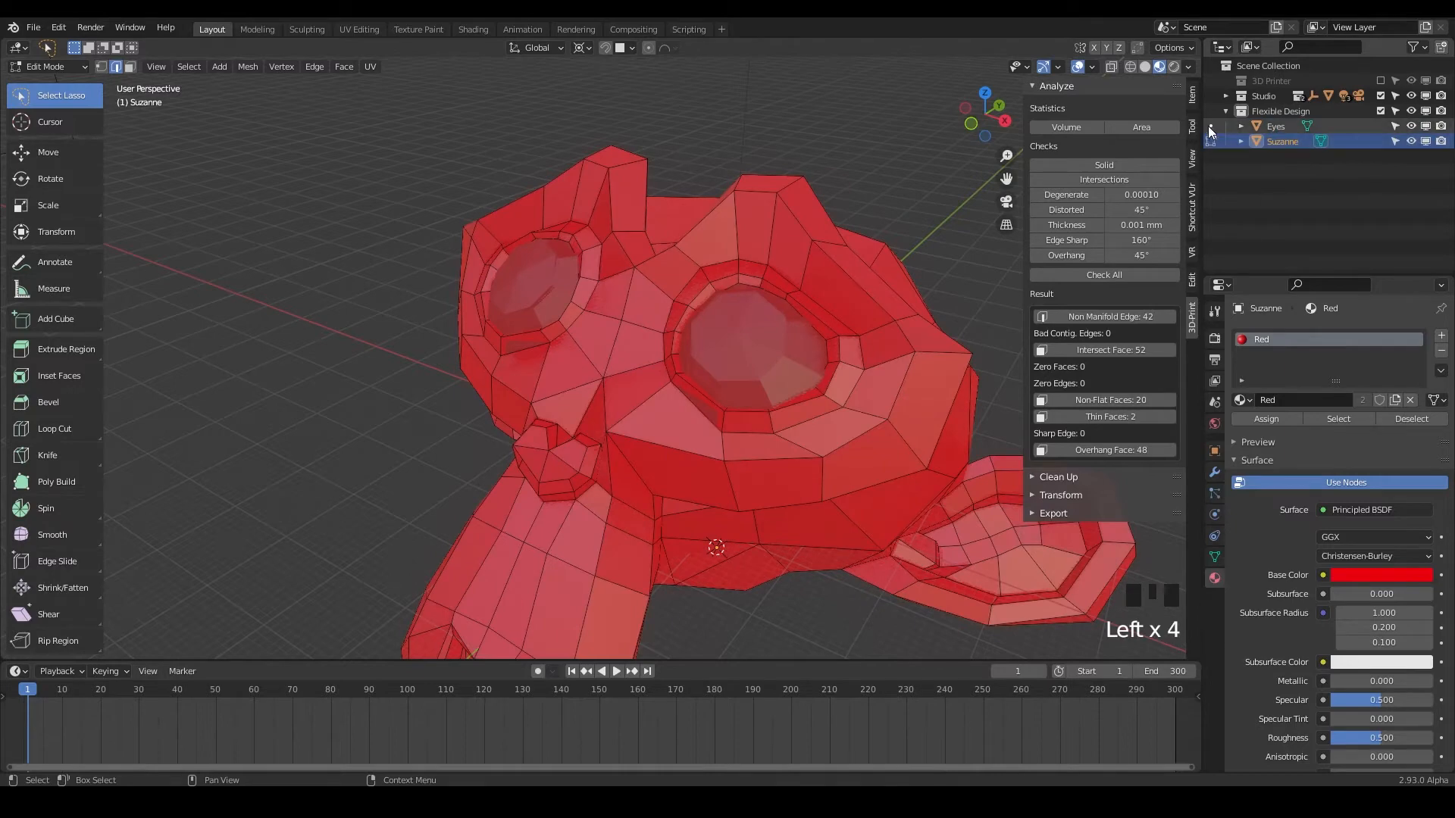
click(1274, 125)
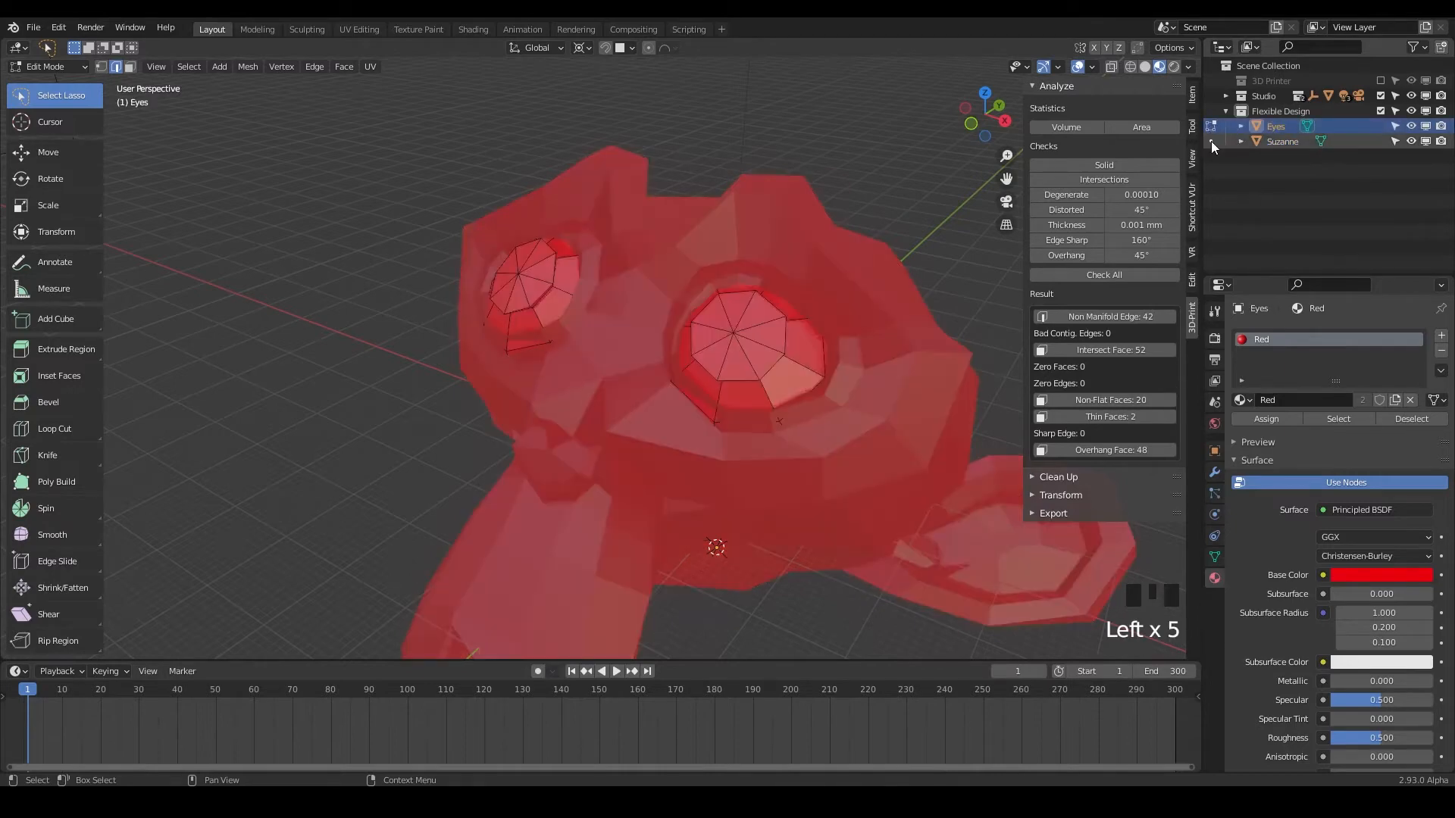
click(1282, 141)
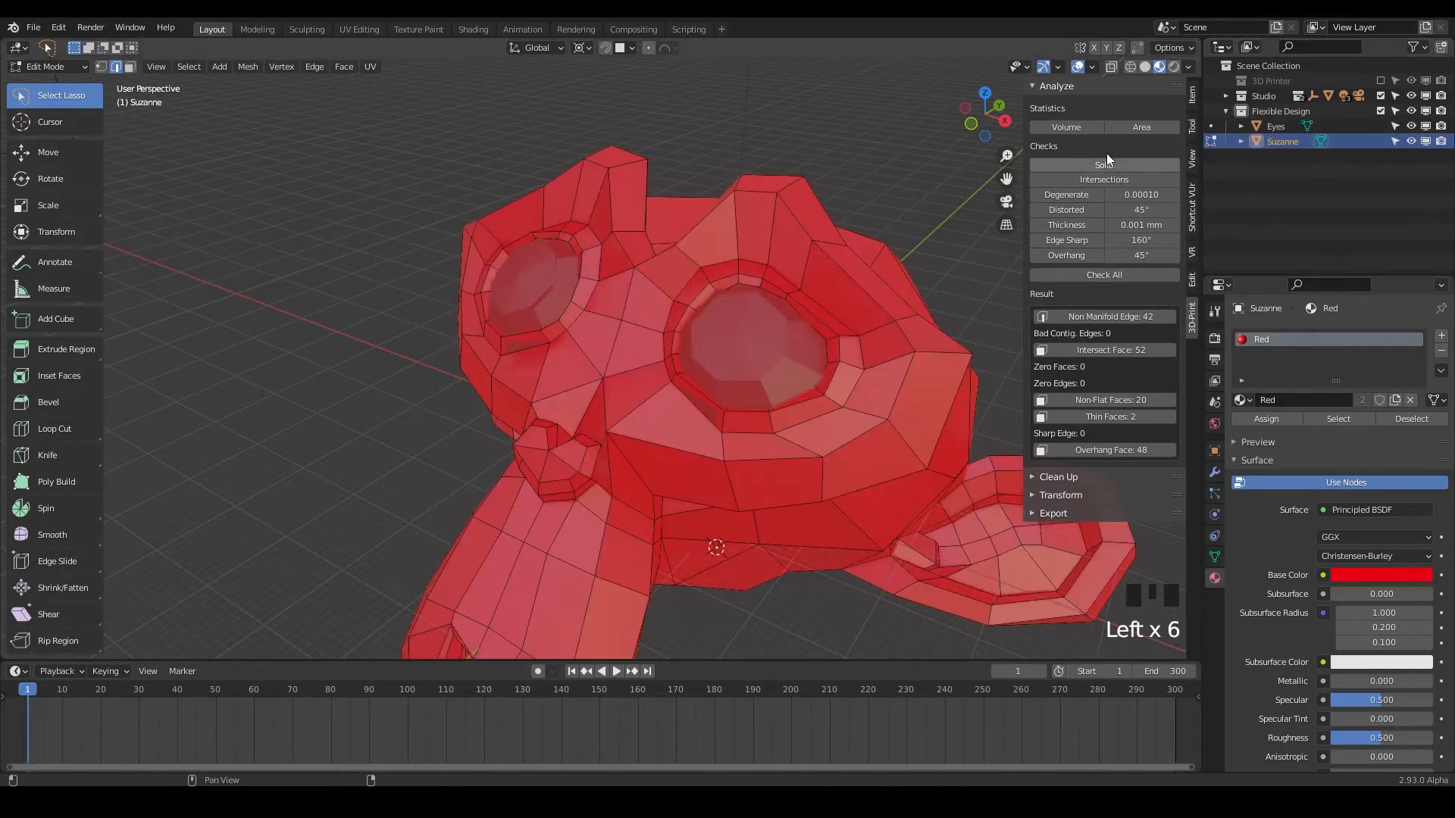
click(1275, 125)
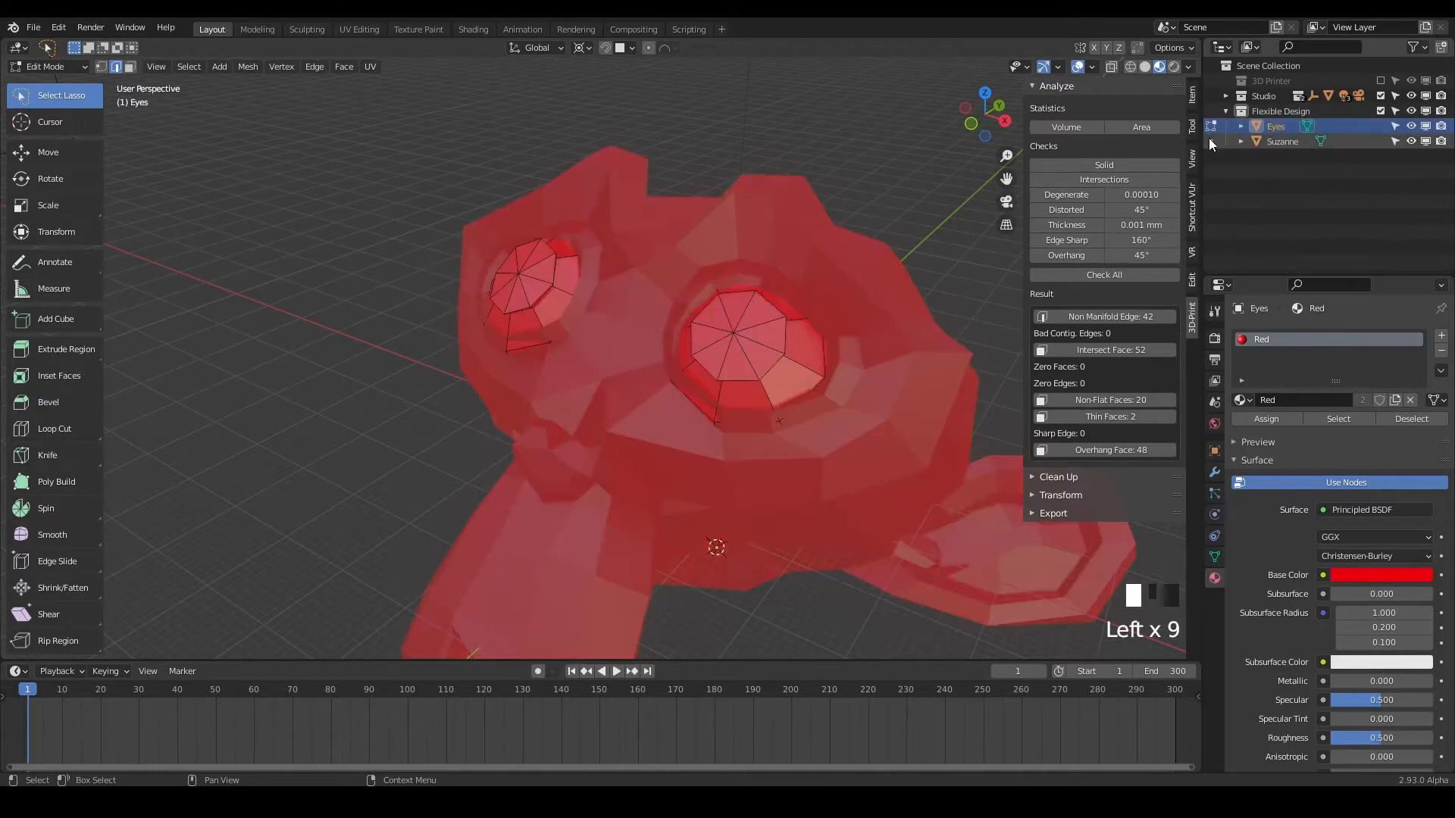
click(1282, 141)
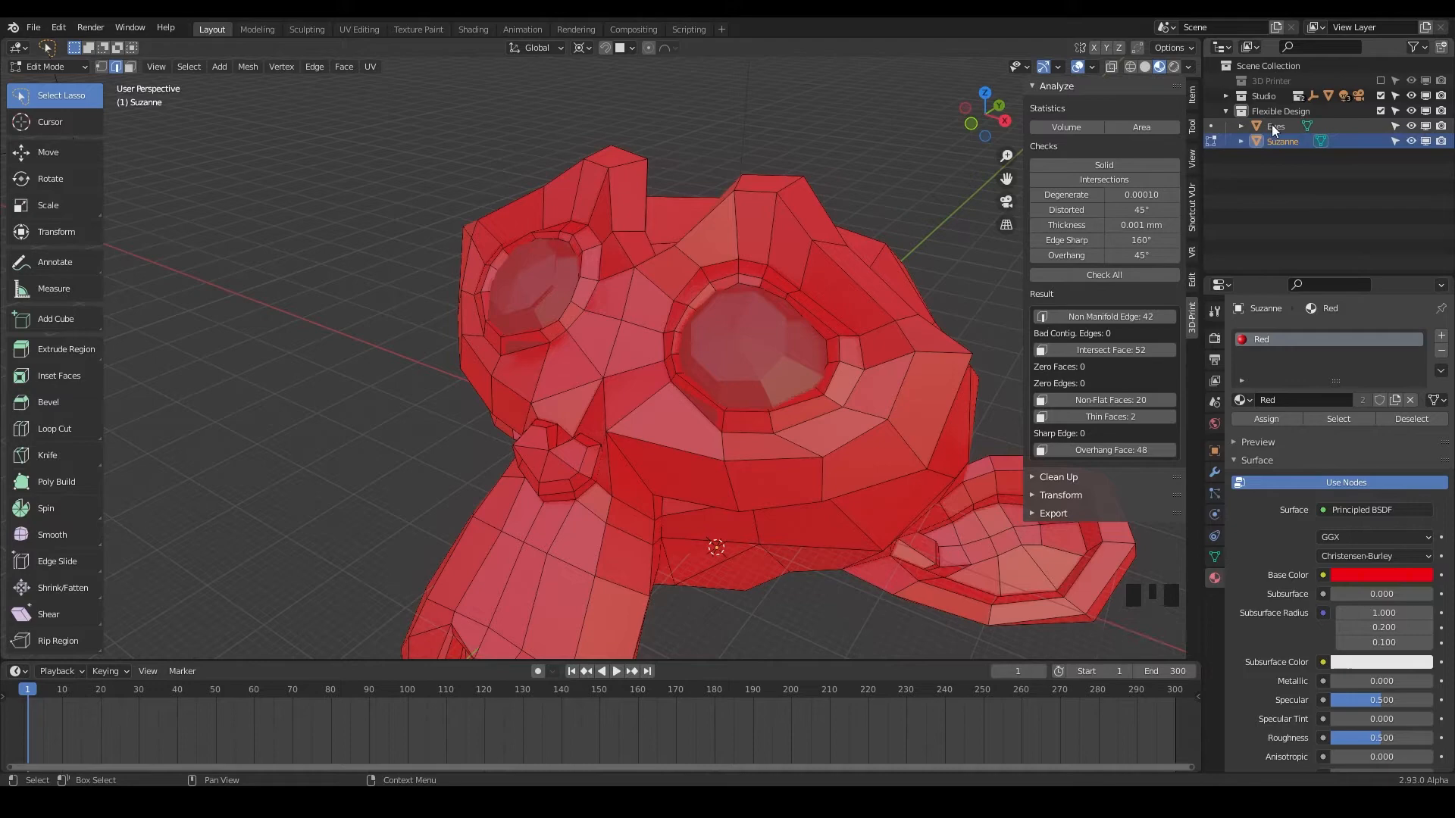
- Hide Eyes and rerun the print checks, getting zero intersecting faces and 26 non-manifold edges
click(1276, 125)
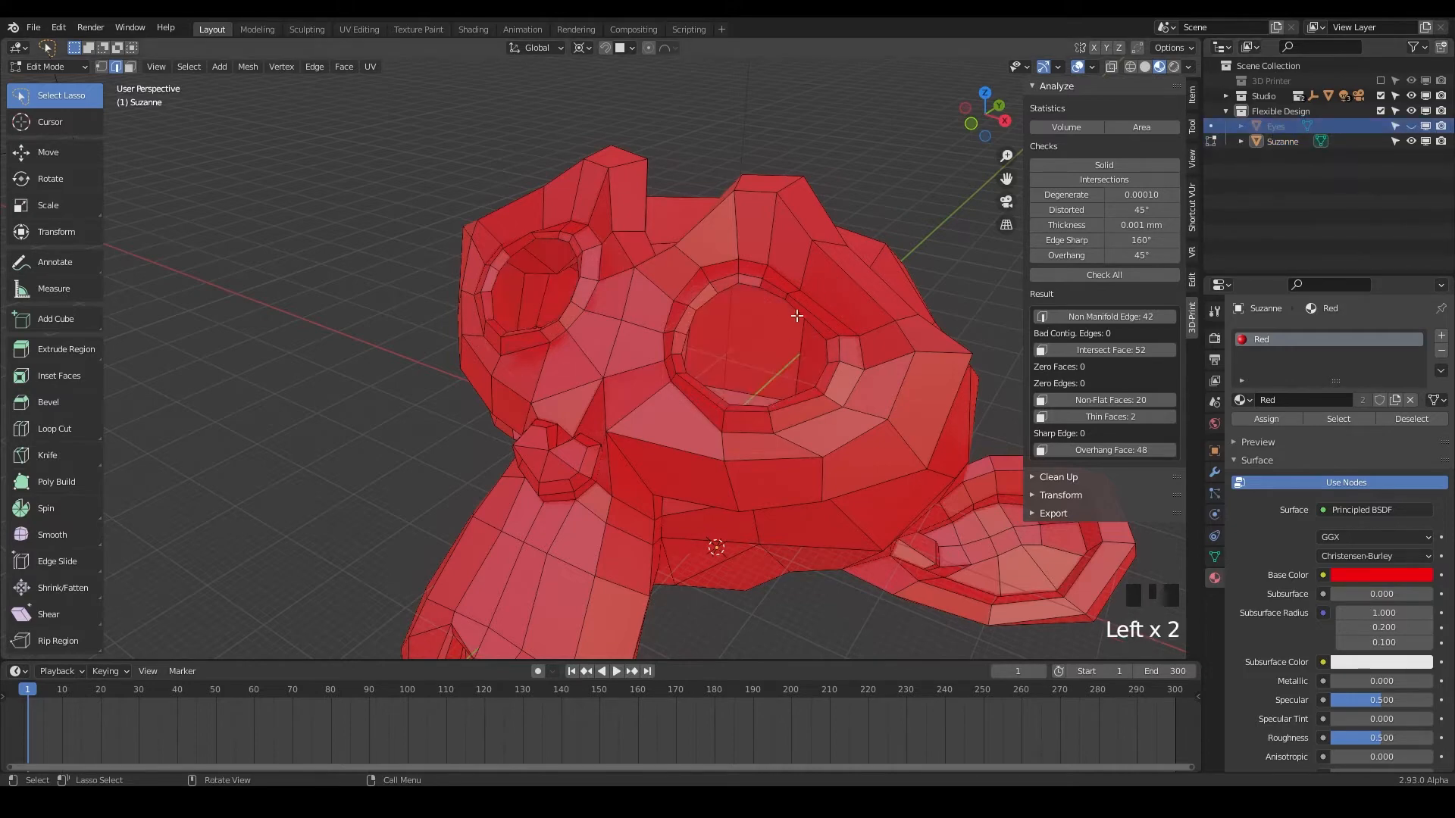
drag(798, 315, 695, 382)
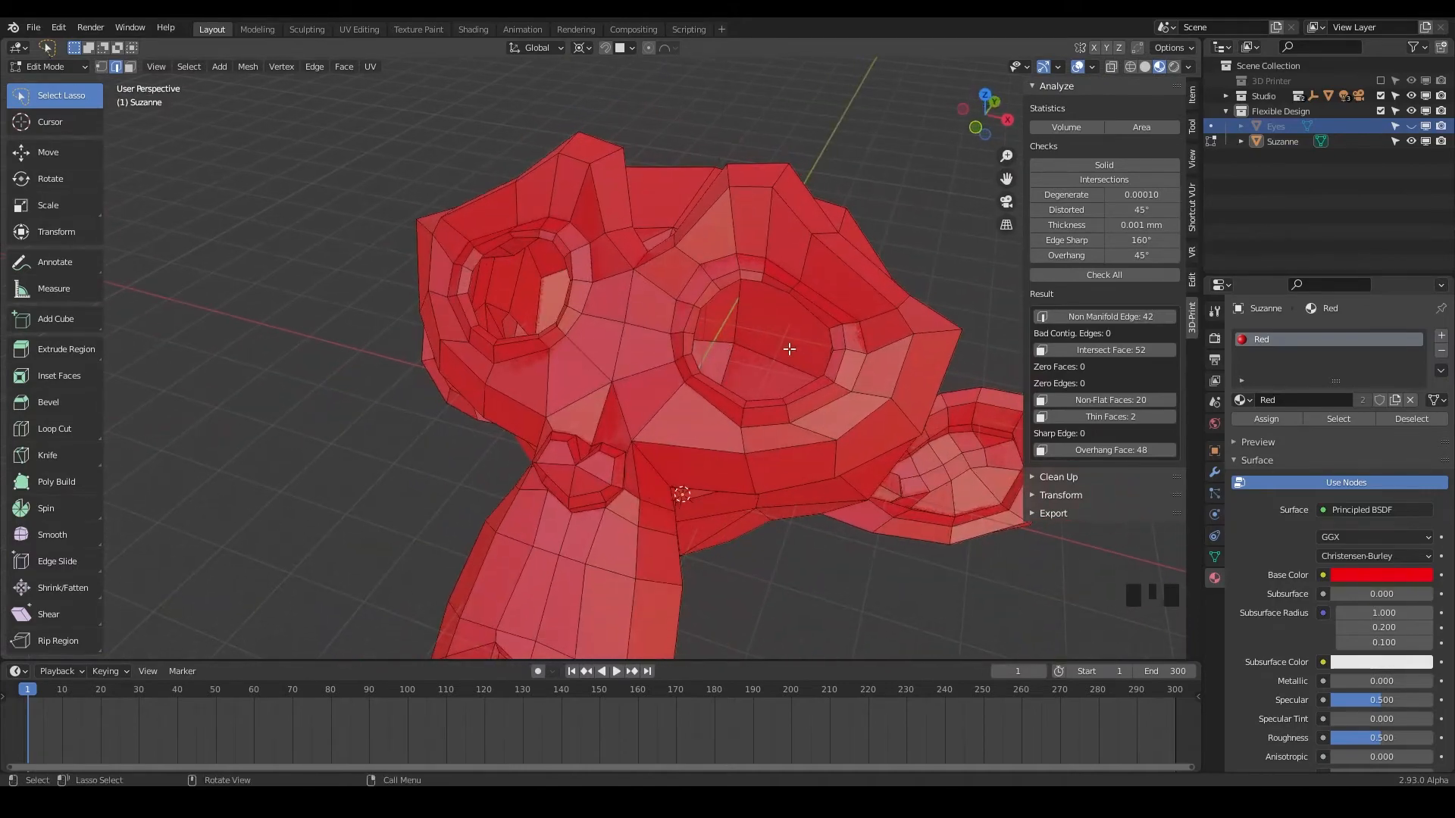
click(1104, 275)
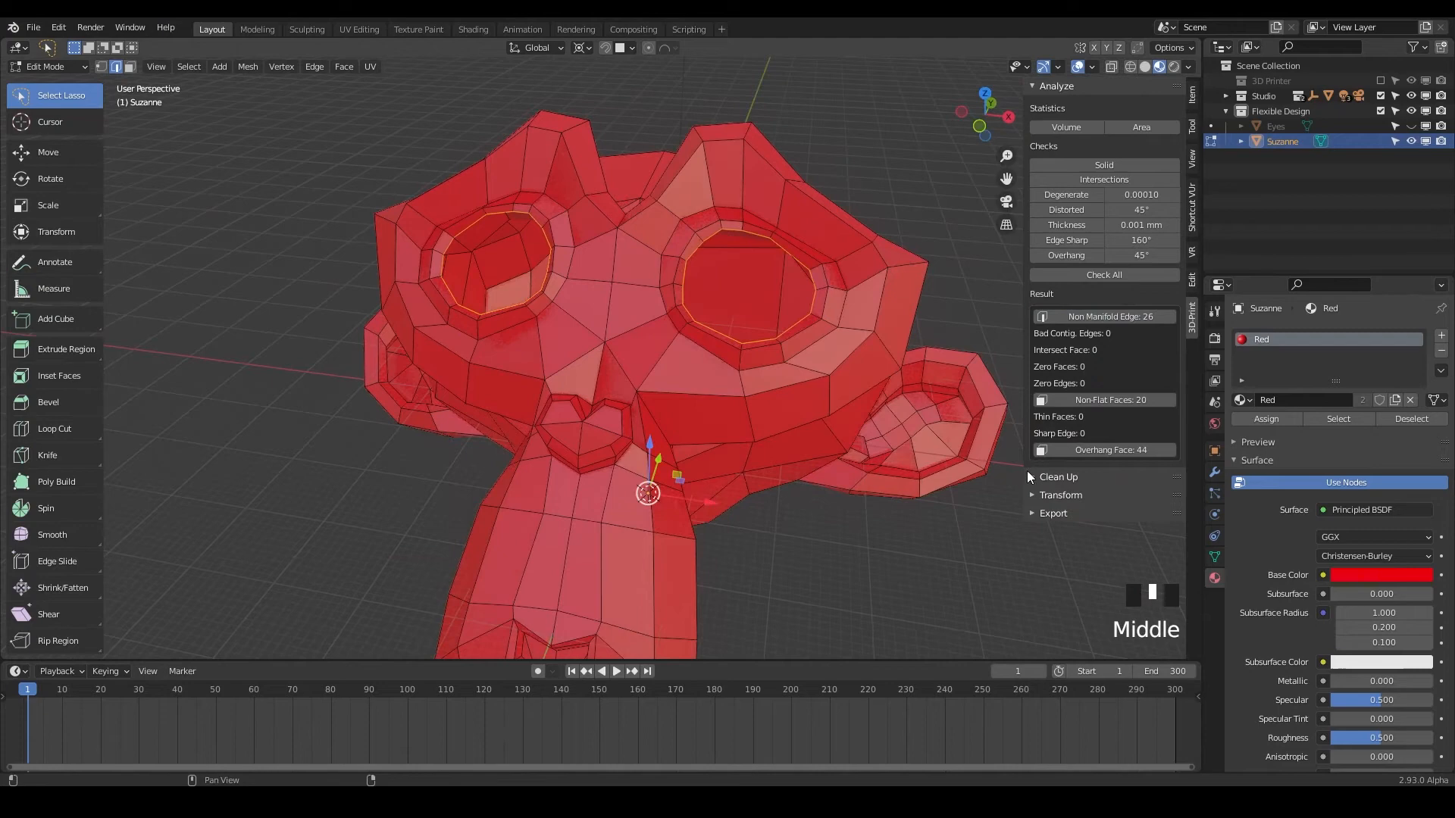
- Run Make Manifold from Clean Up to fill the eye sockets, then recheck: zero non-manifold edges
click(1058, 476)
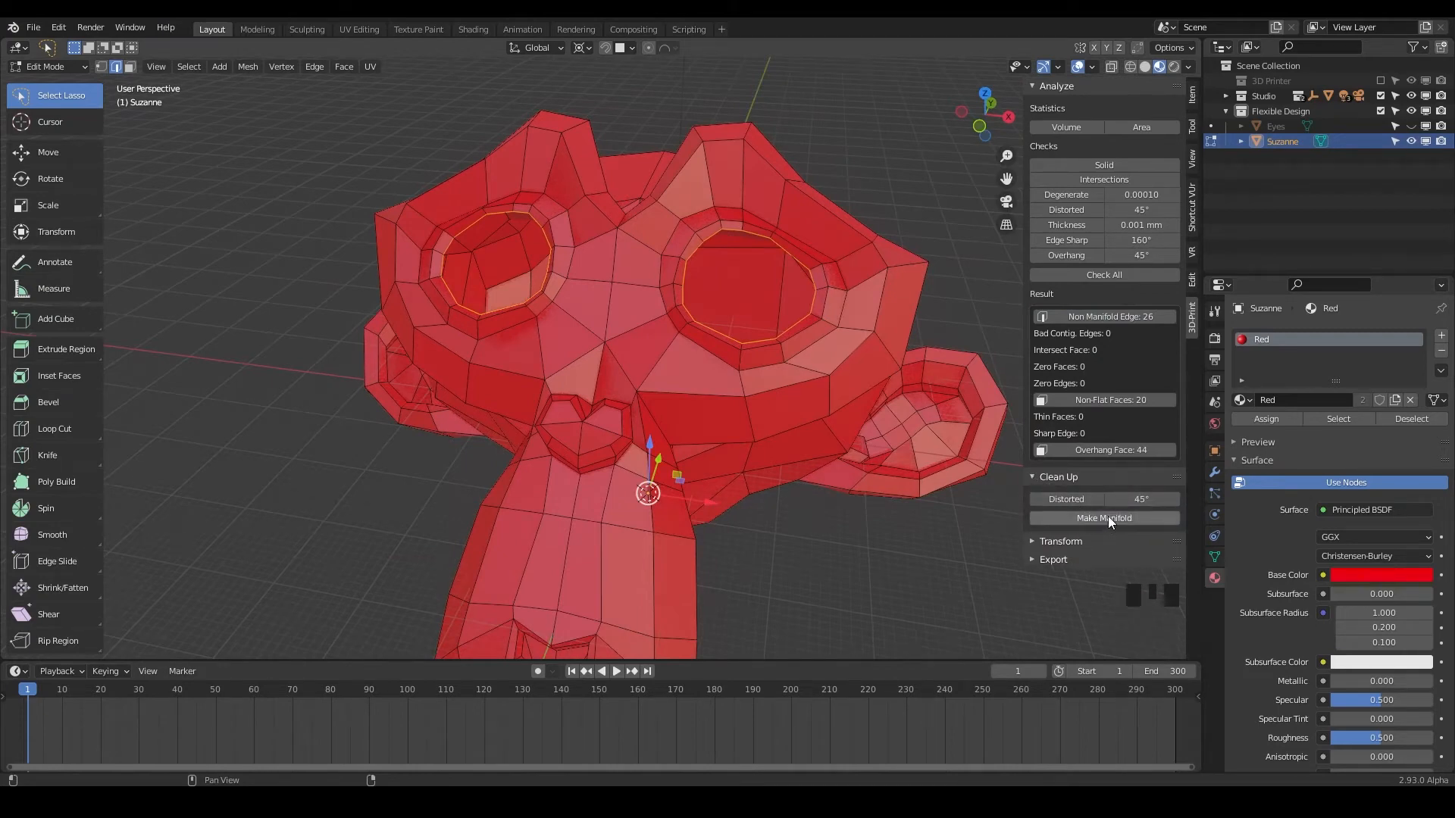
click(1103, 518)
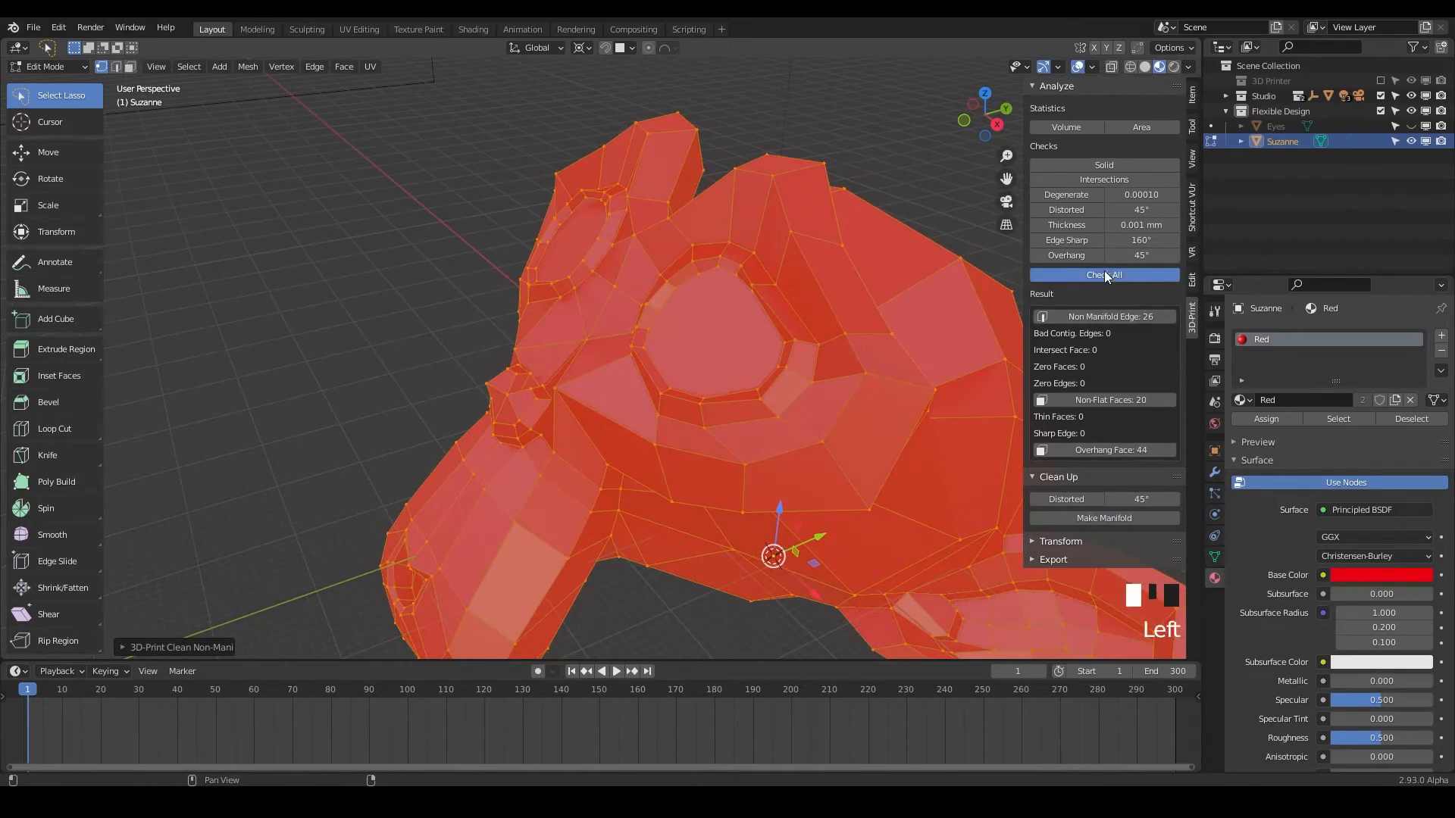
click(1103, 275)
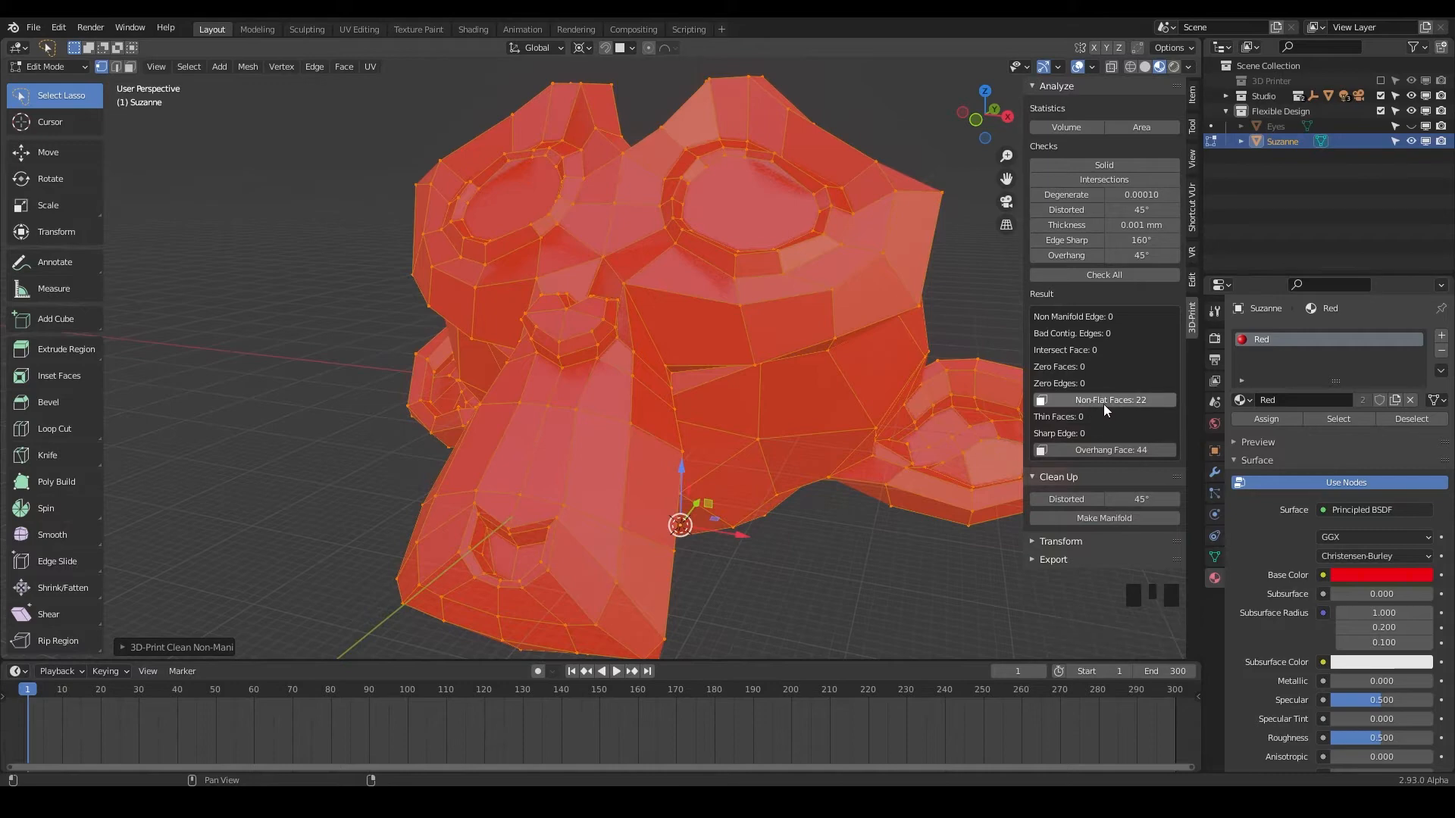
mouse_move(1154, 414)
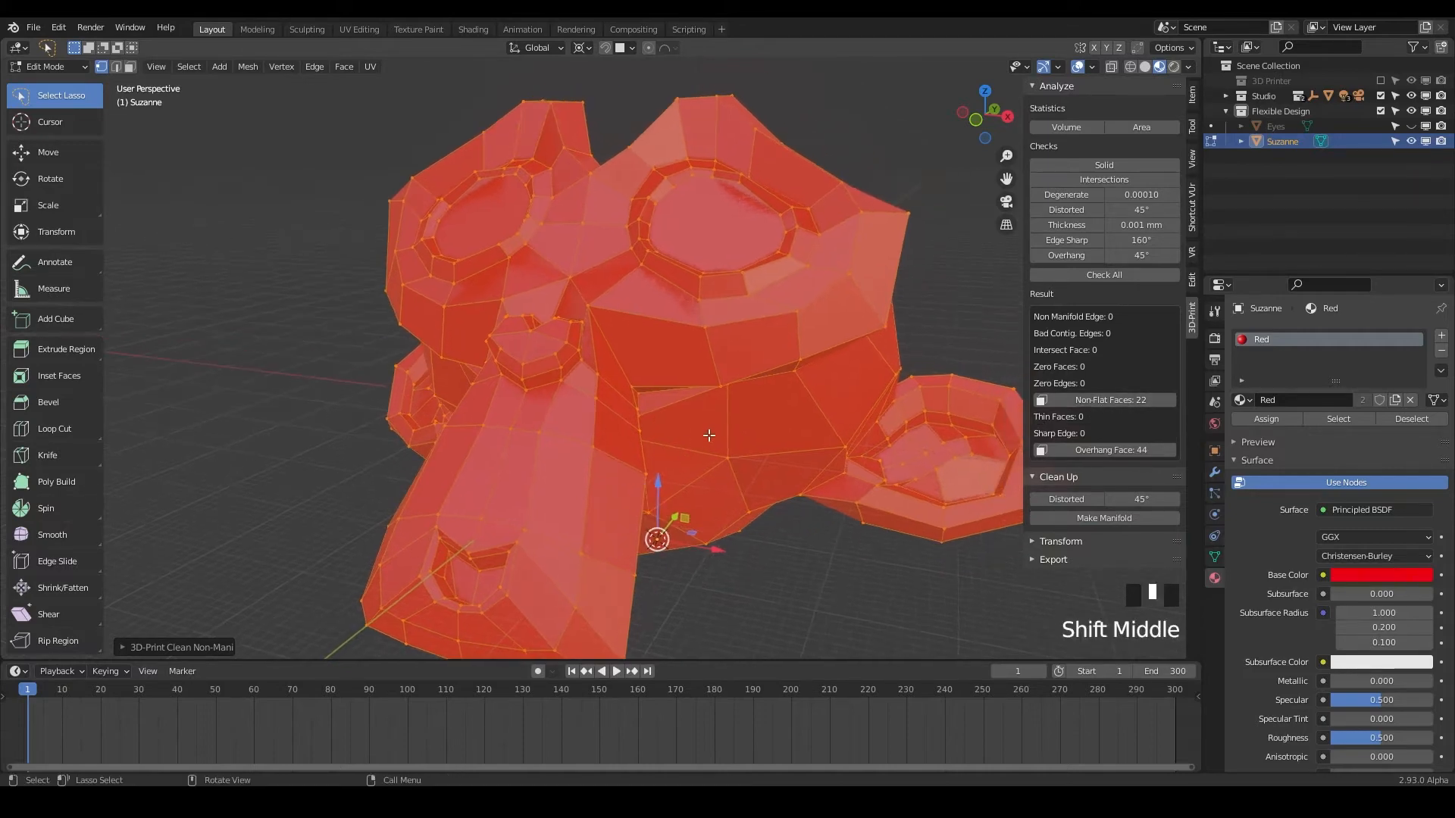
drag(706, 437, 673, 423)
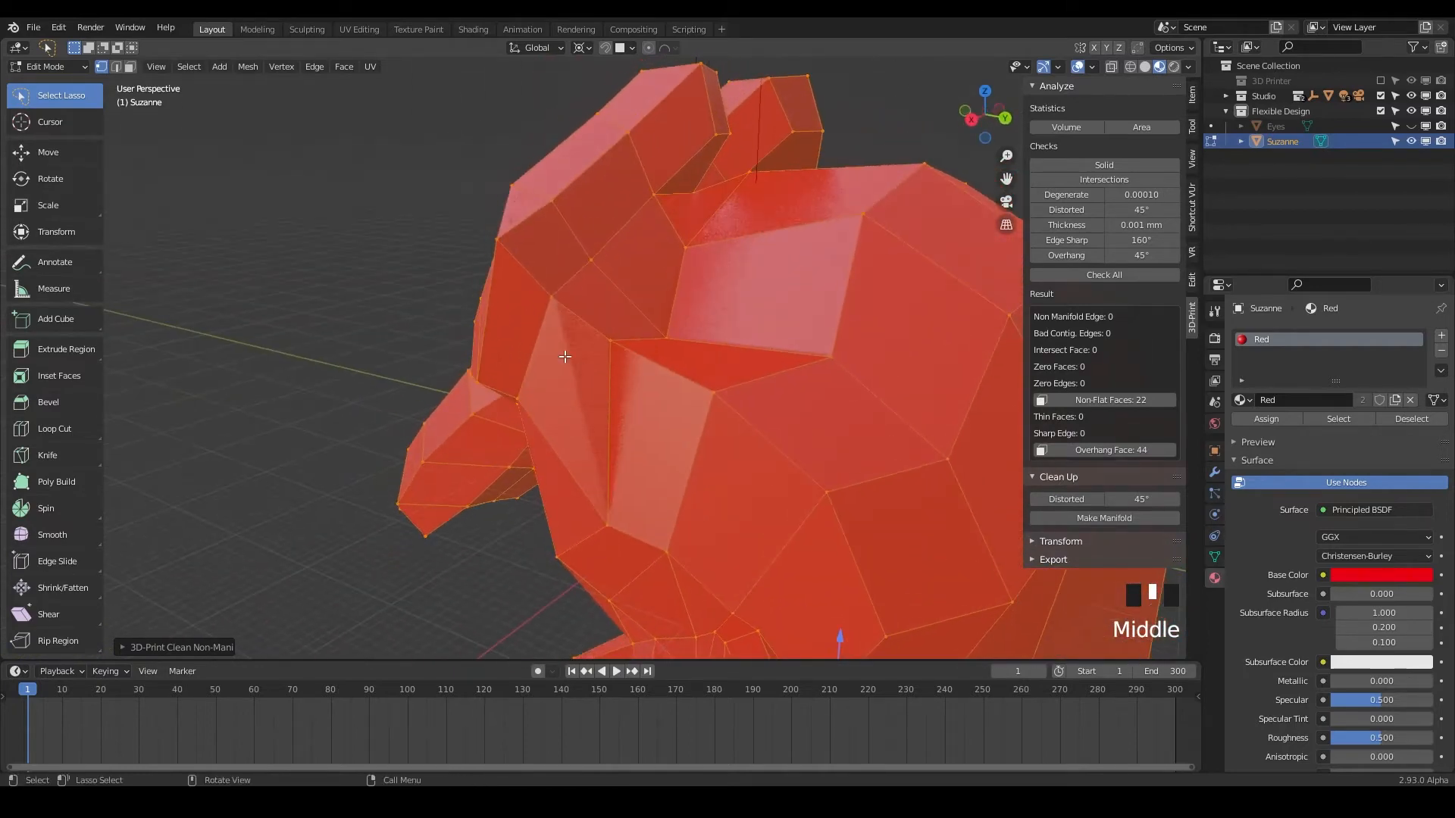
drag(564, 371, 607, 383)
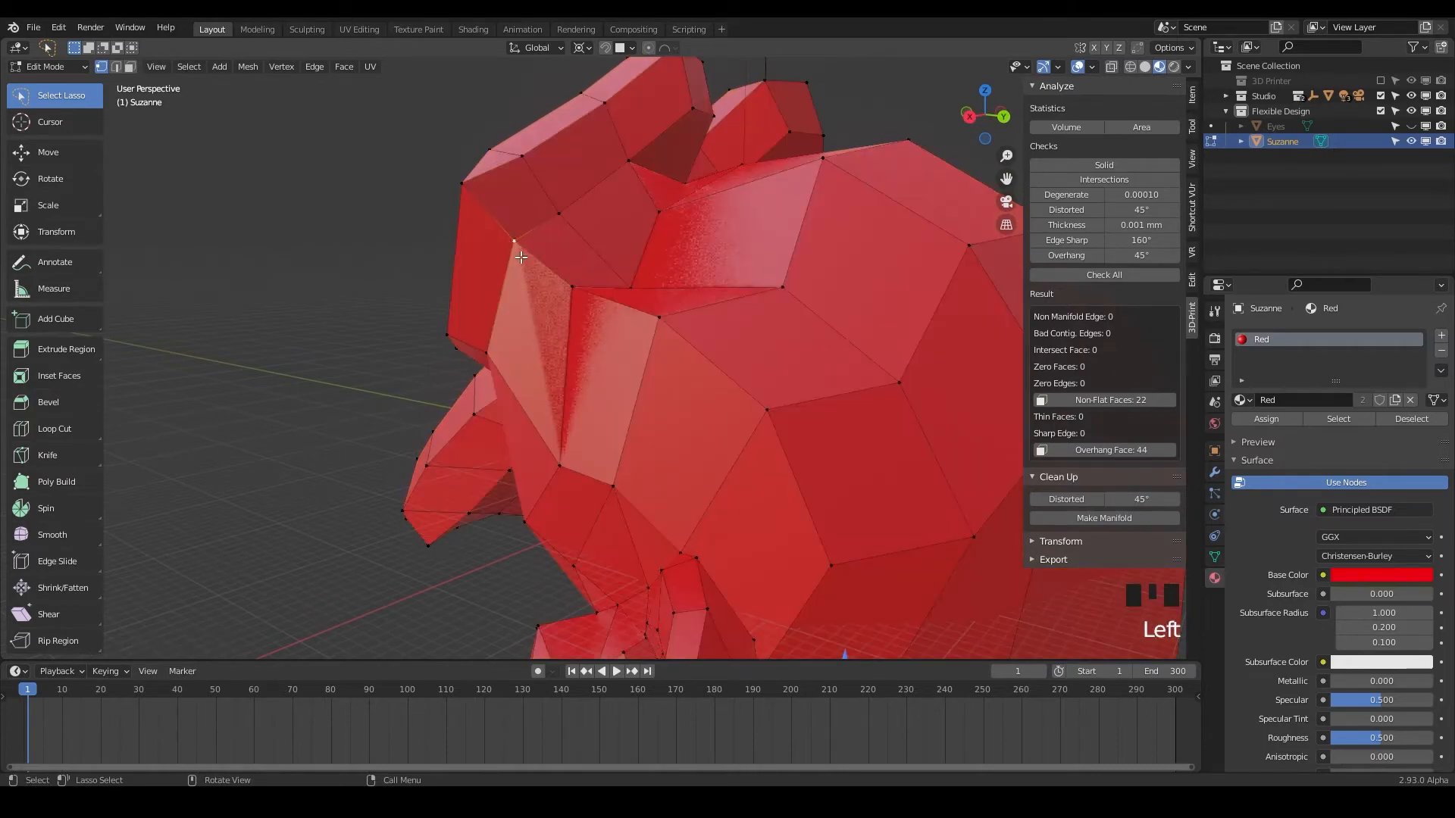
click(533, 322)
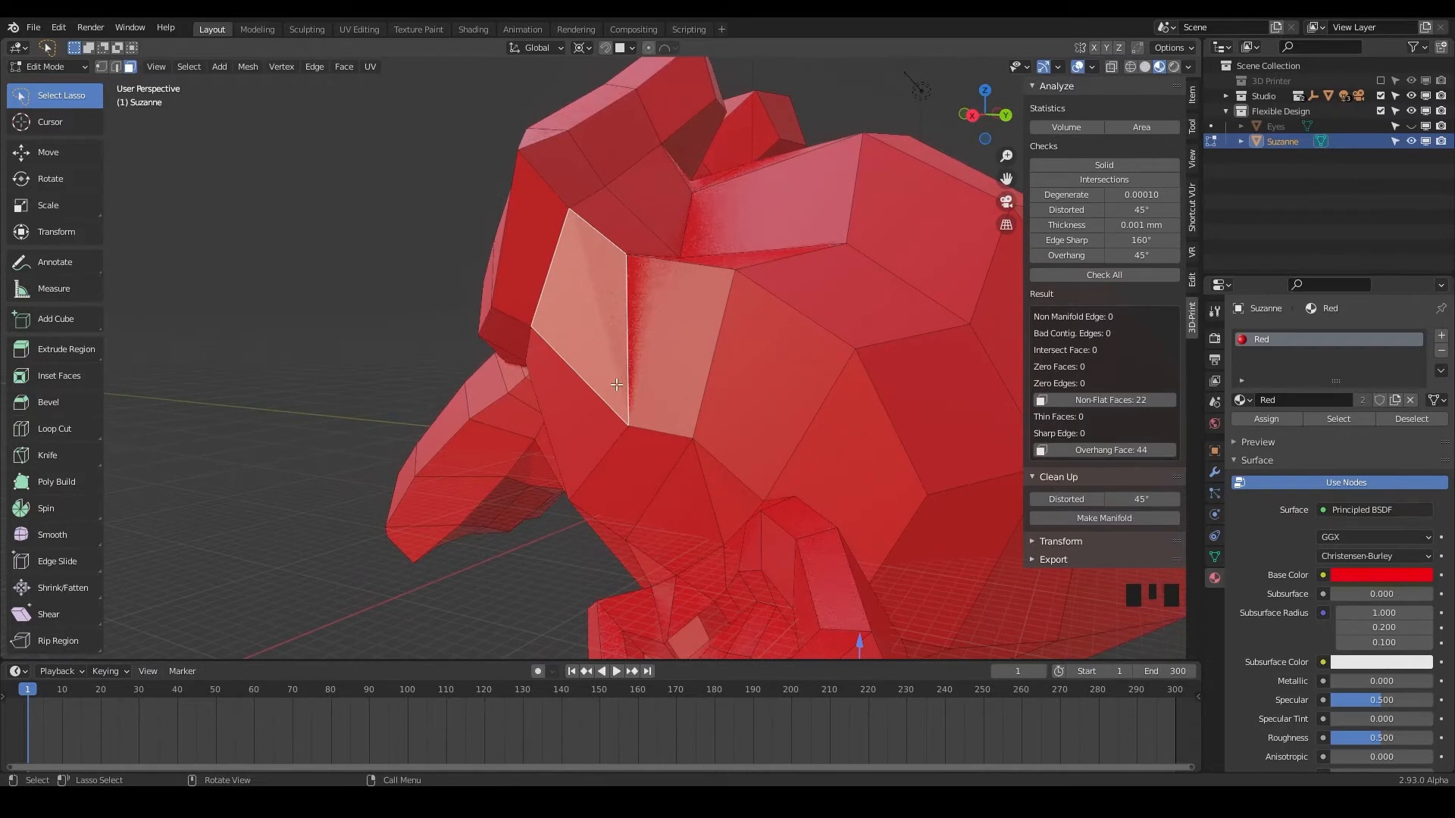
drag(615, 385, 732, 400)
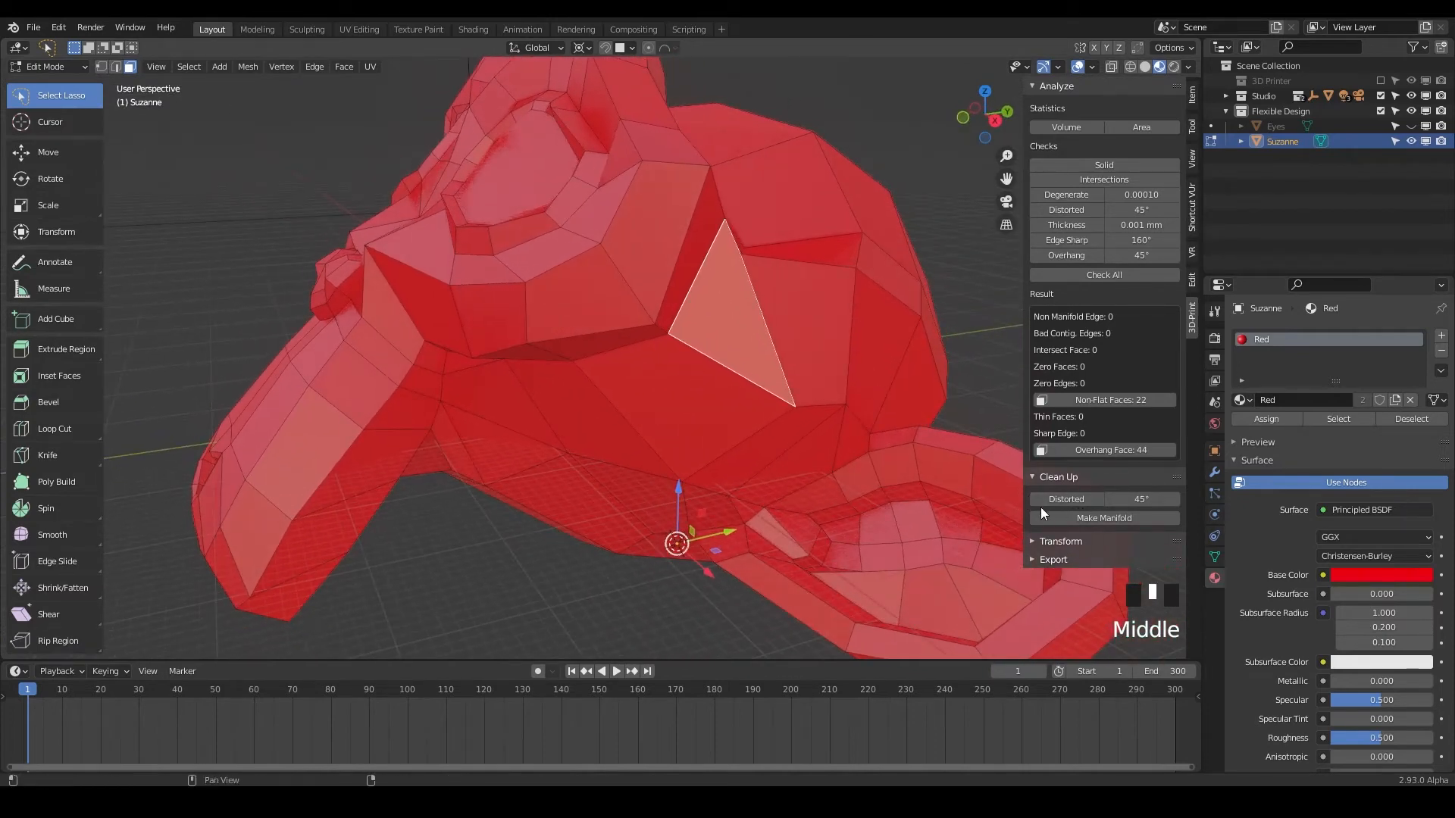
click(1058, 476)
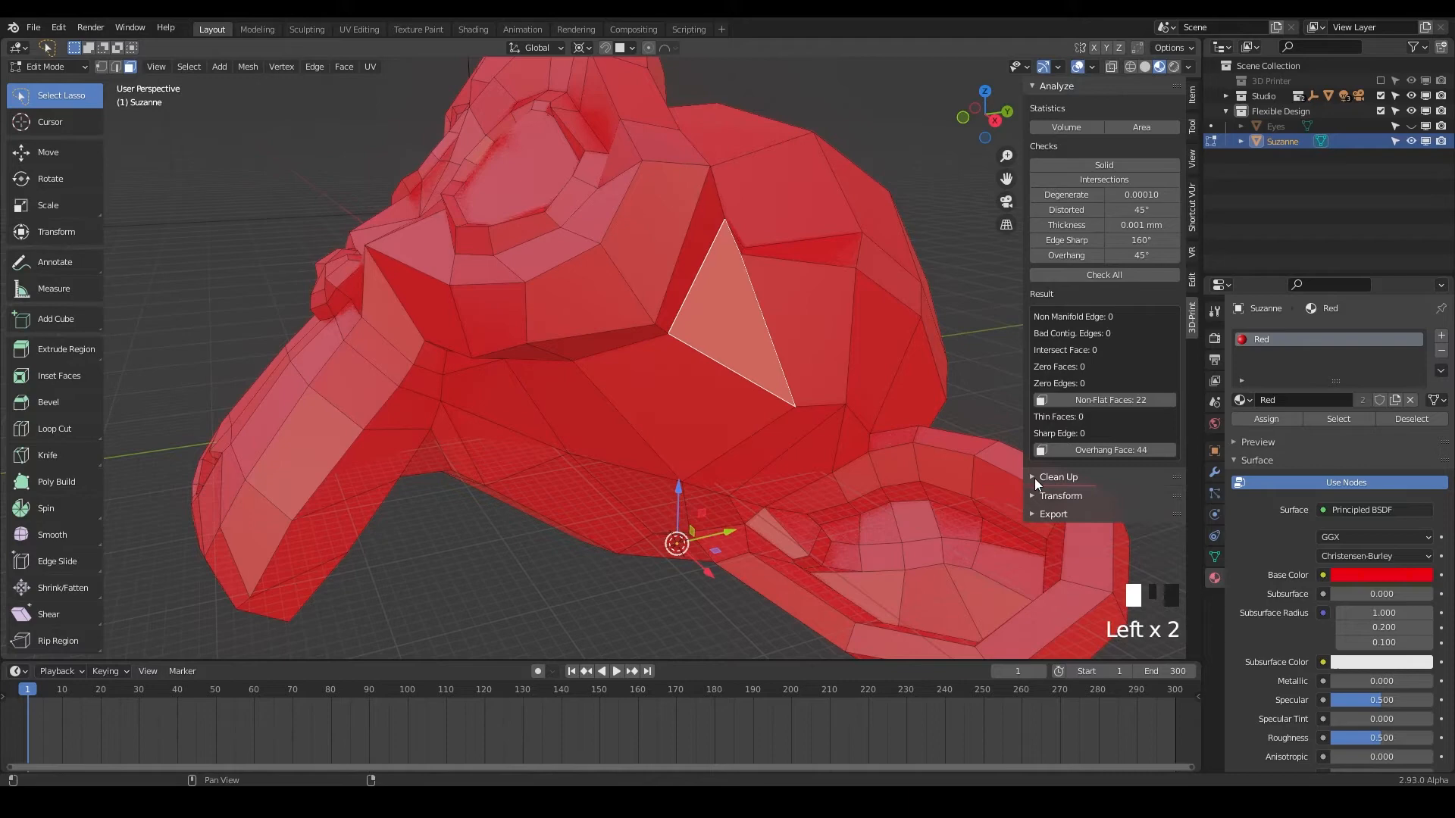
click(1058, 476)
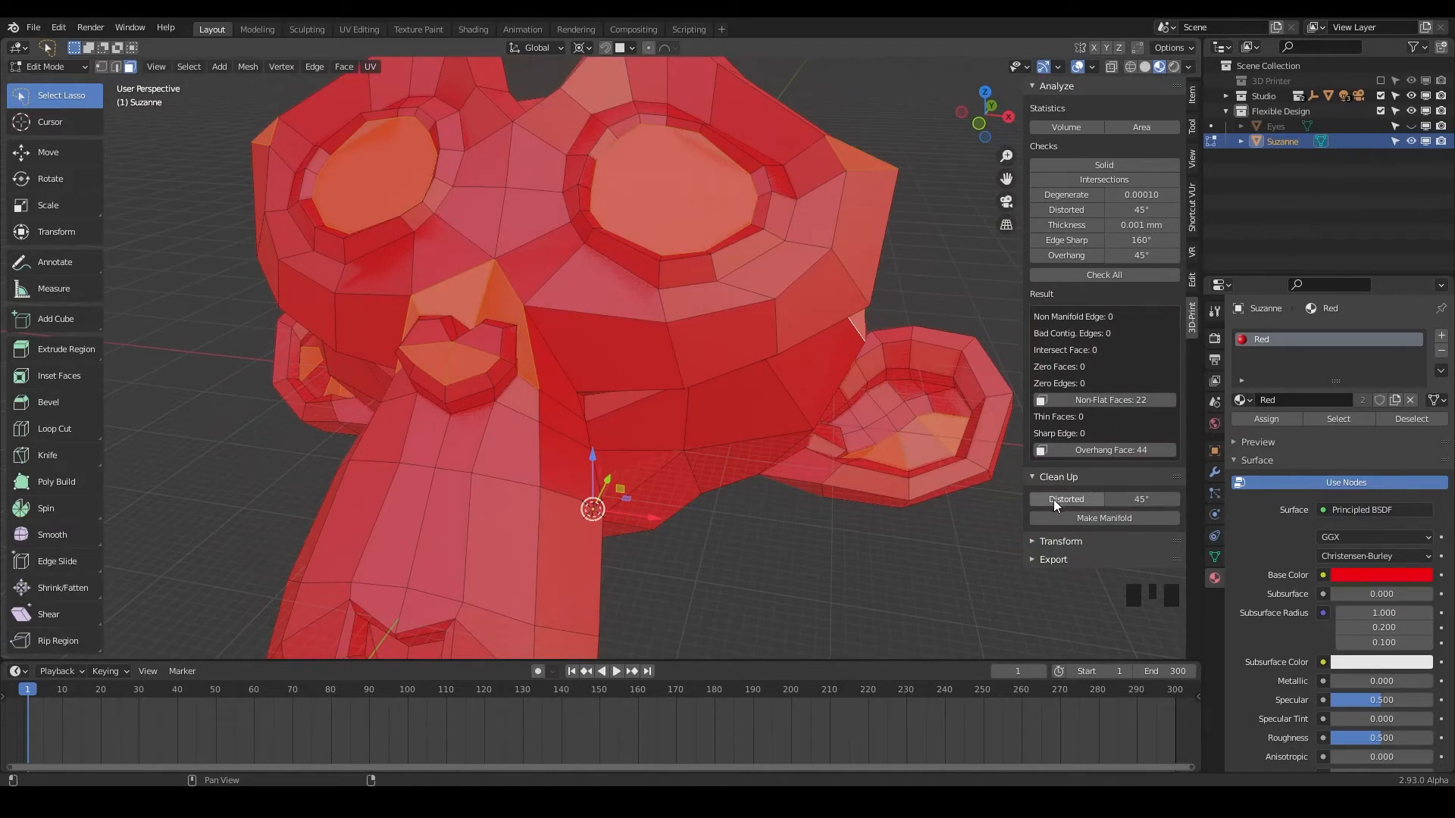
- Run the Distorted cleanup on Suzanne and orbit to inspect the underside and chin
click(1065, 500)
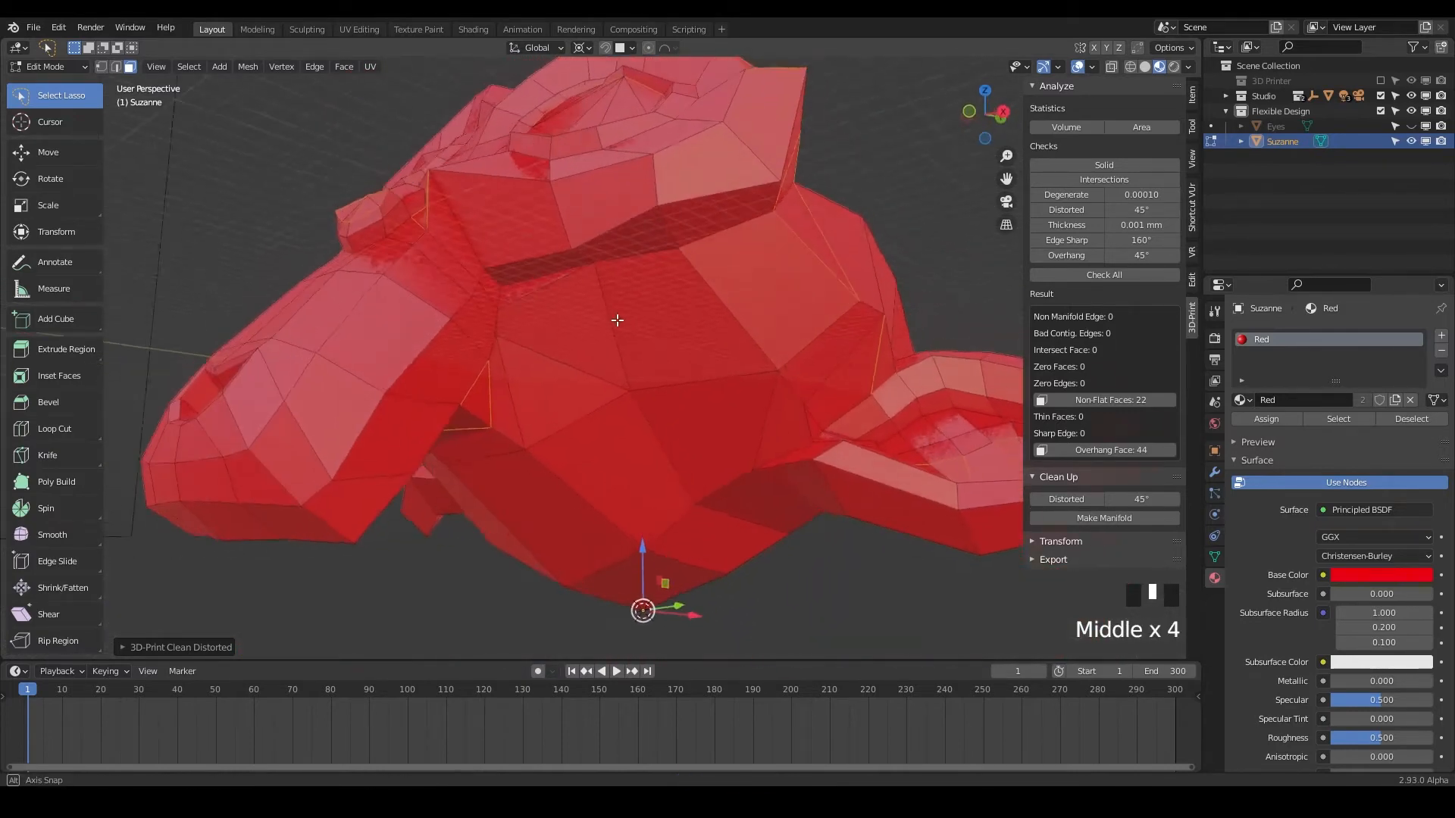
drag(616, 319, 877, 322)
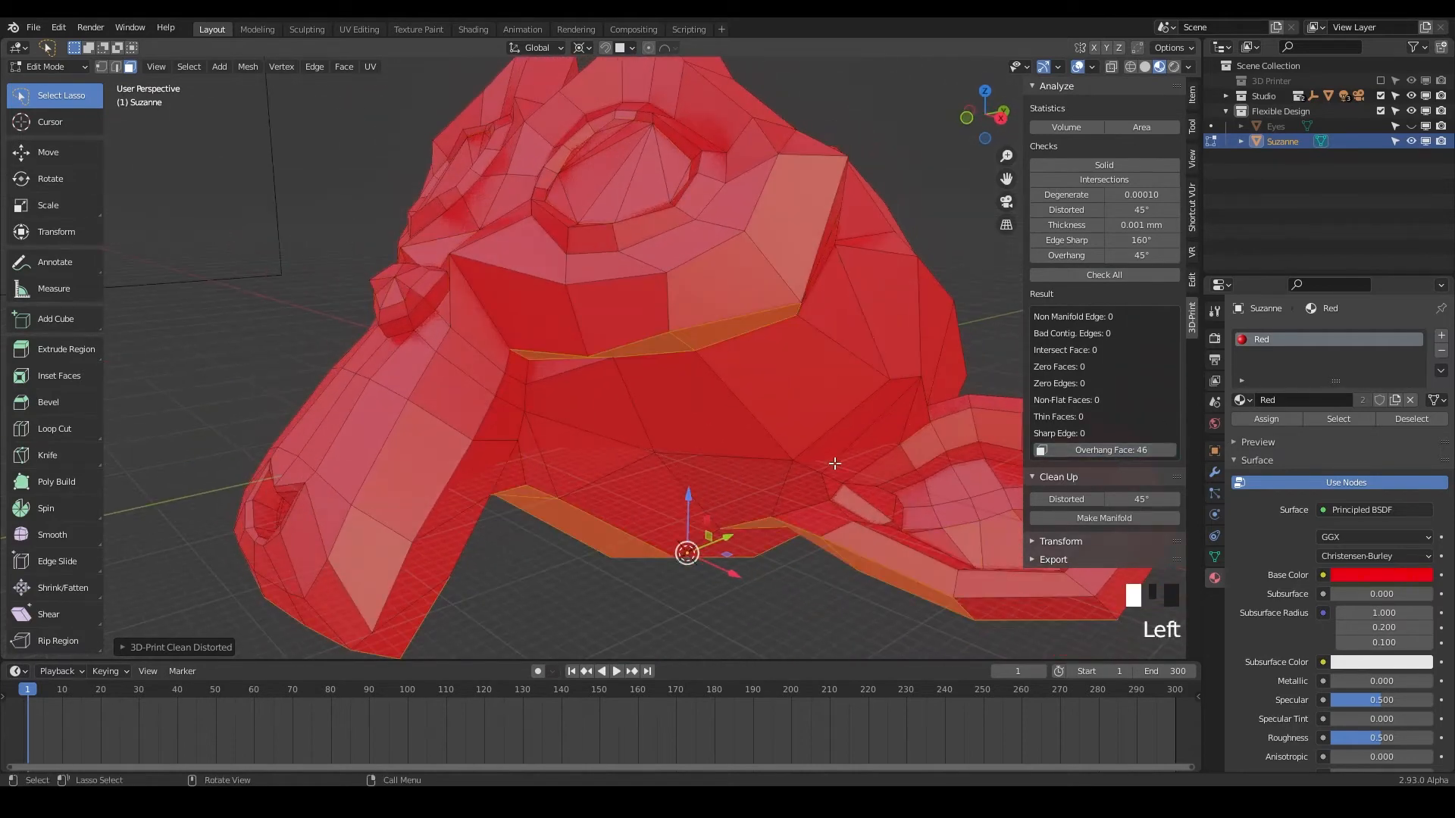
drag(835, 464, 657, 321)
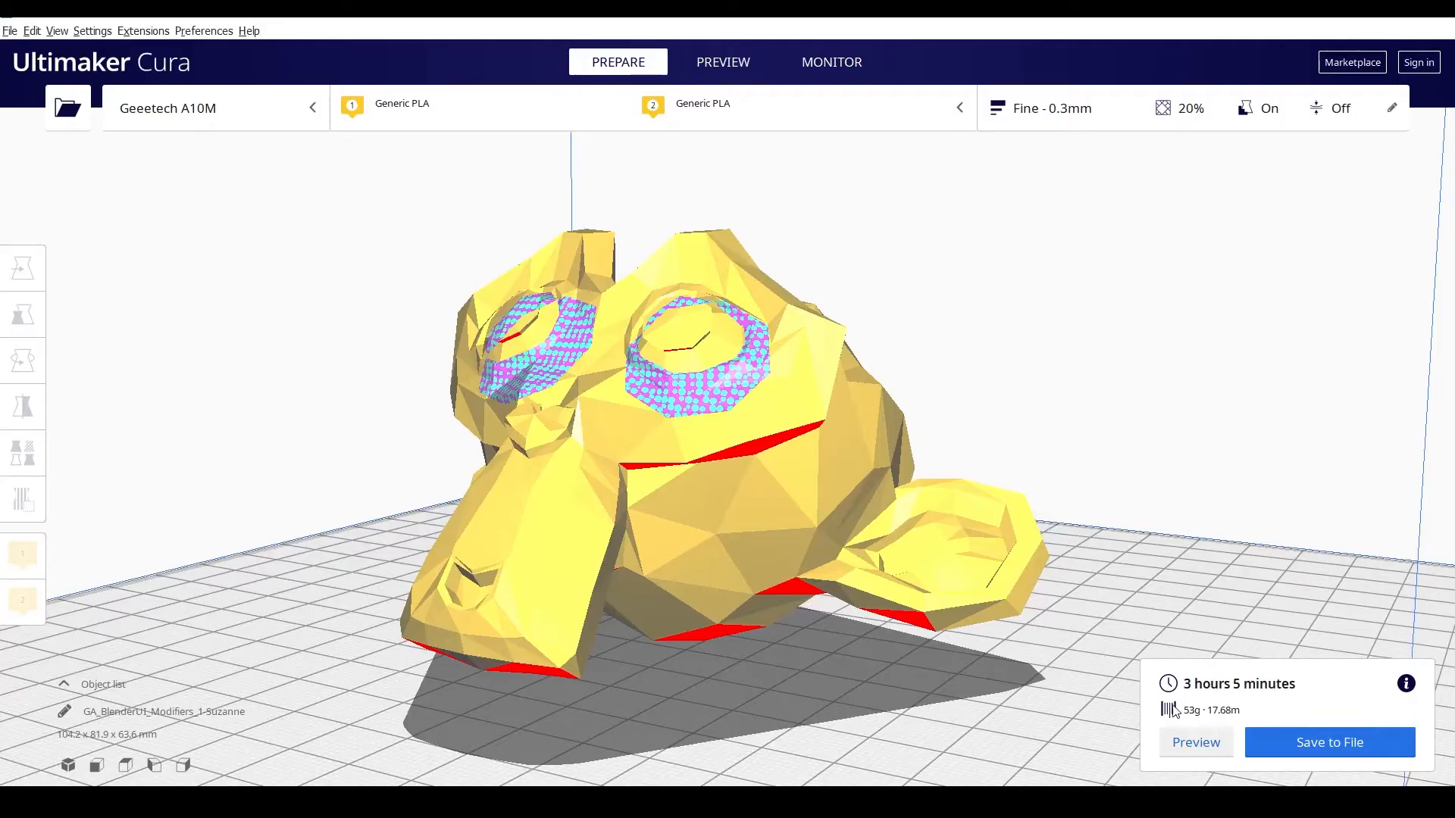
- View the sliced Suzanne in Cura's Preview, orbiting to inspect the face and side layers
click(723, 62)
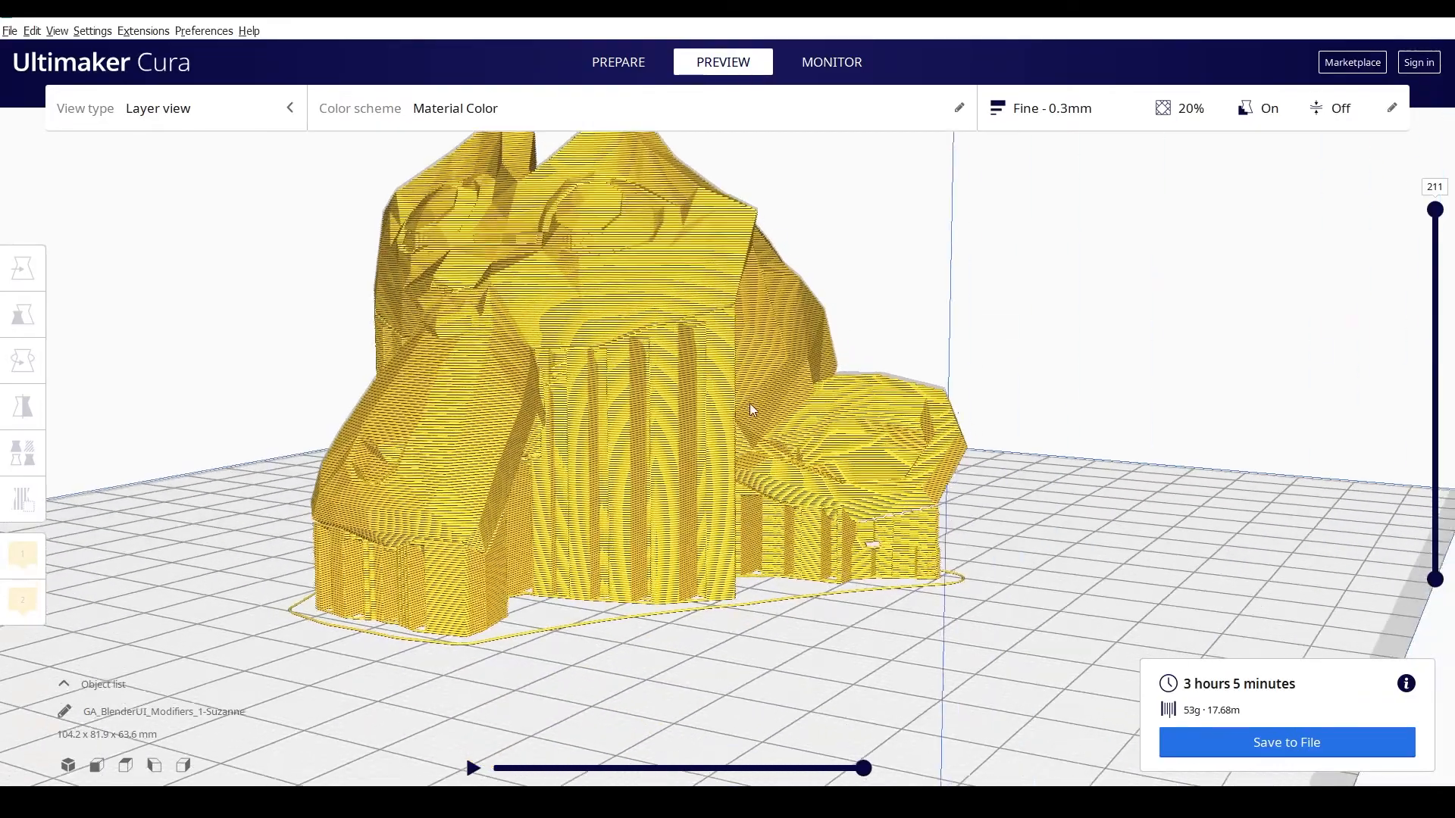
drag(751, 408, 650, 533)
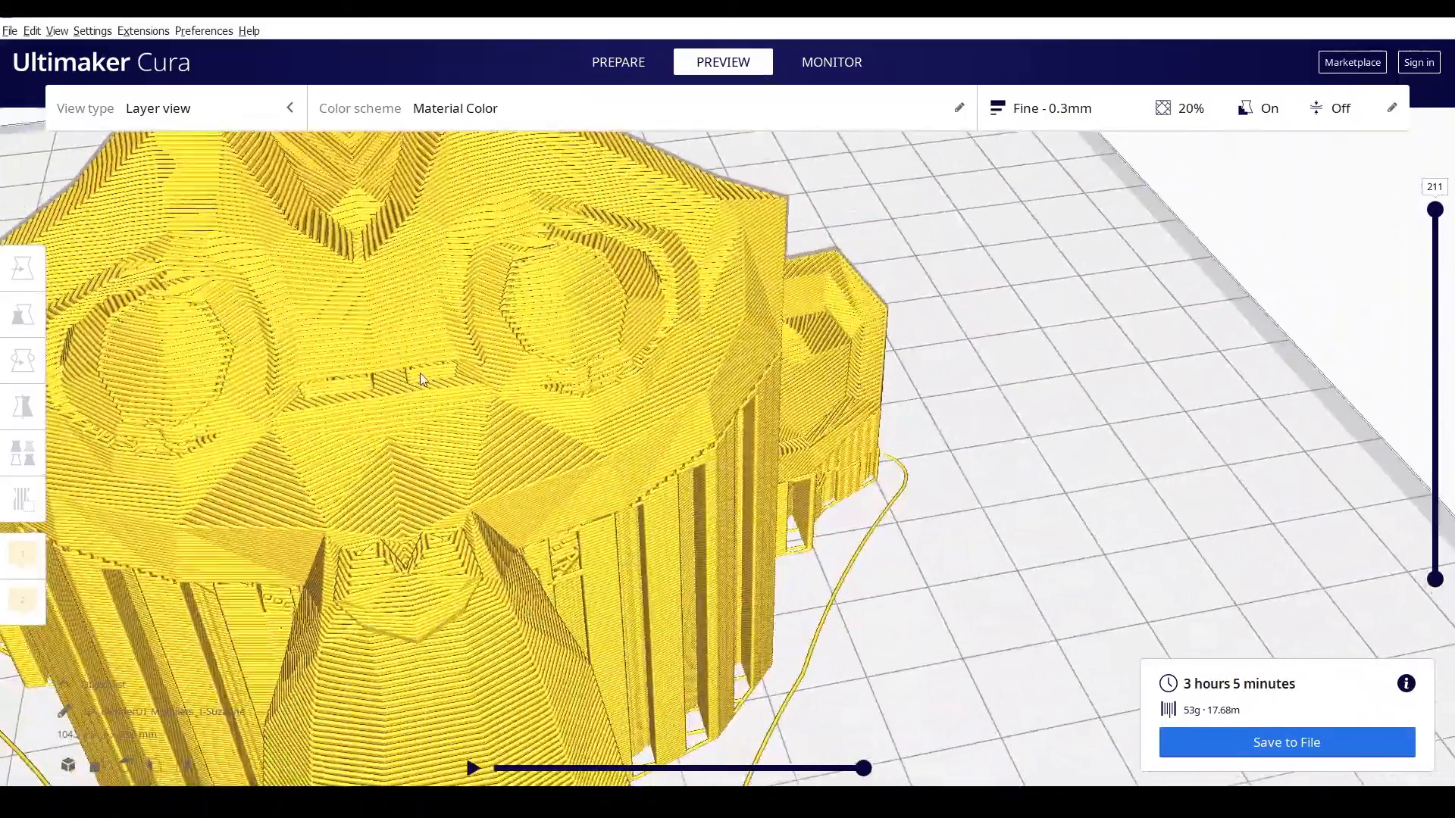
drag(418, 380, 510, 369)
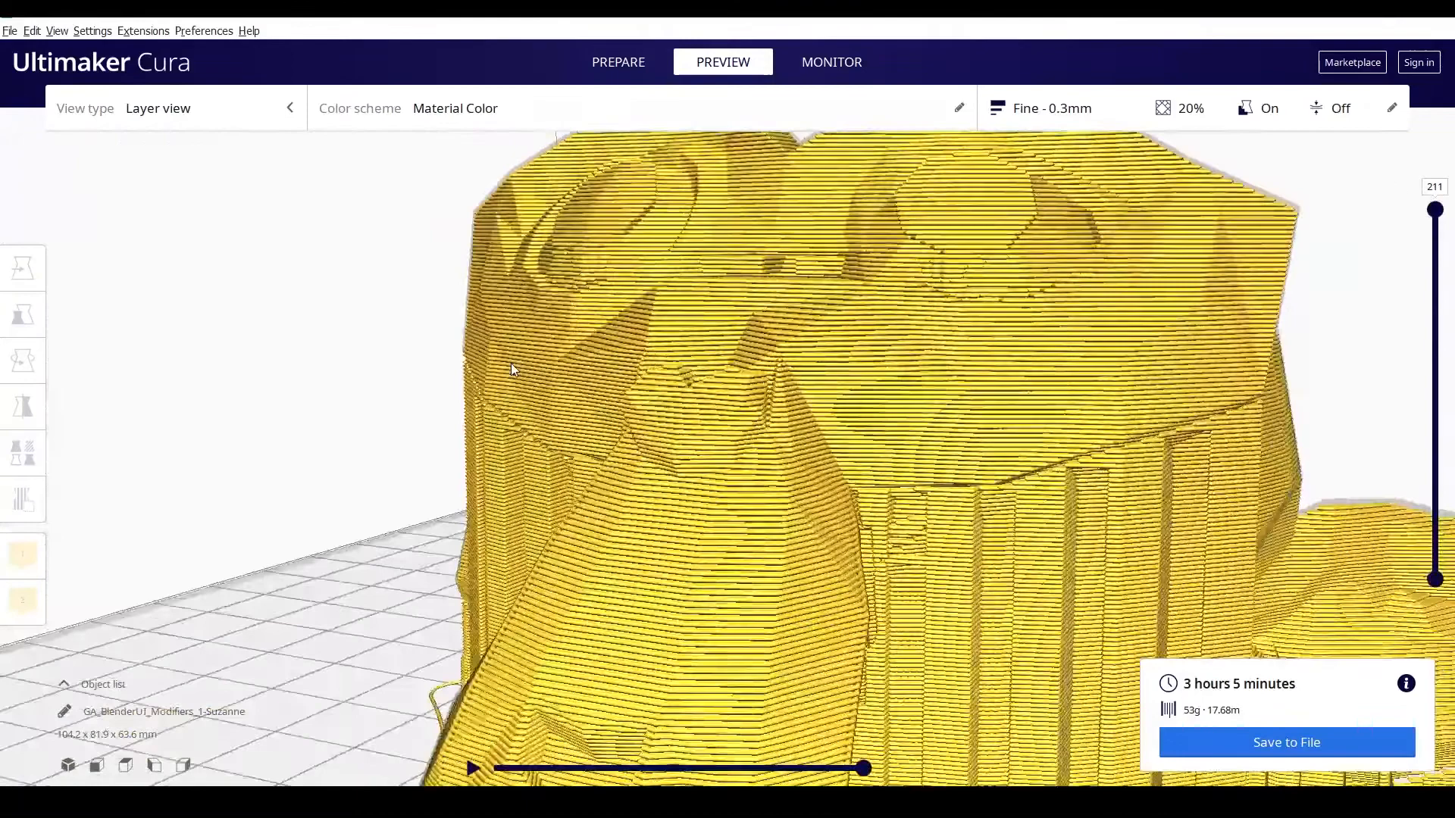
drag(510, 369, 1244, 260)
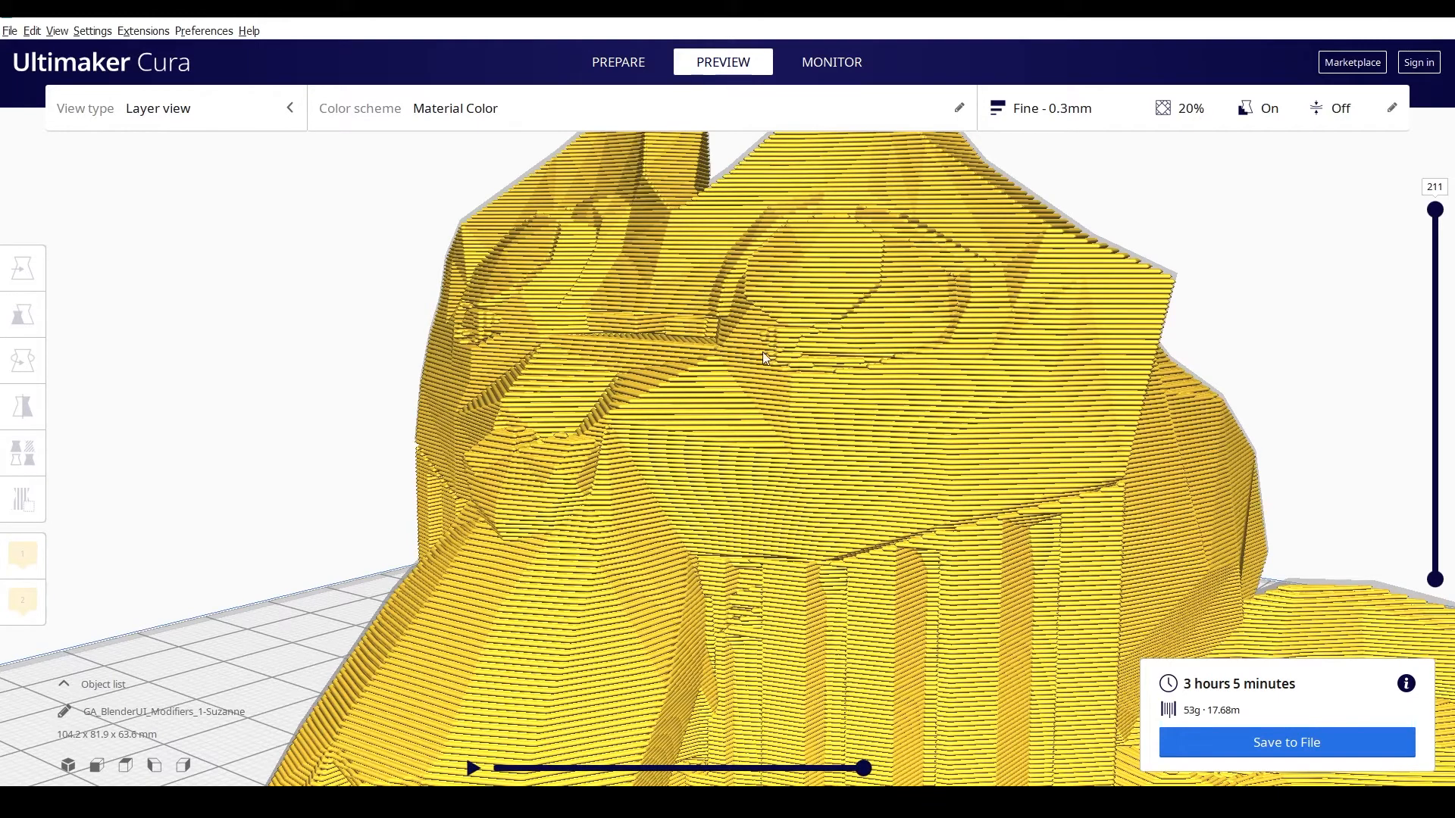
mouse_move(800, 318)
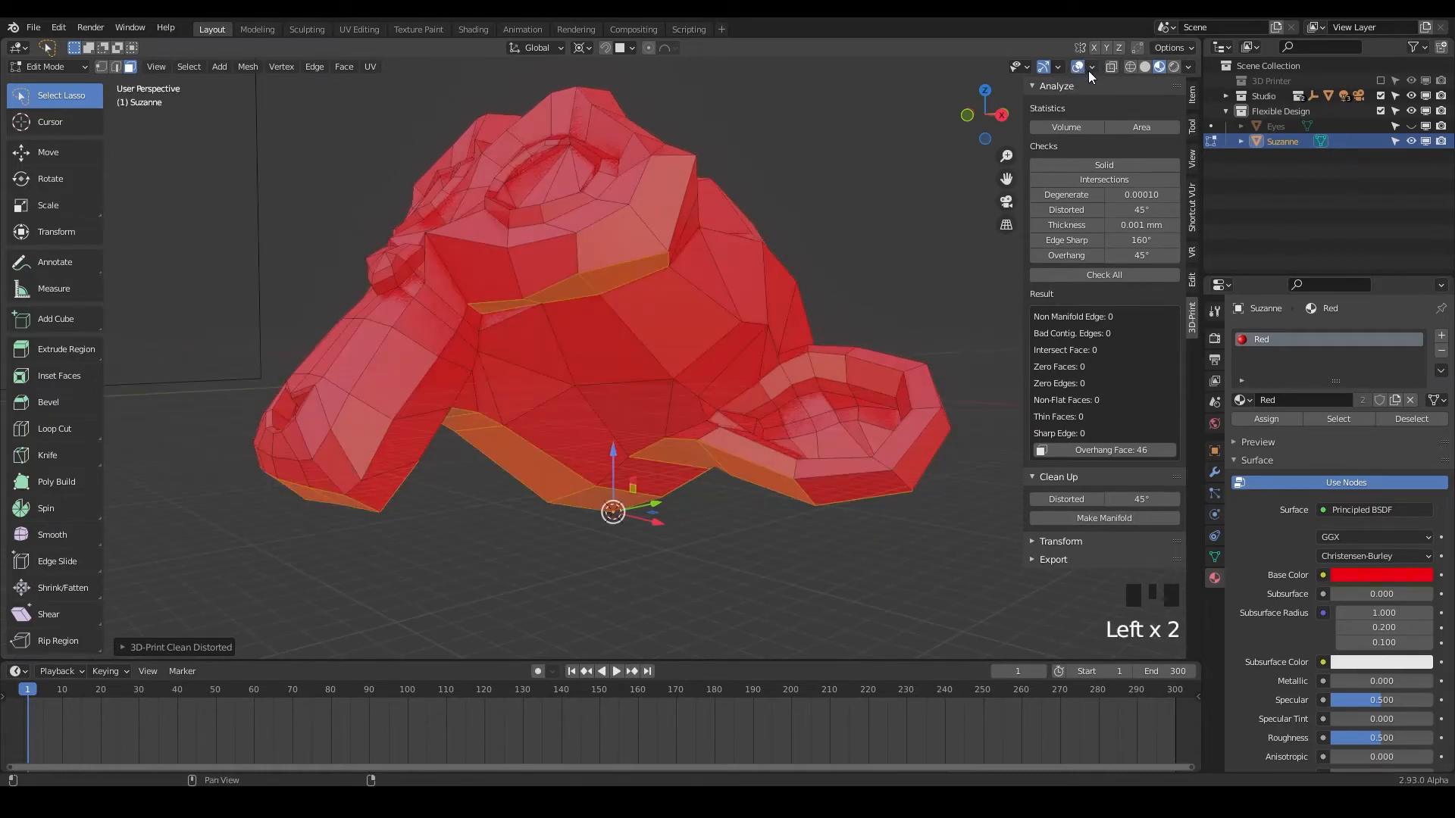
- Enable the Mesh Analysis overlay and review its Type list, keeping Overhang
click(1079, 65)
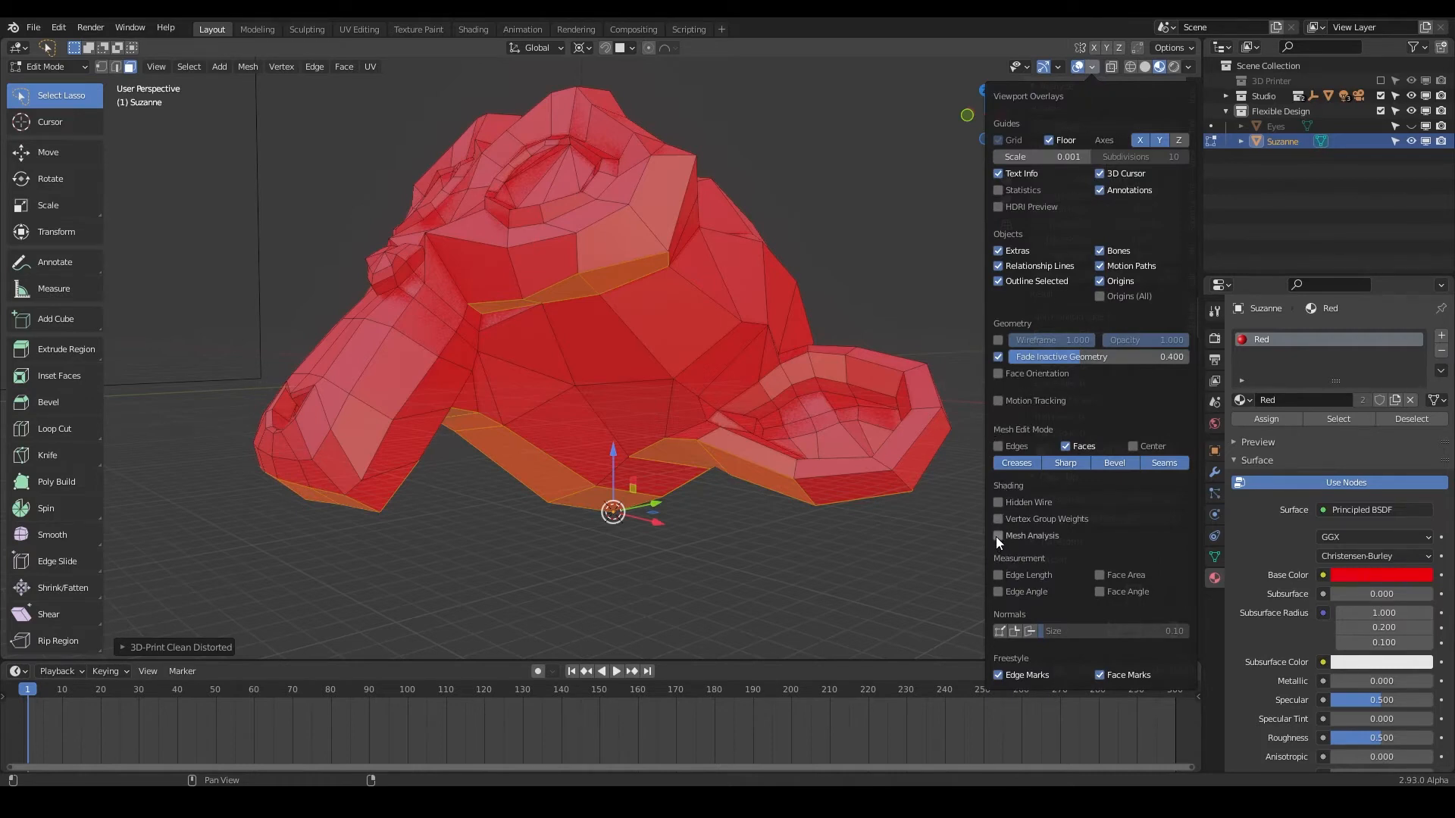
mouse_move(996, 543)
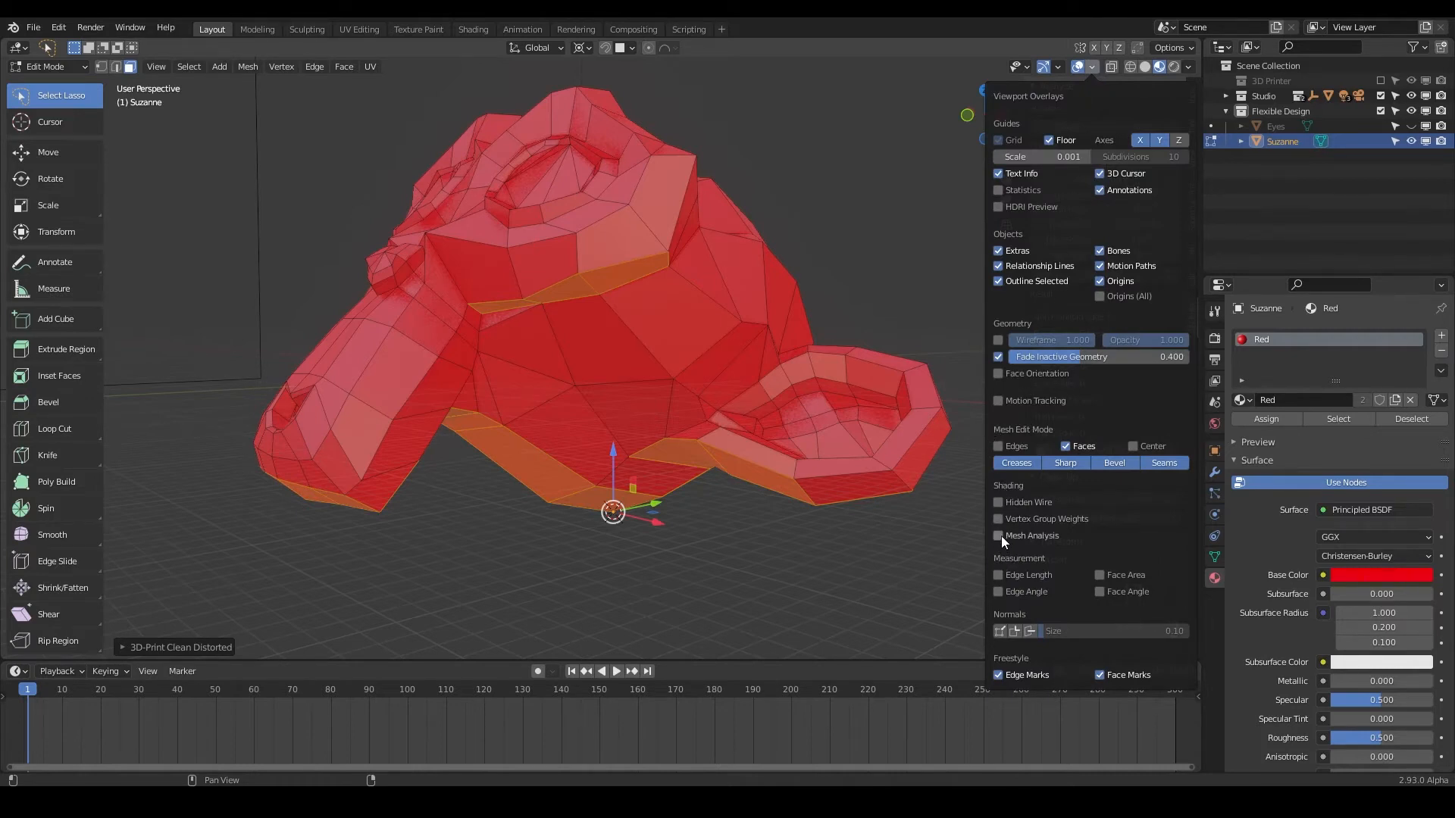
click(997, 536)
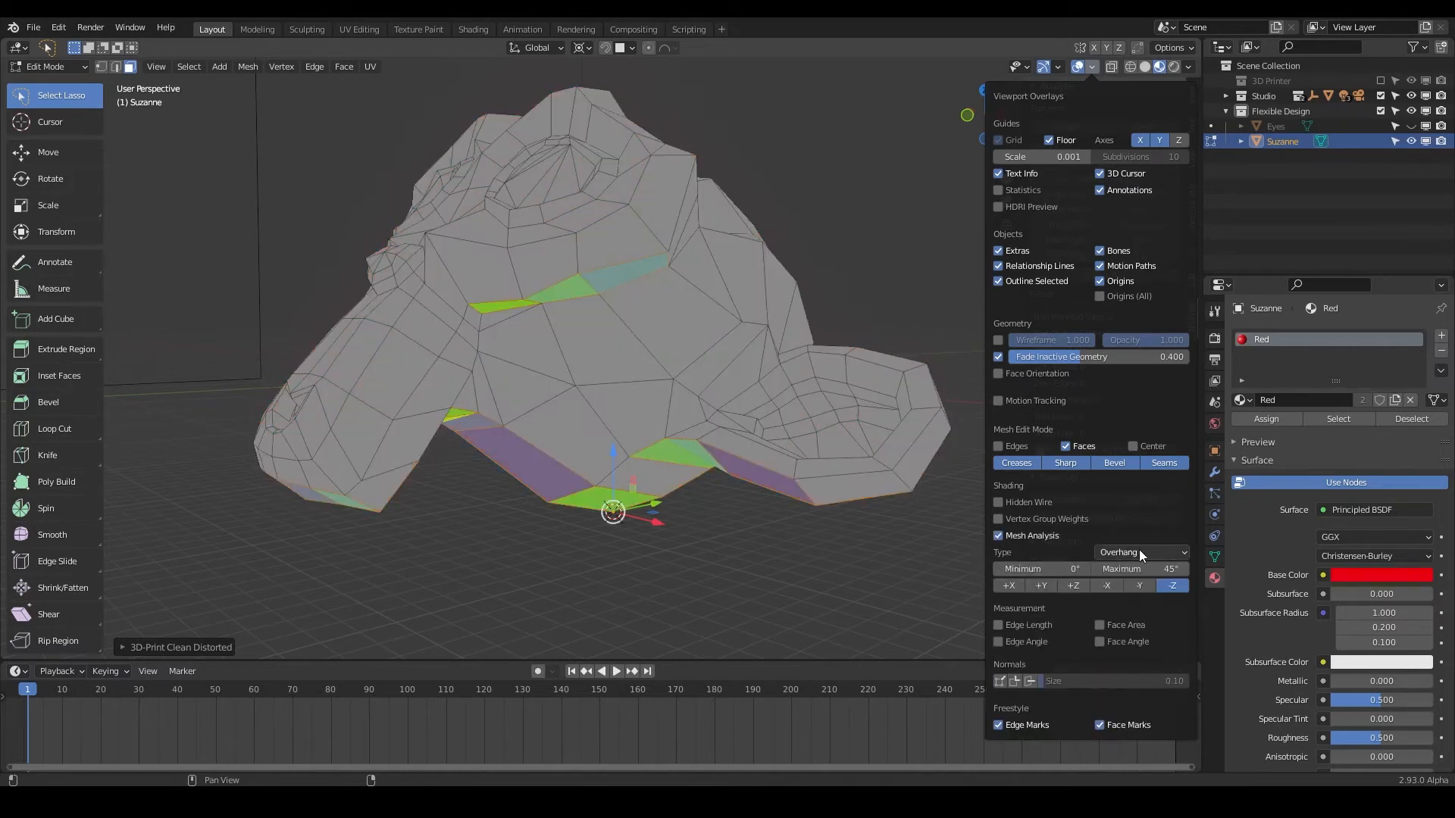
click(1139, 553)
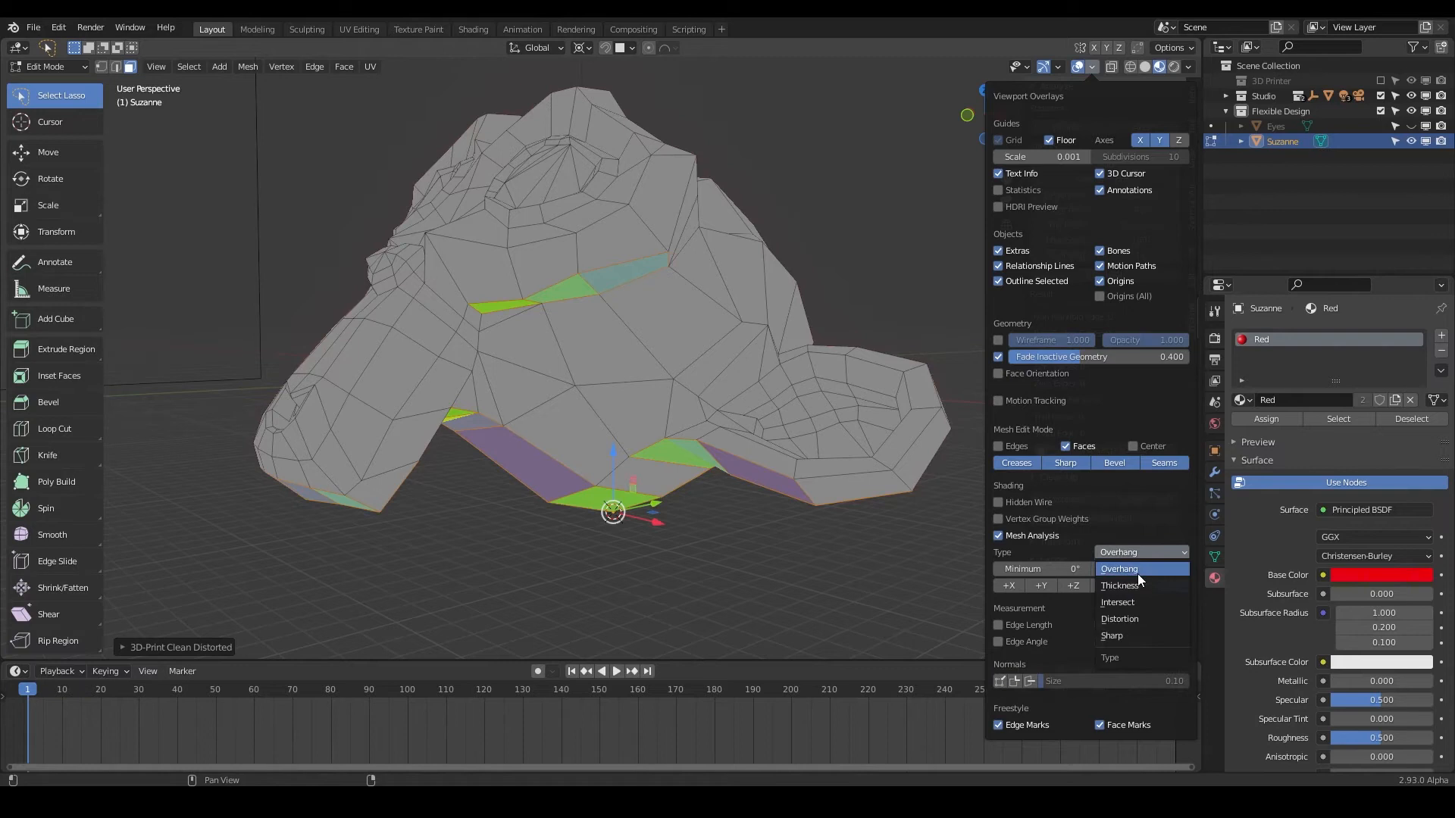
mouse_move(1117, 602)
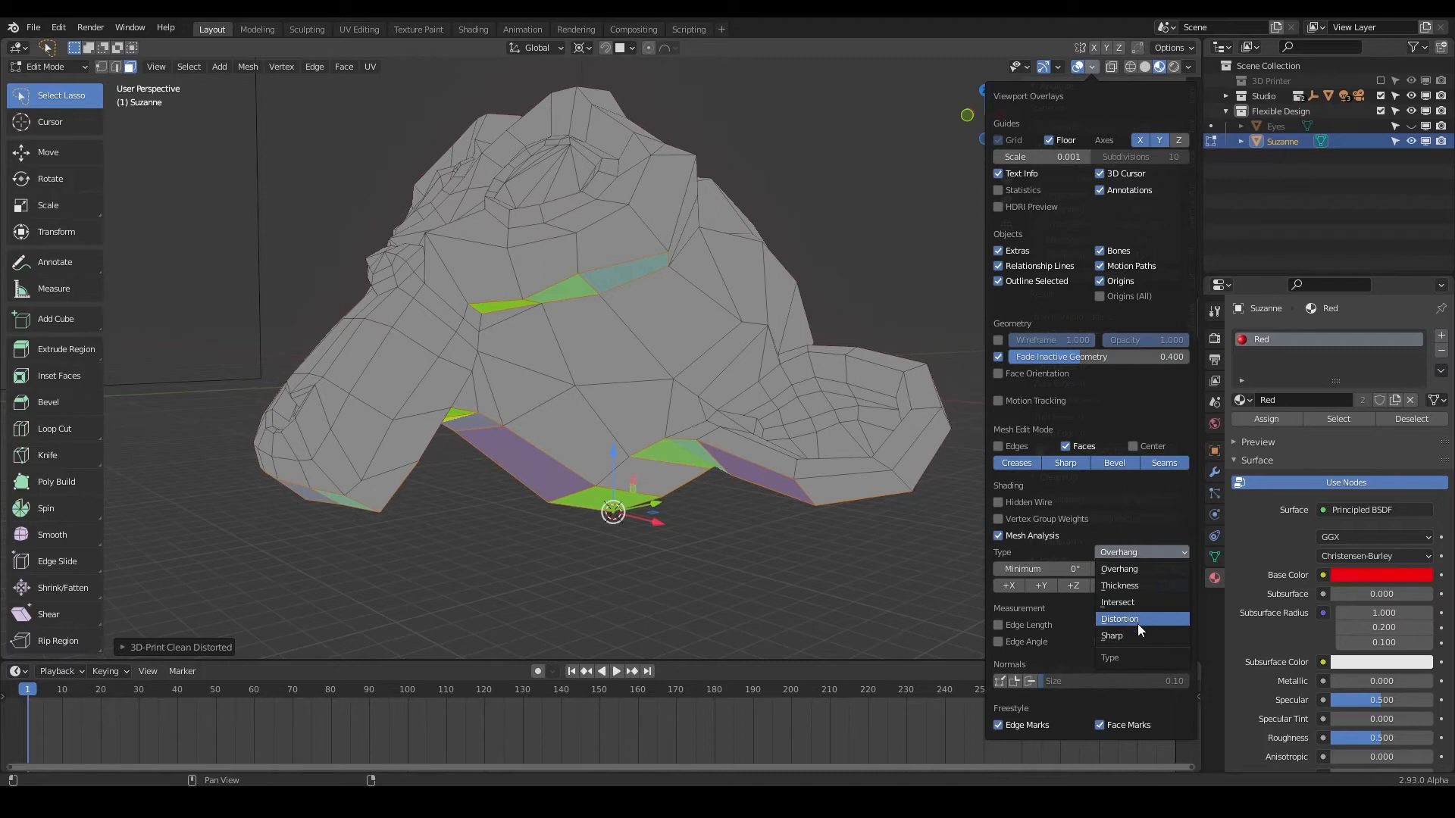
mouse_move(1112, 636)
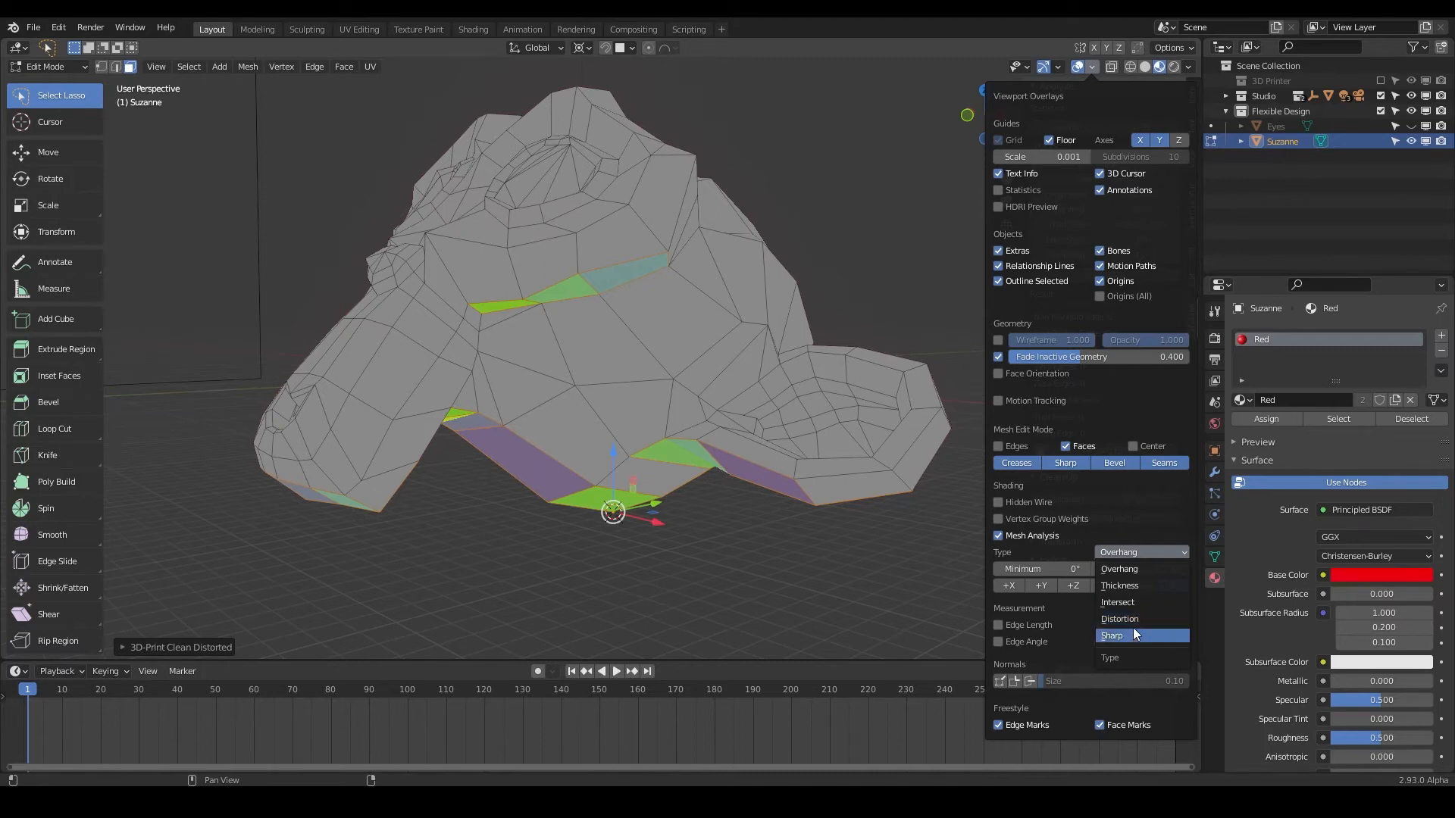
mouse_move(1125, 642)
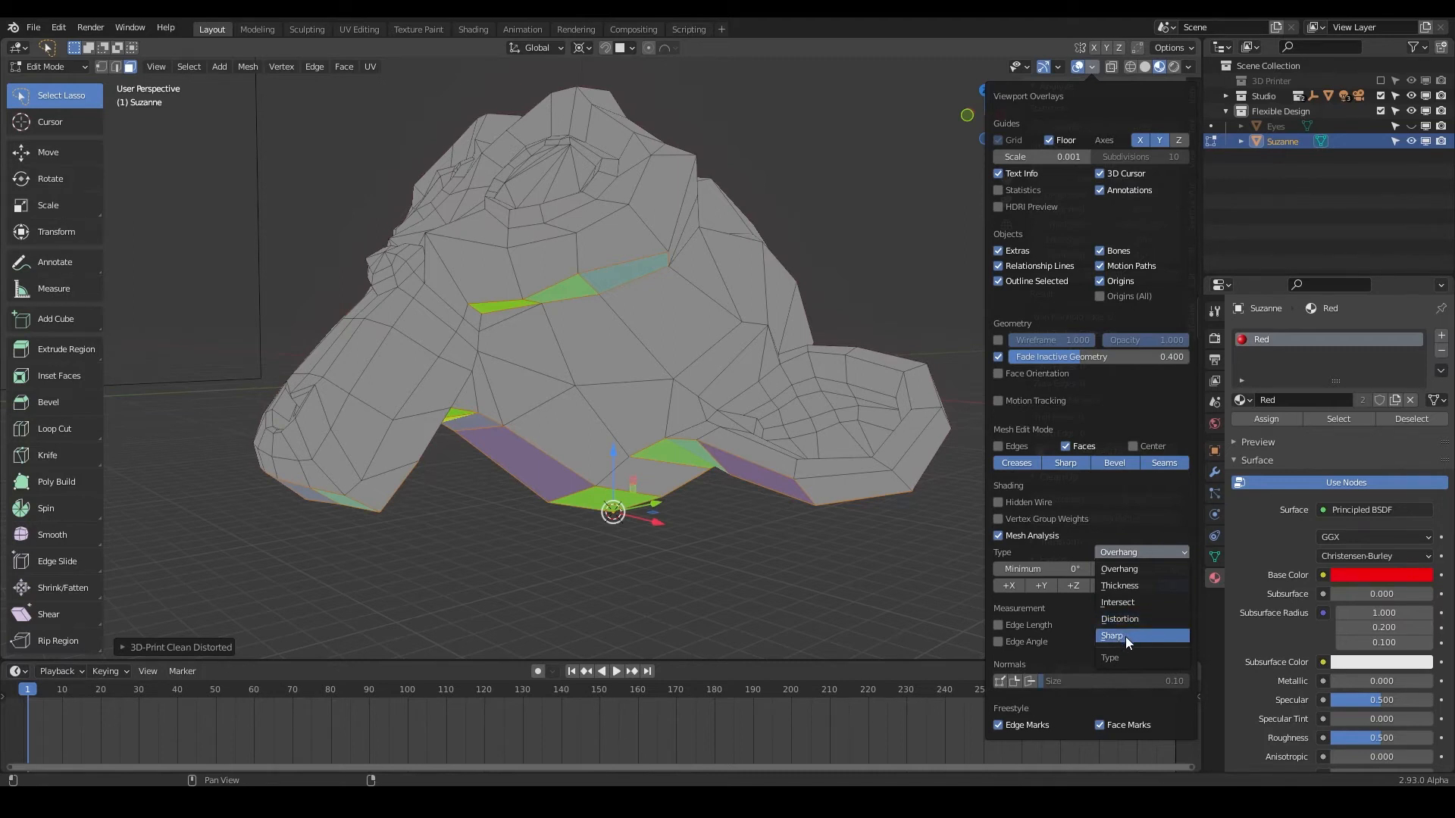
mouse_move(1120, 586)
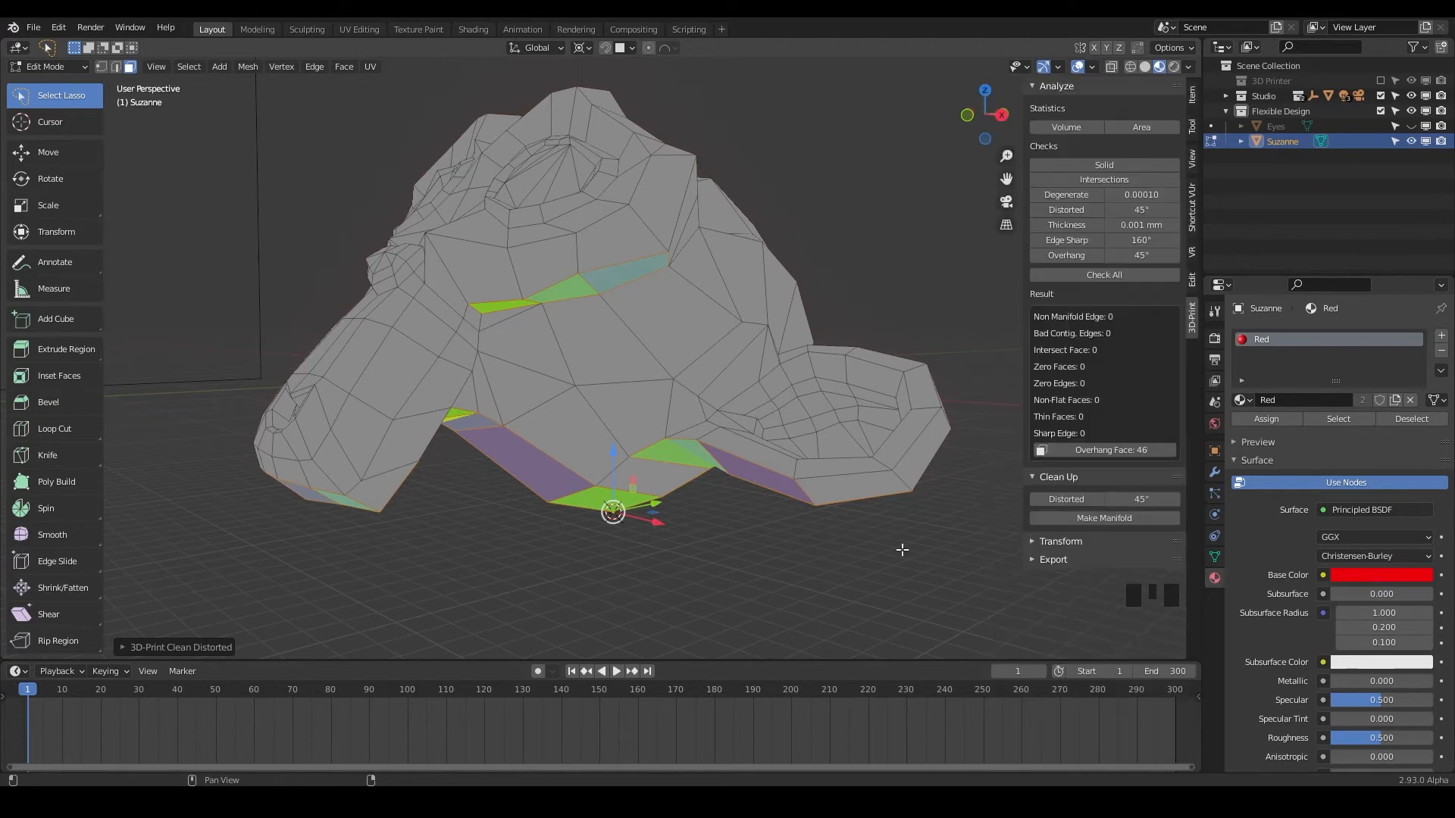
mouse_move(1056, 547)
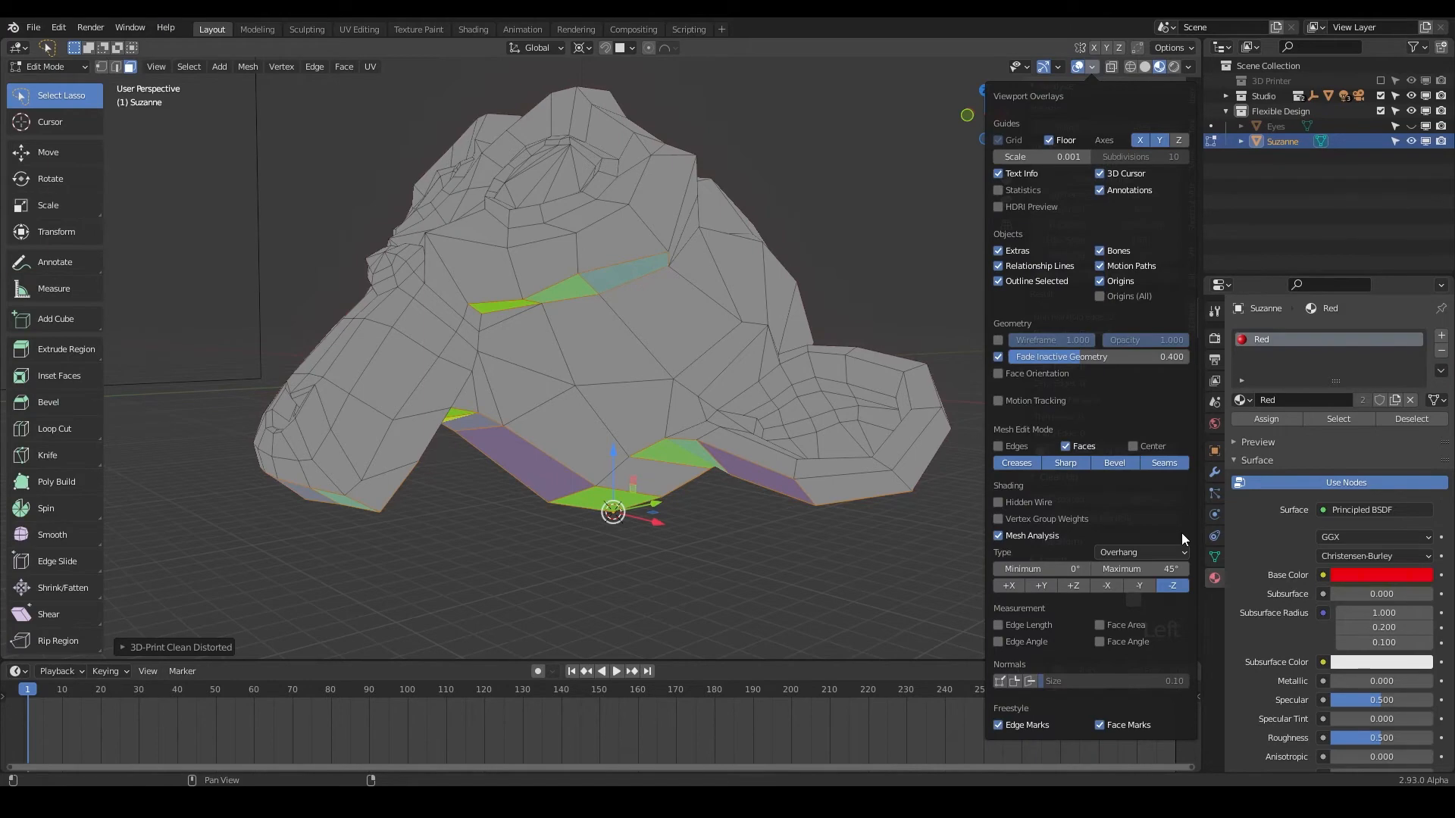
- Orbit and pan beneath Suzanne to examine the coloured overhangs under the chin and ears
drag(612, 371, 686, 473)
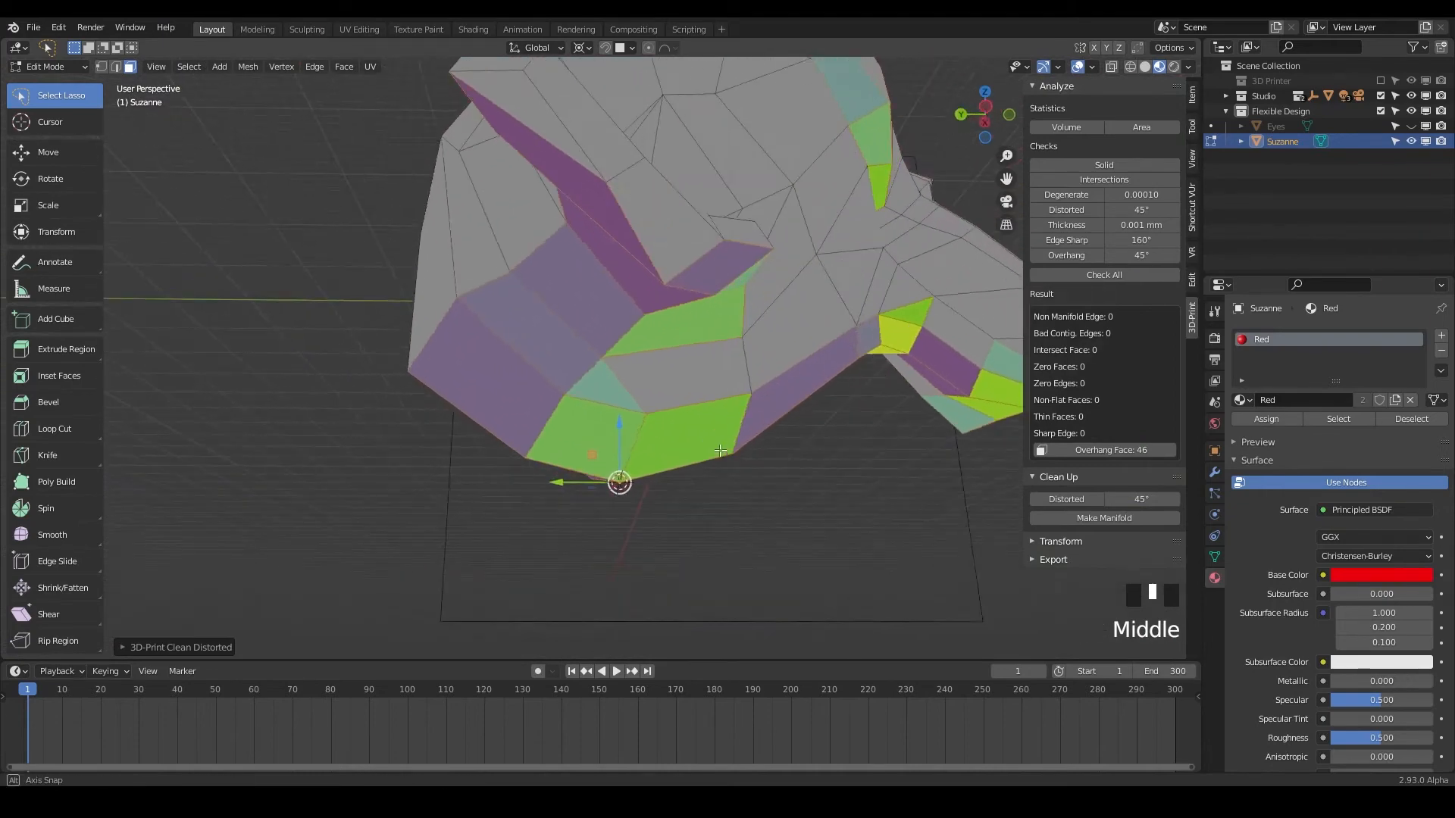
drag(720, 450, 603, 380)
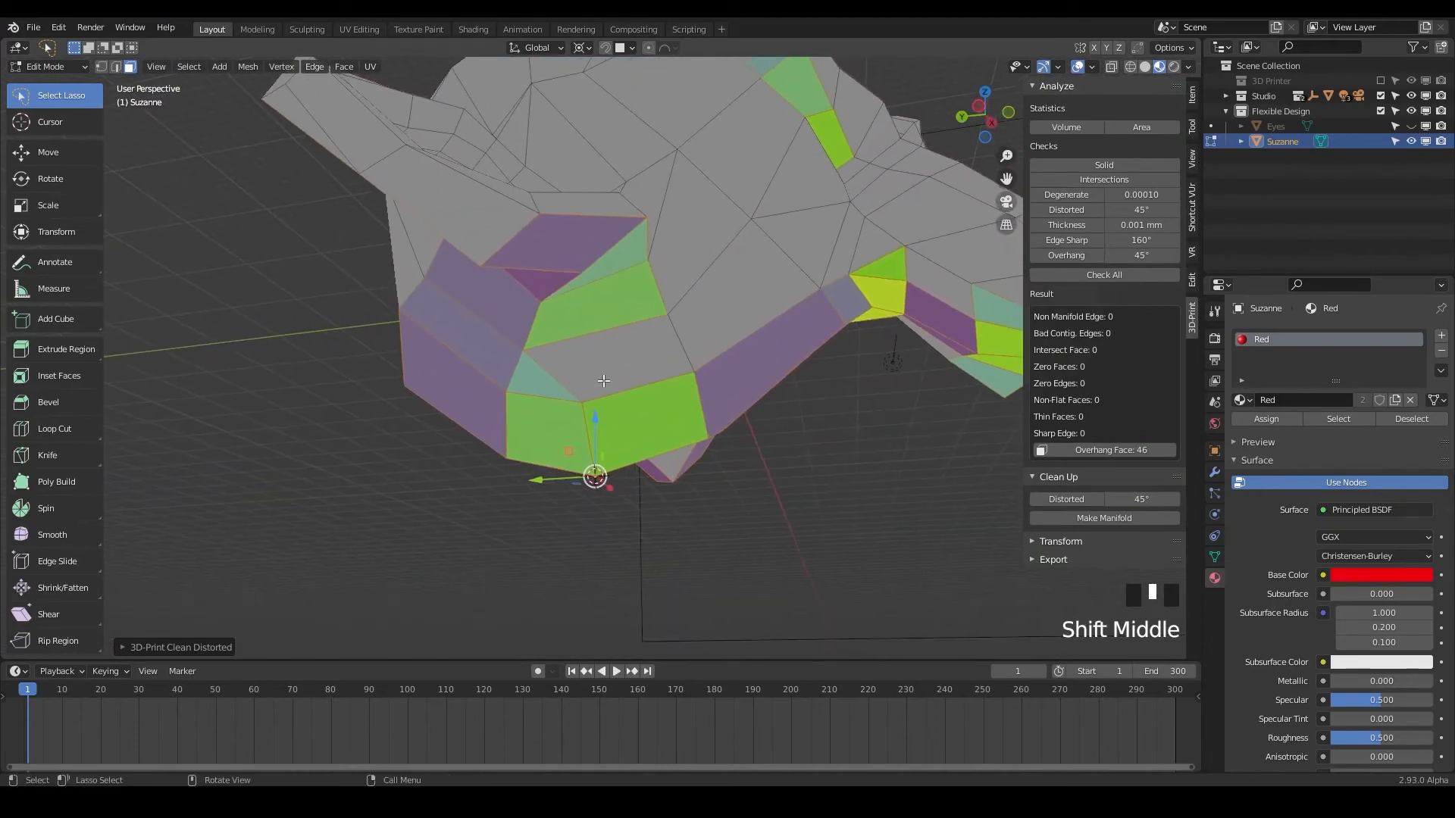
click(118, 66)
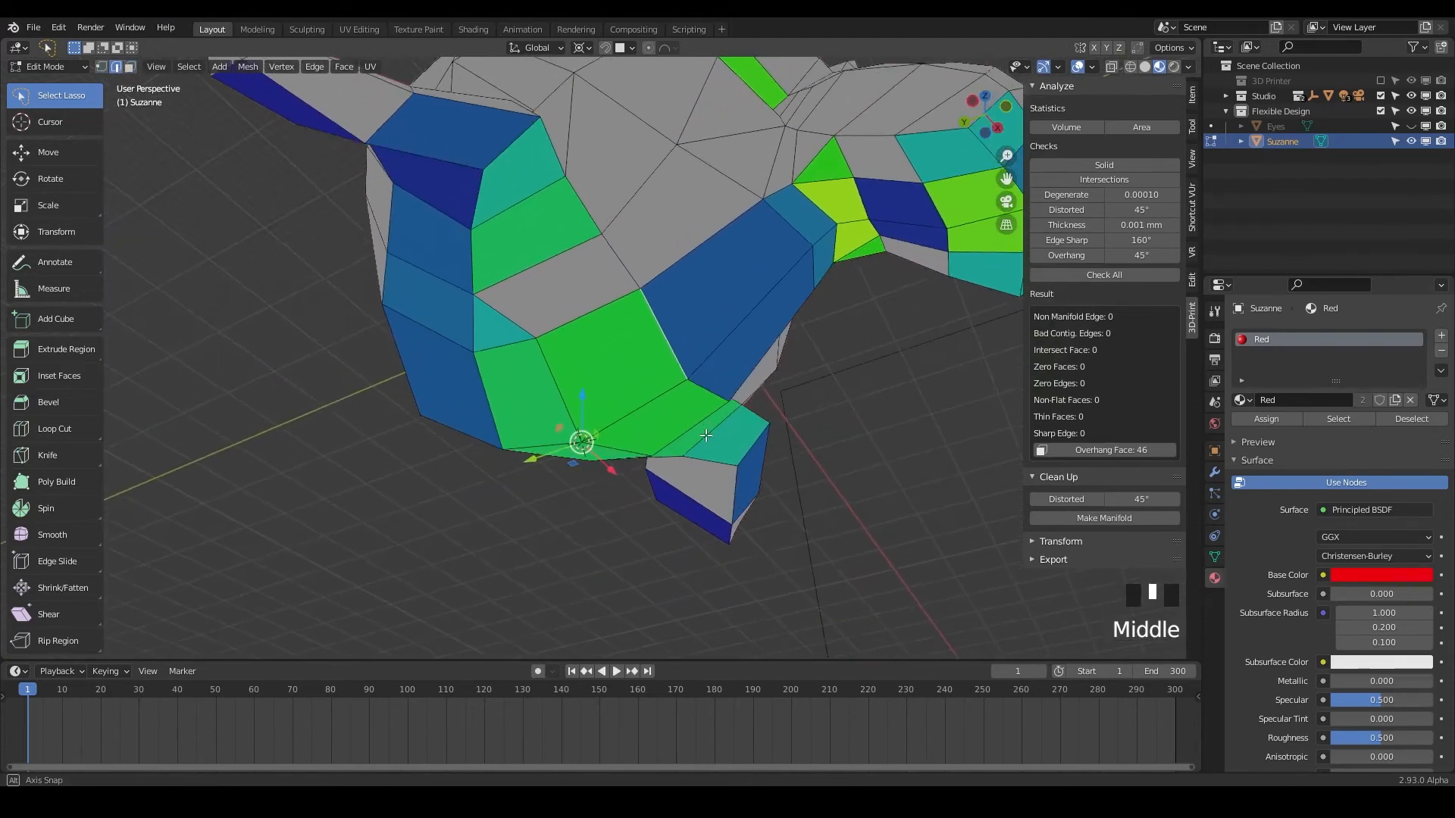
key(g)
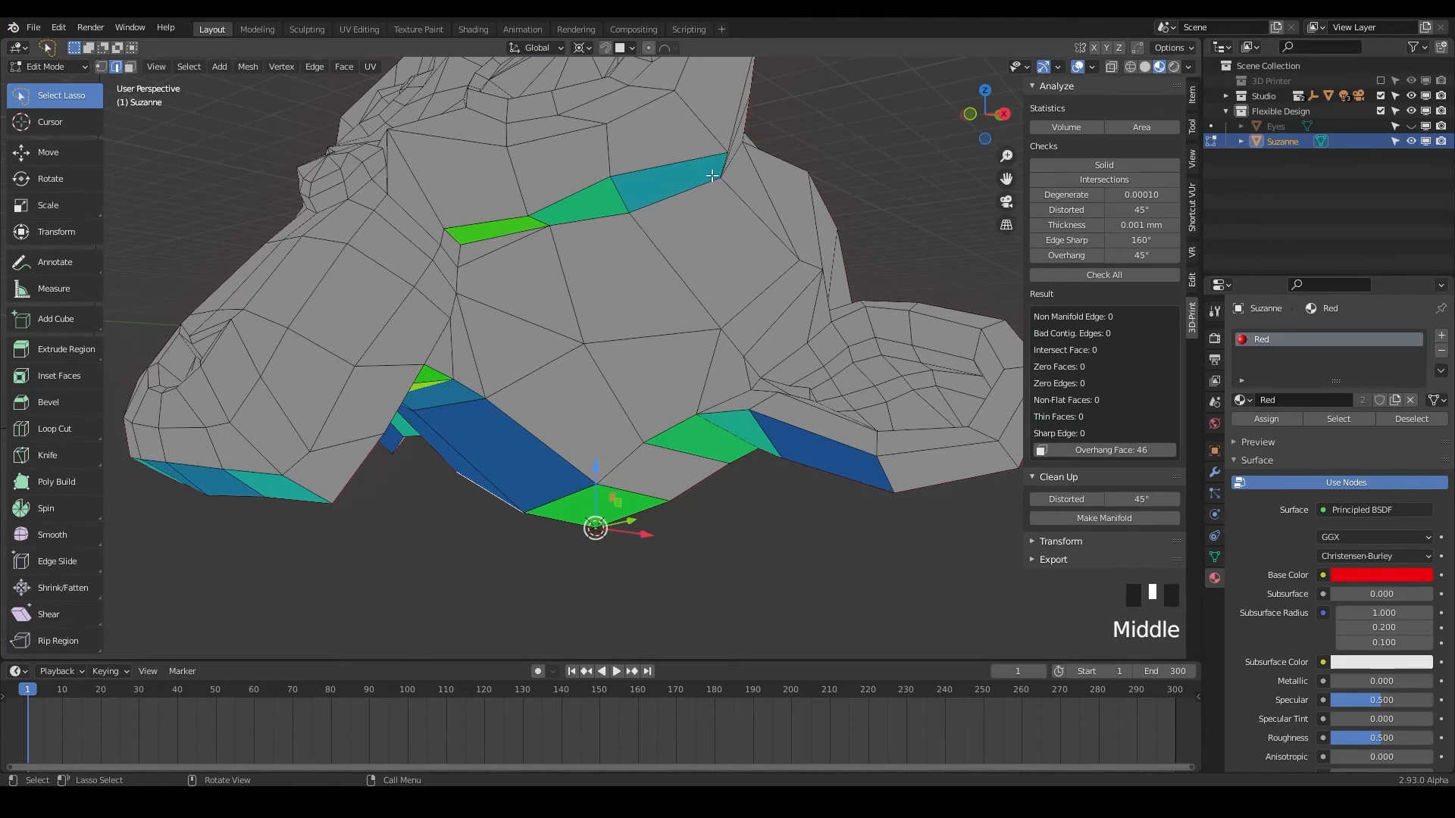
key(g)
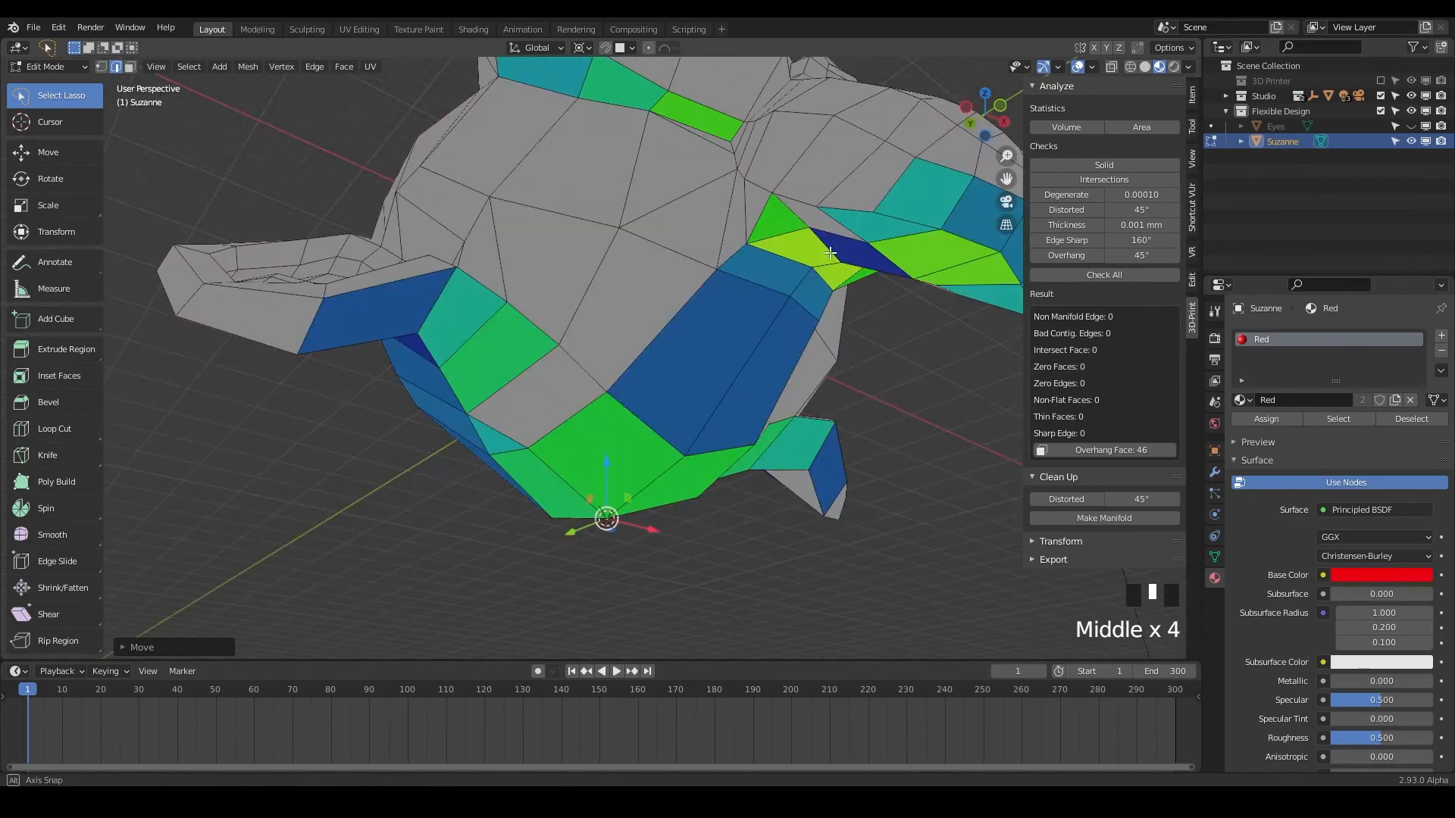
scroll(down, 3)
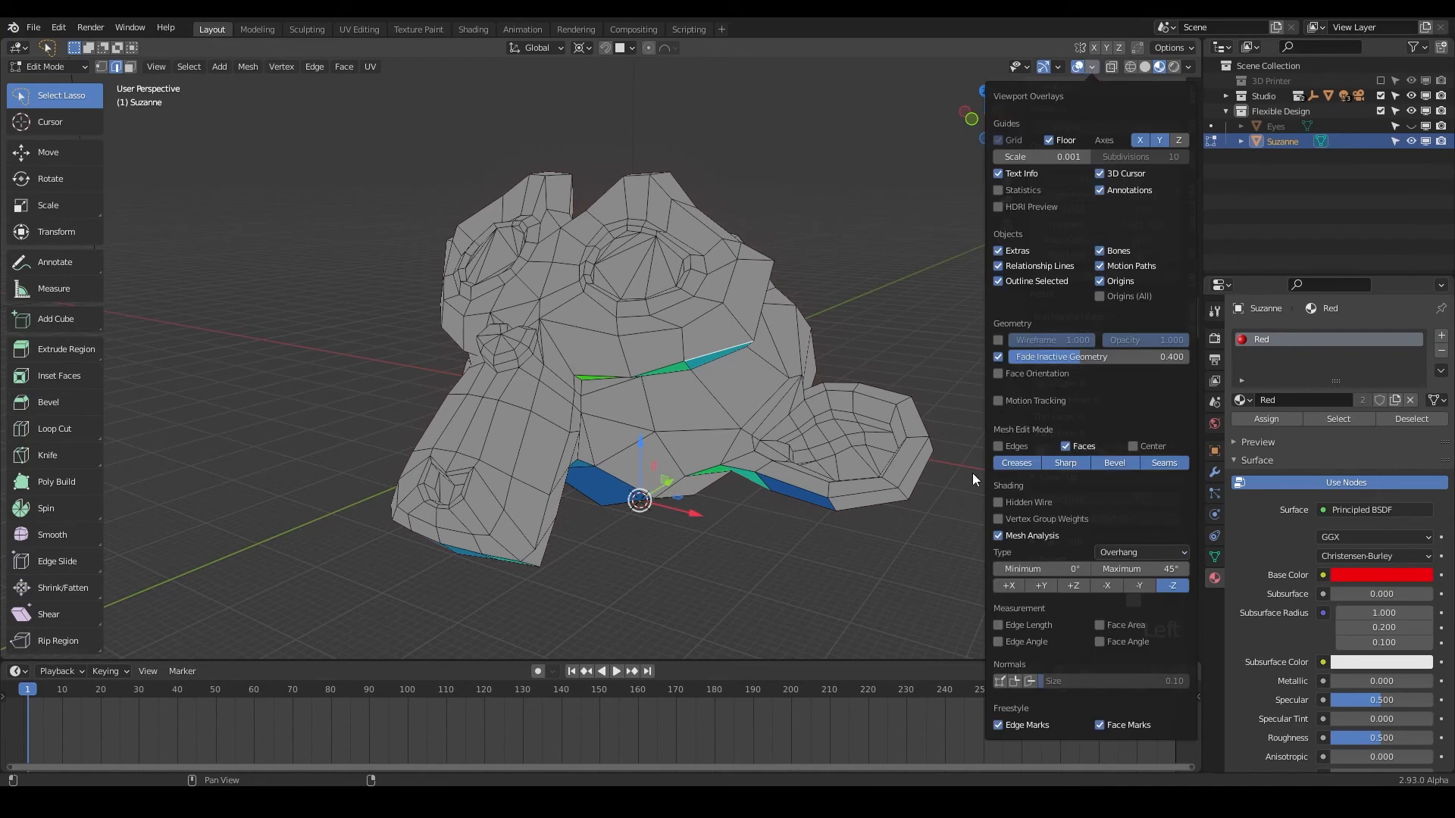
- Uncheck Mesh Analysis in Viewport Overlays and dismiss the popover
click(999, 535)
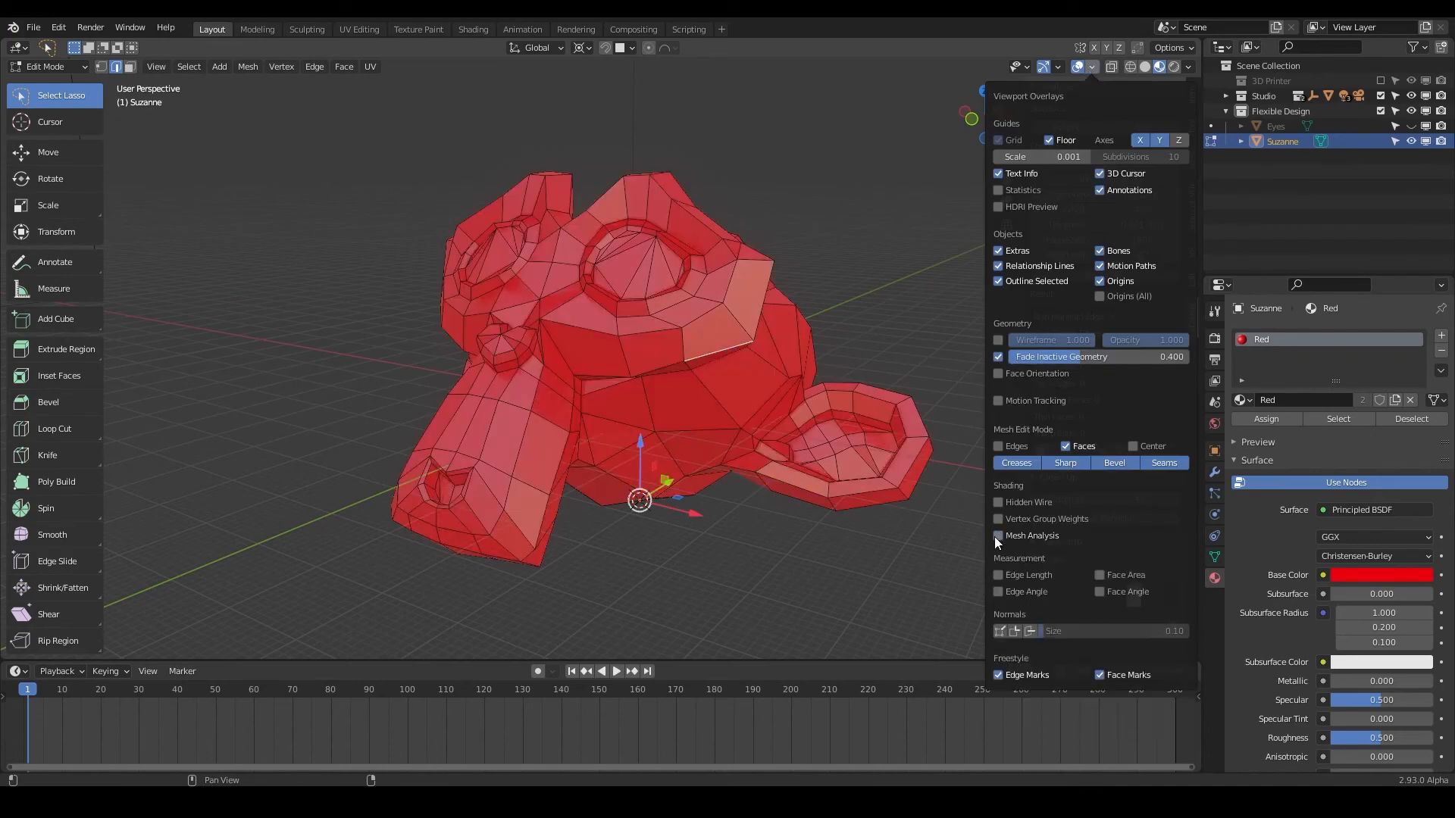
click(997, 536)
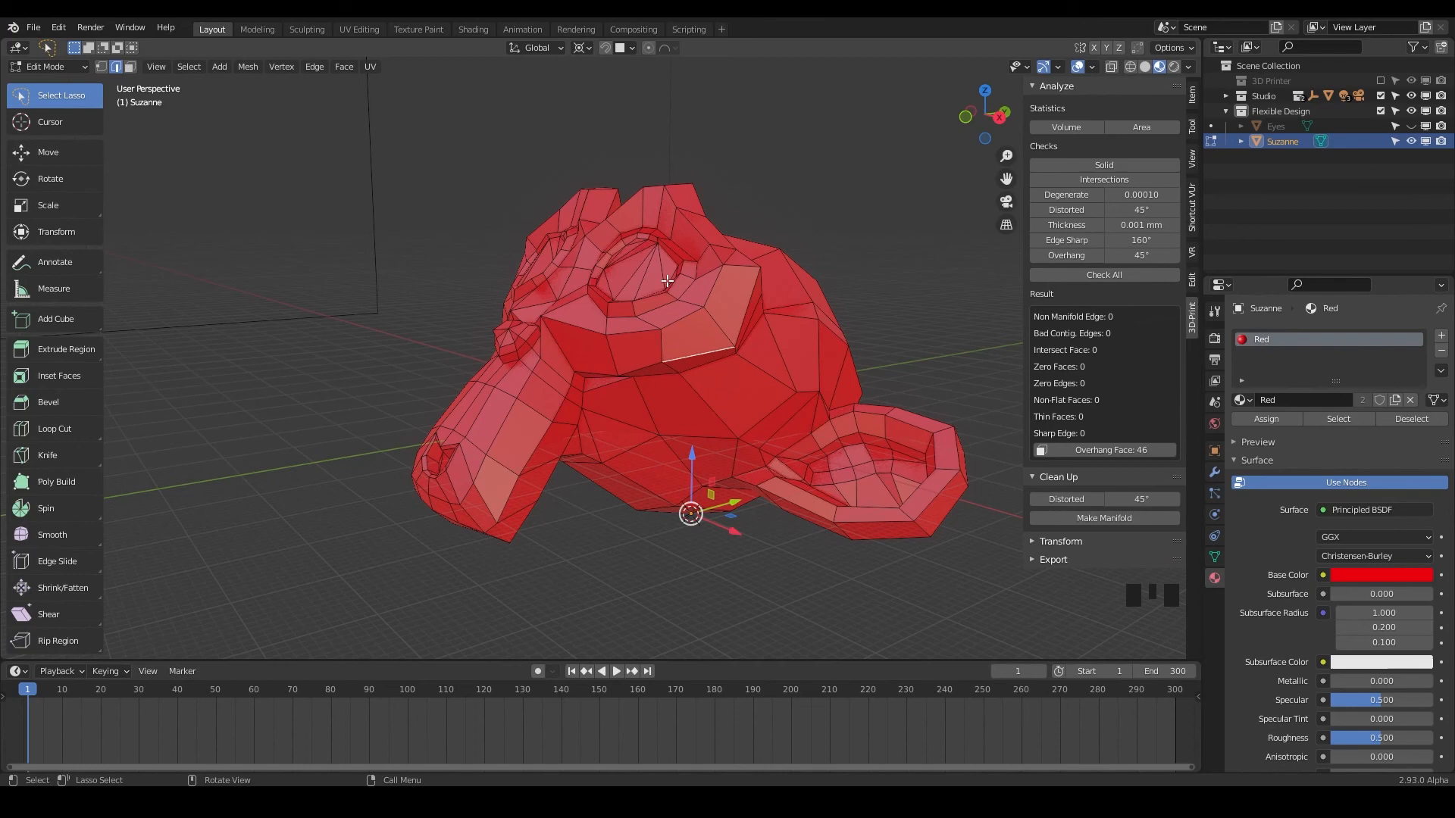
mouse_move(652, 275)
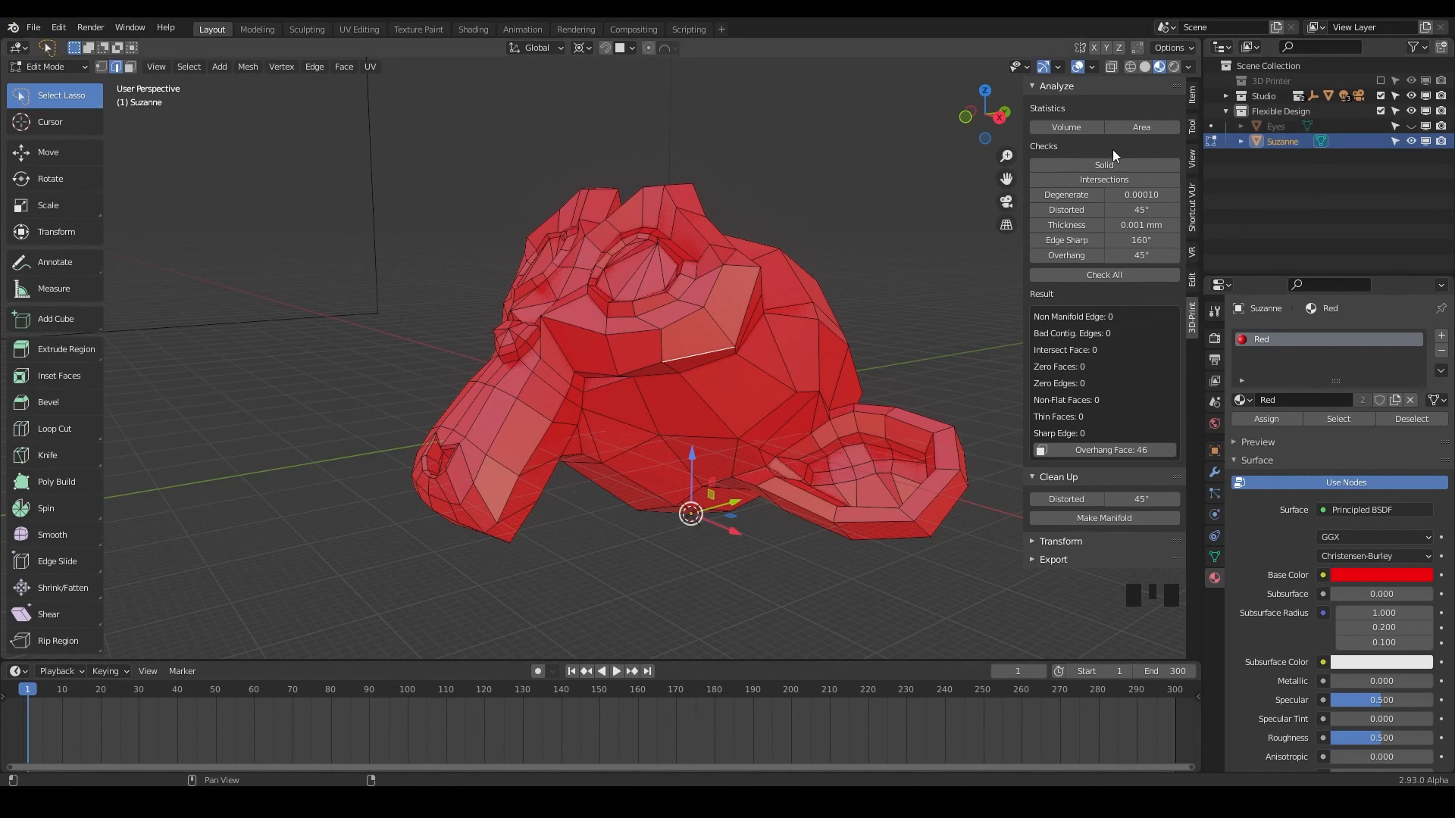
mouse_move(1103, 518)
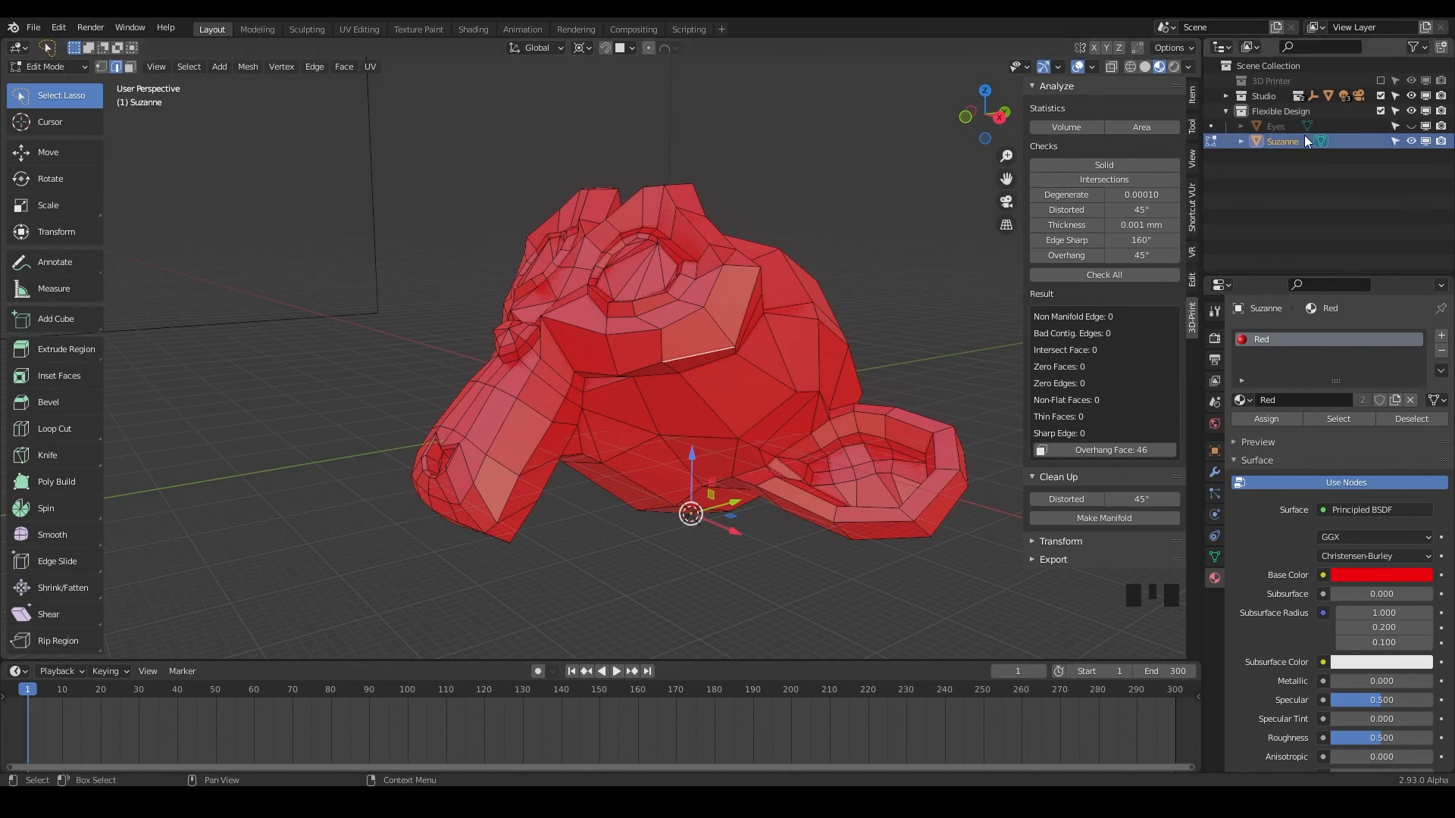
mouse_move(1280, 127)
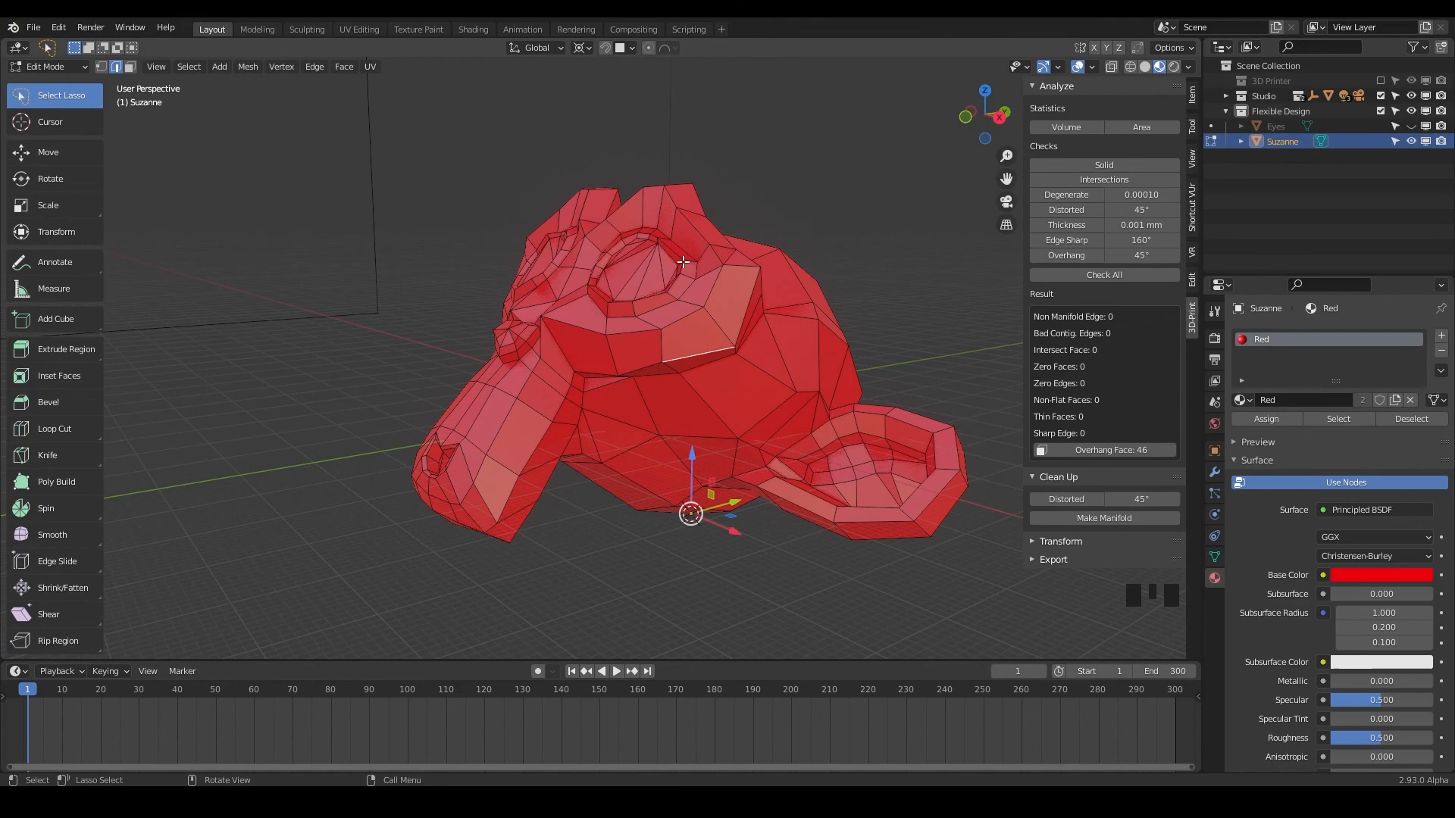
mouse_move(639, 319)
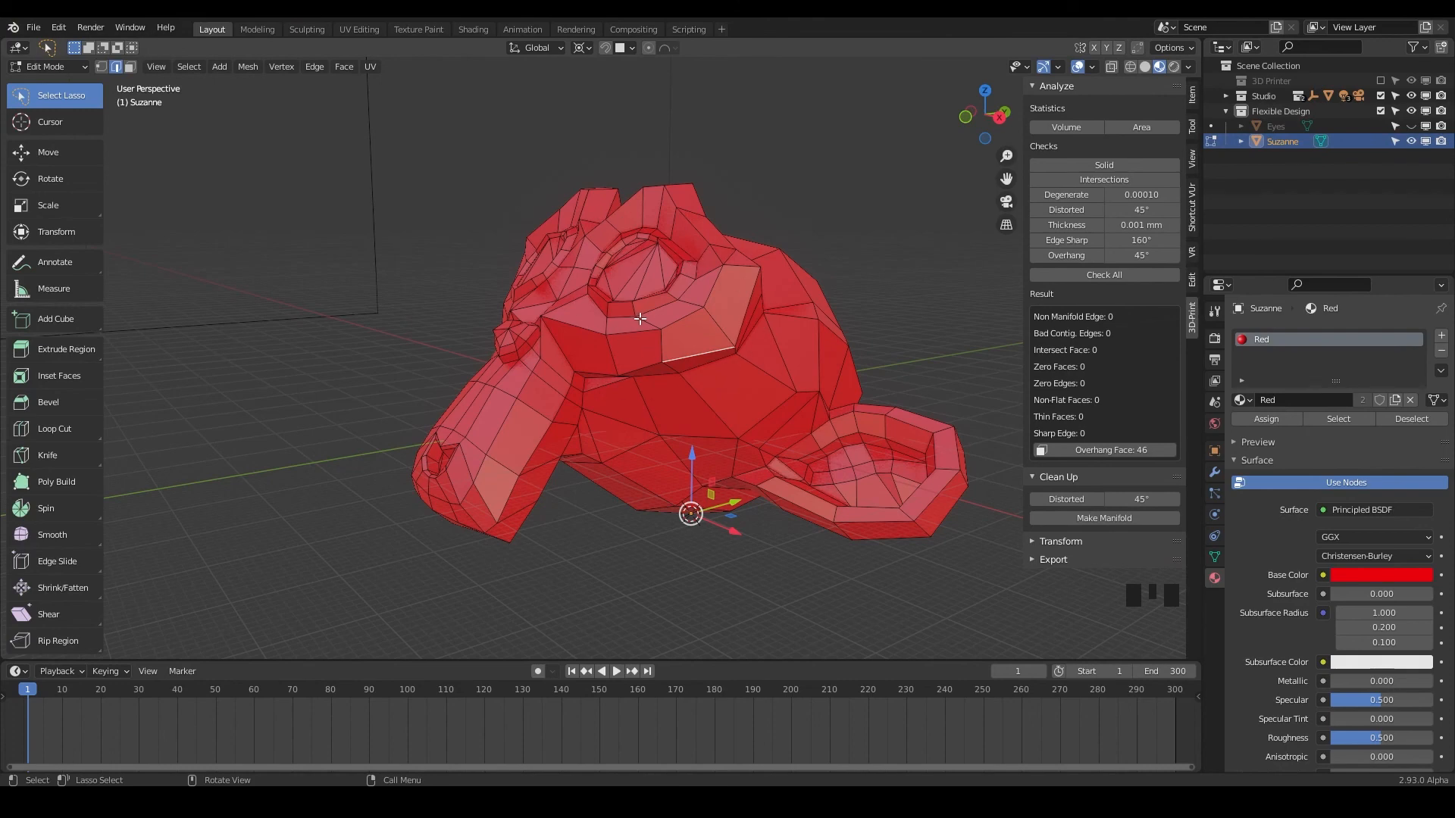
mouse_move(722, 485)
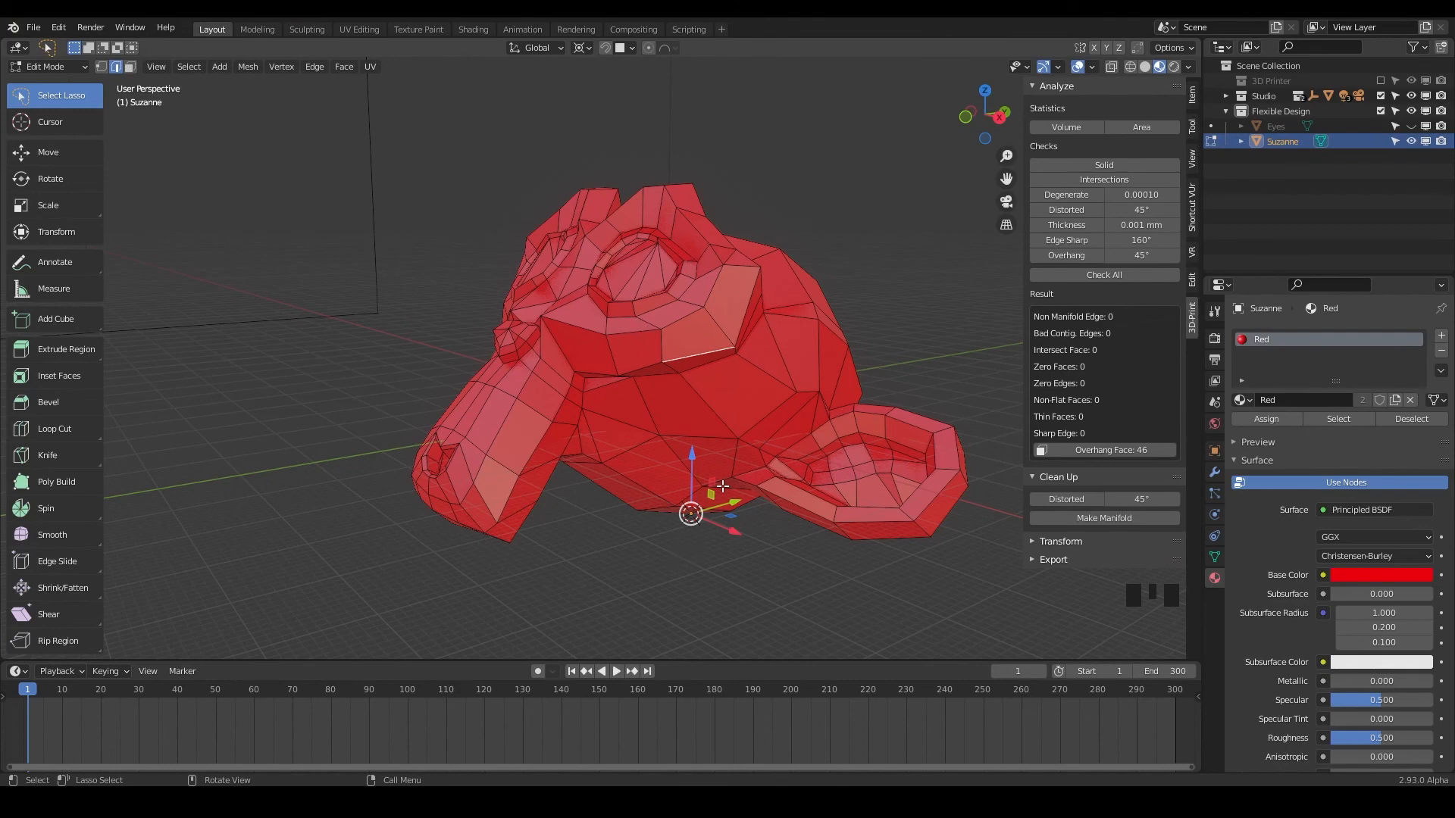